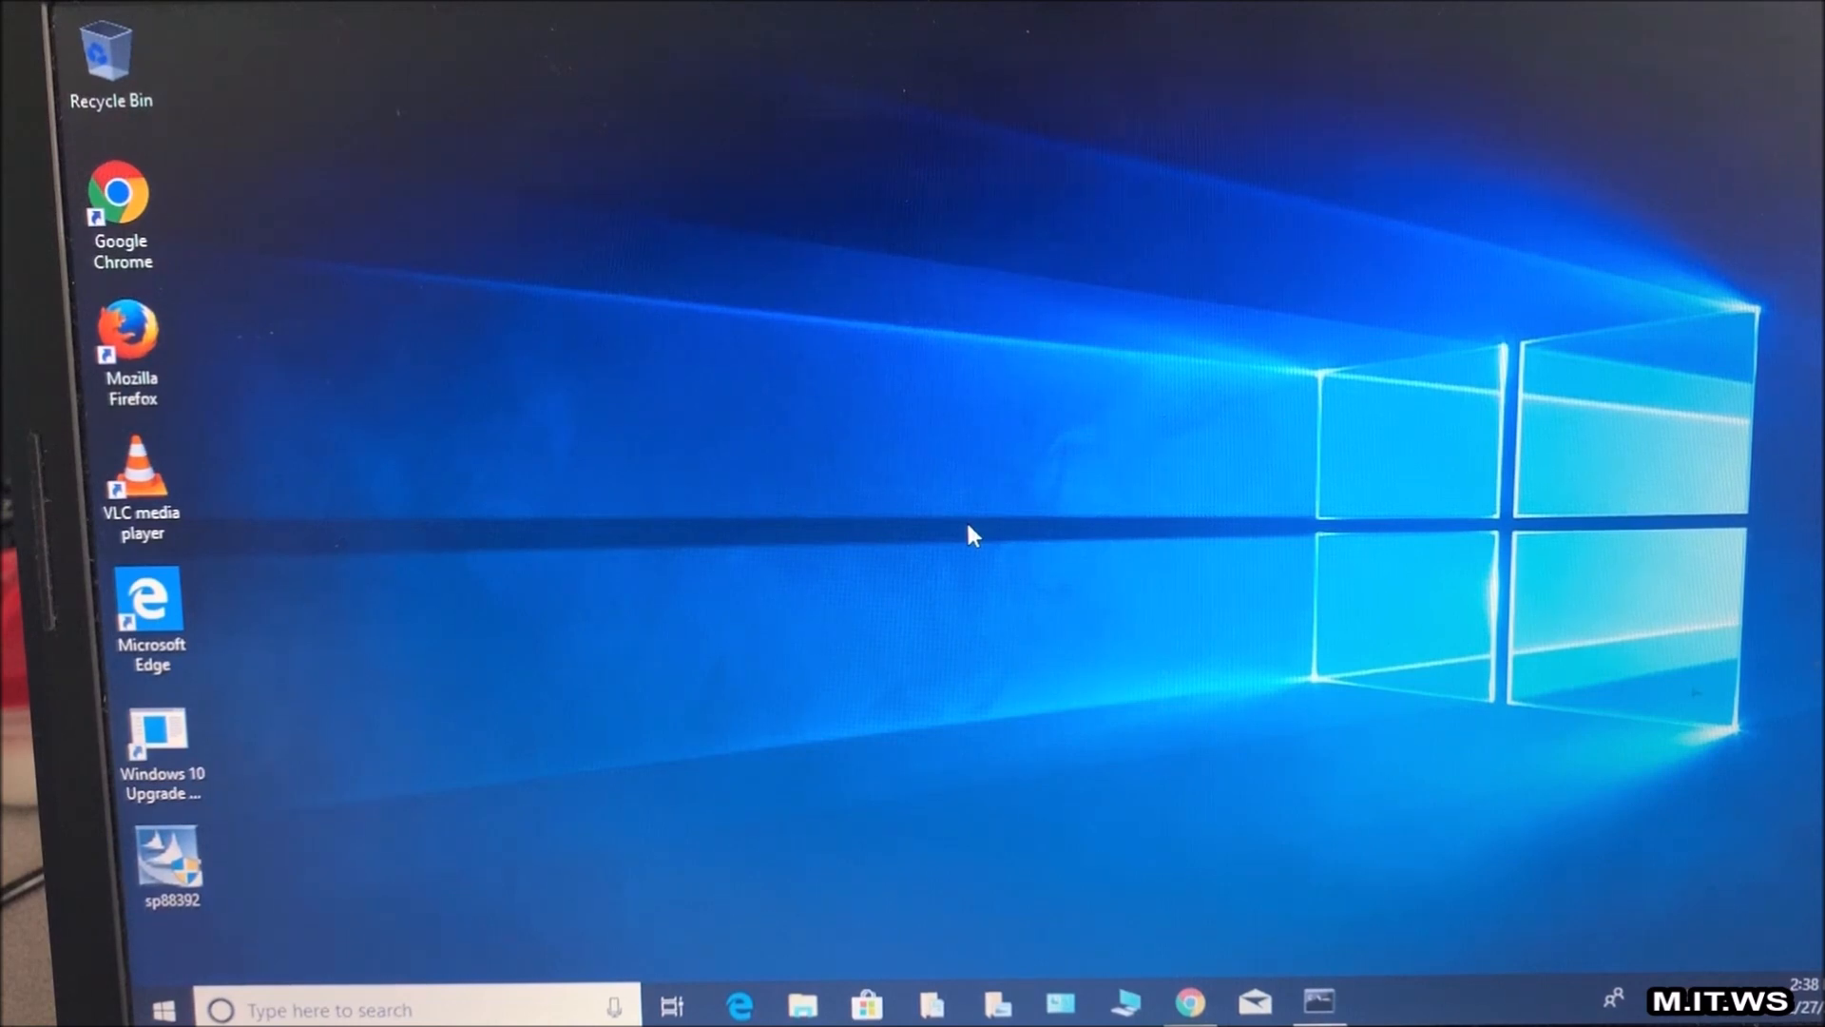
pyautogui.moveTo(1239, 800)
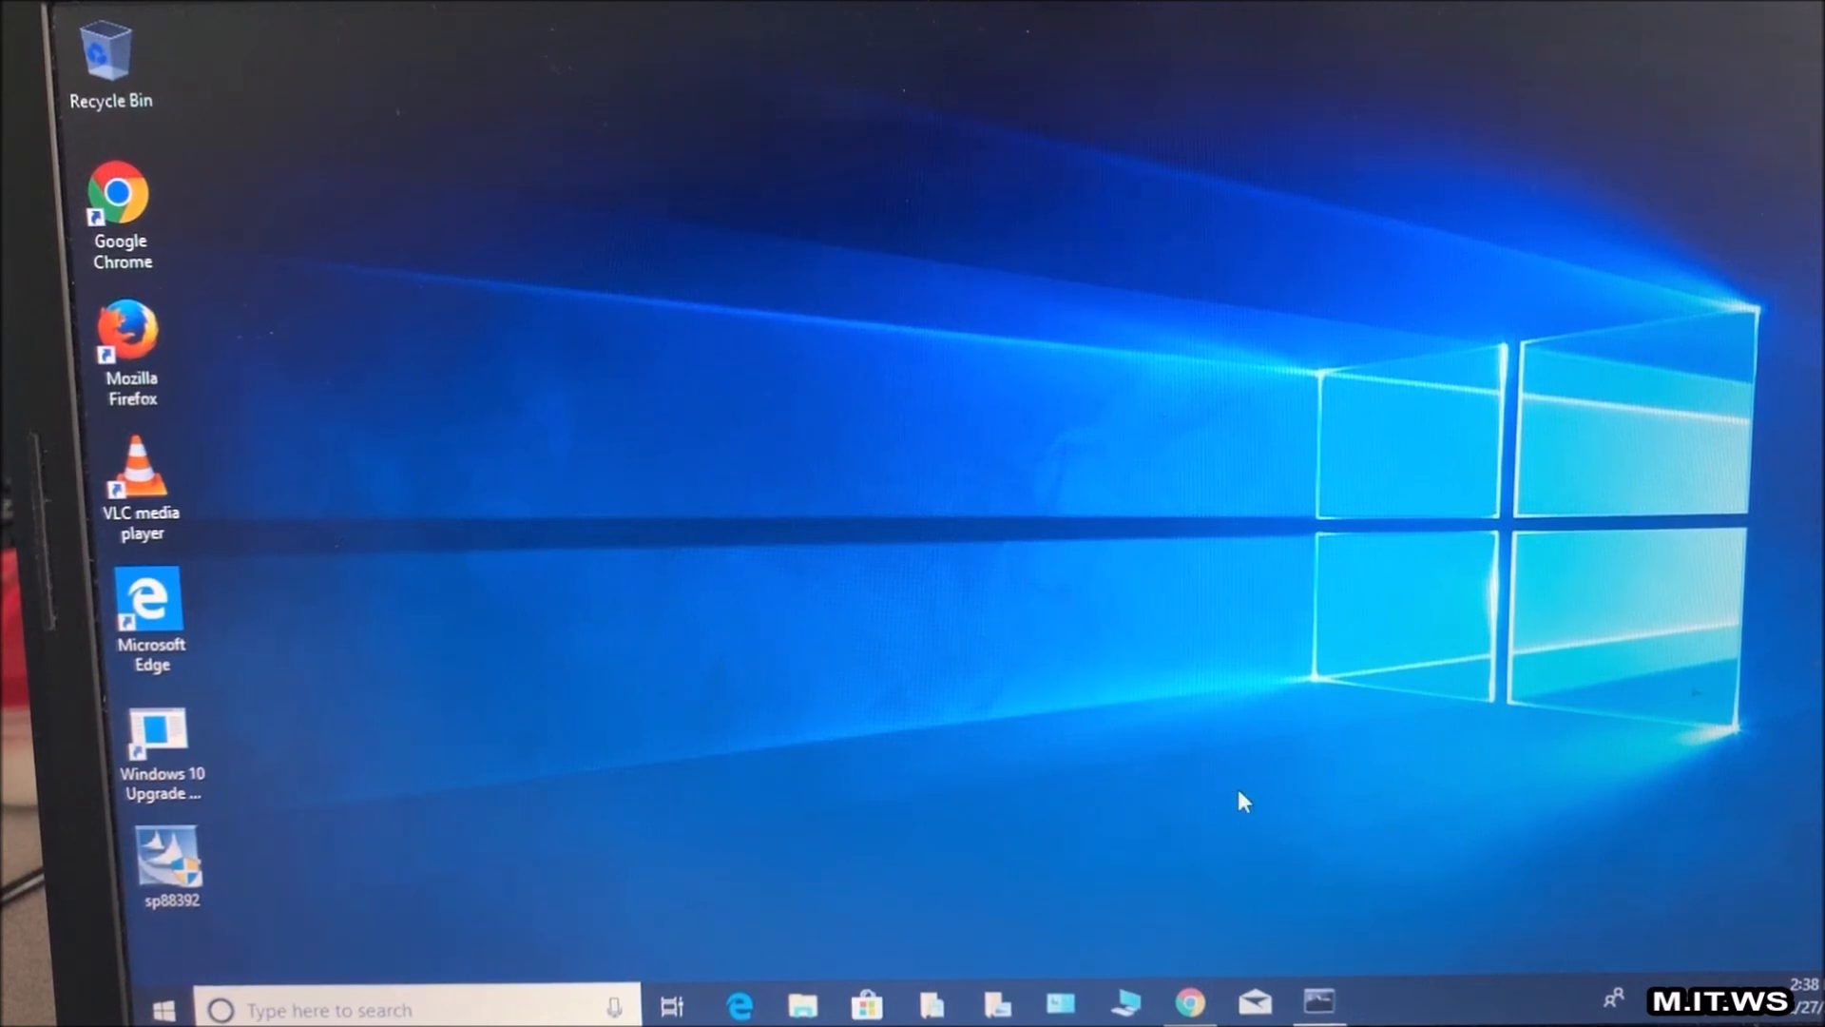
pyautogui.moveTo(1315, 960)
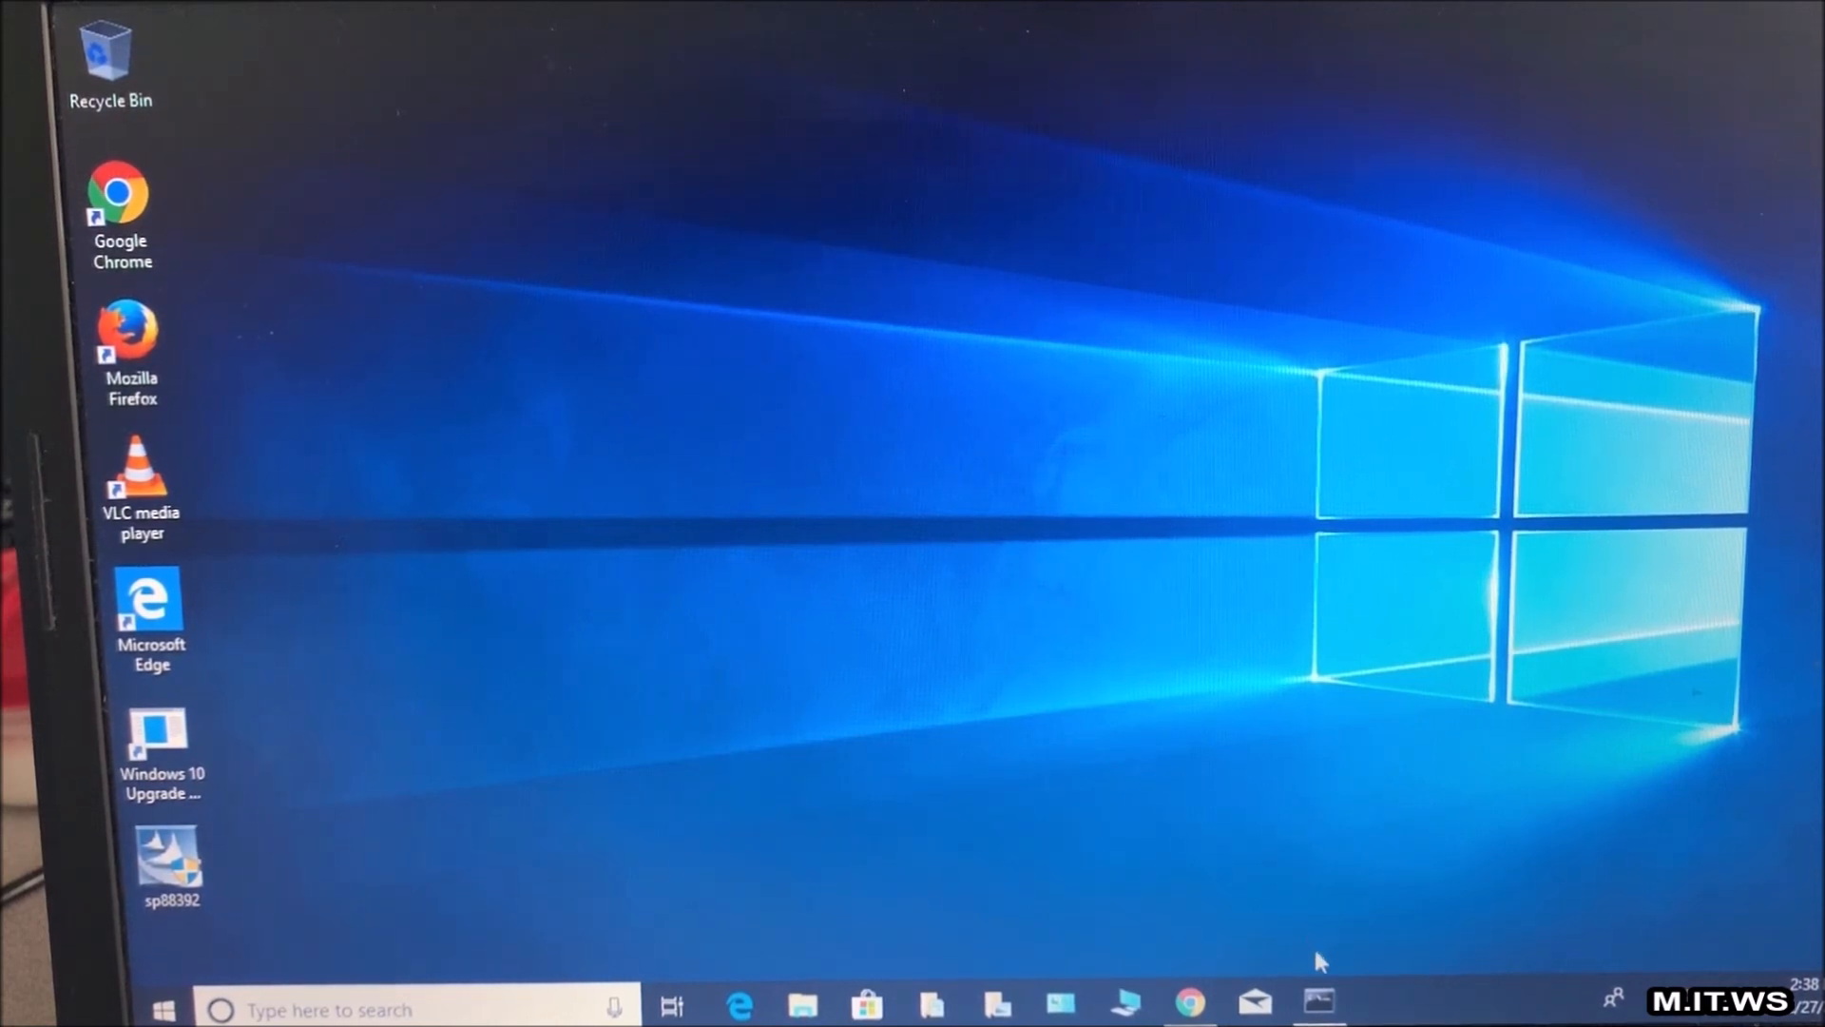
pyautogui.moveTo(1316, 1003)
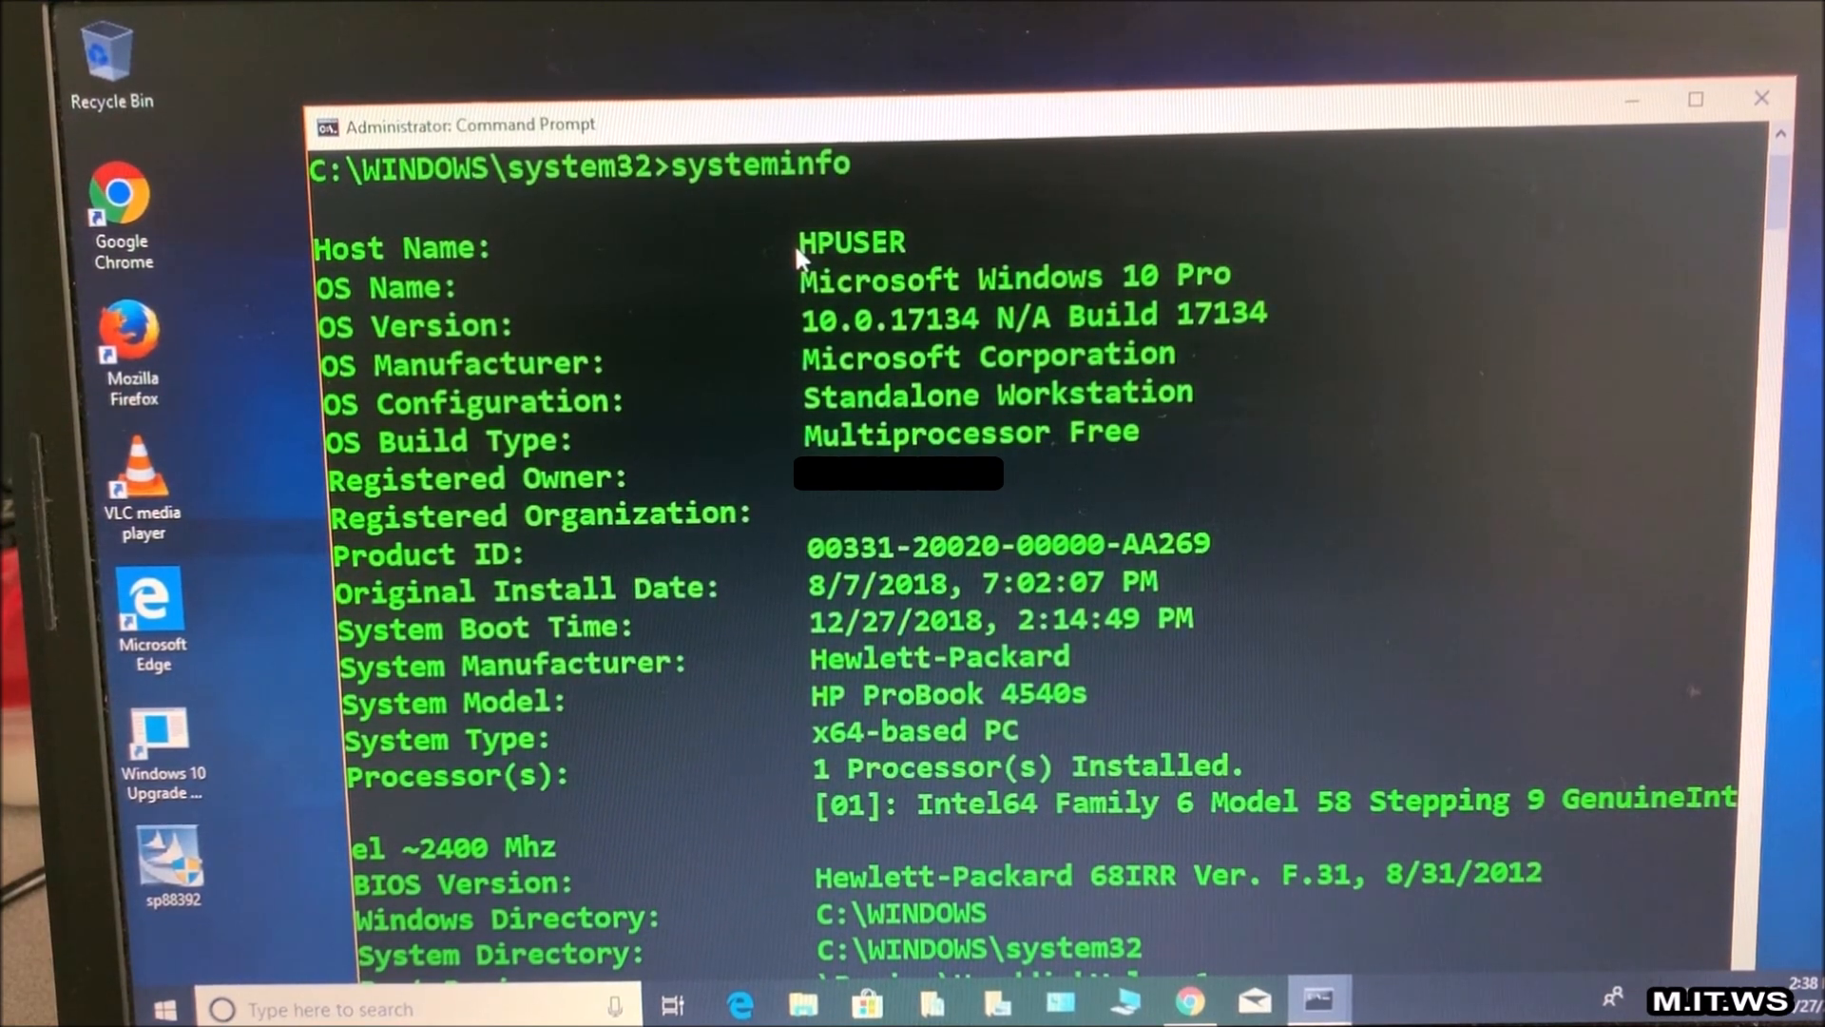
pyautogui.moveTo(1186, 295)
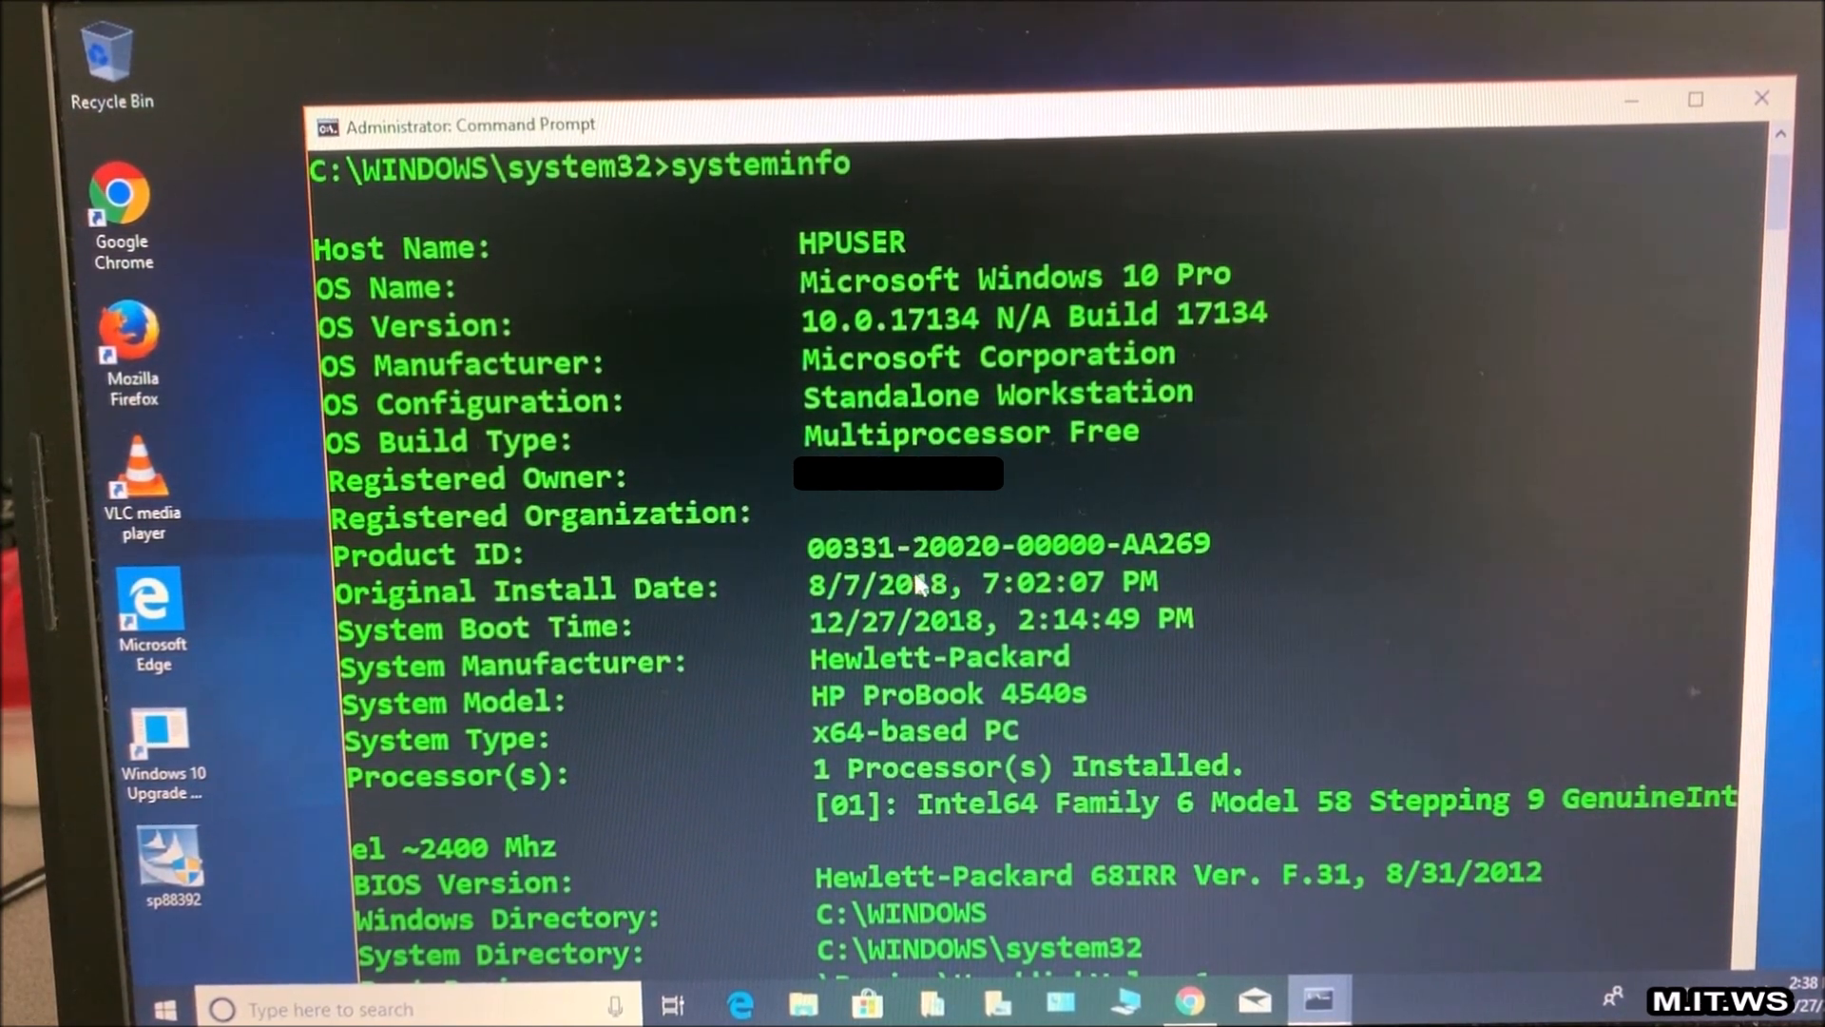
pyautogui.moveTo(884, 599)
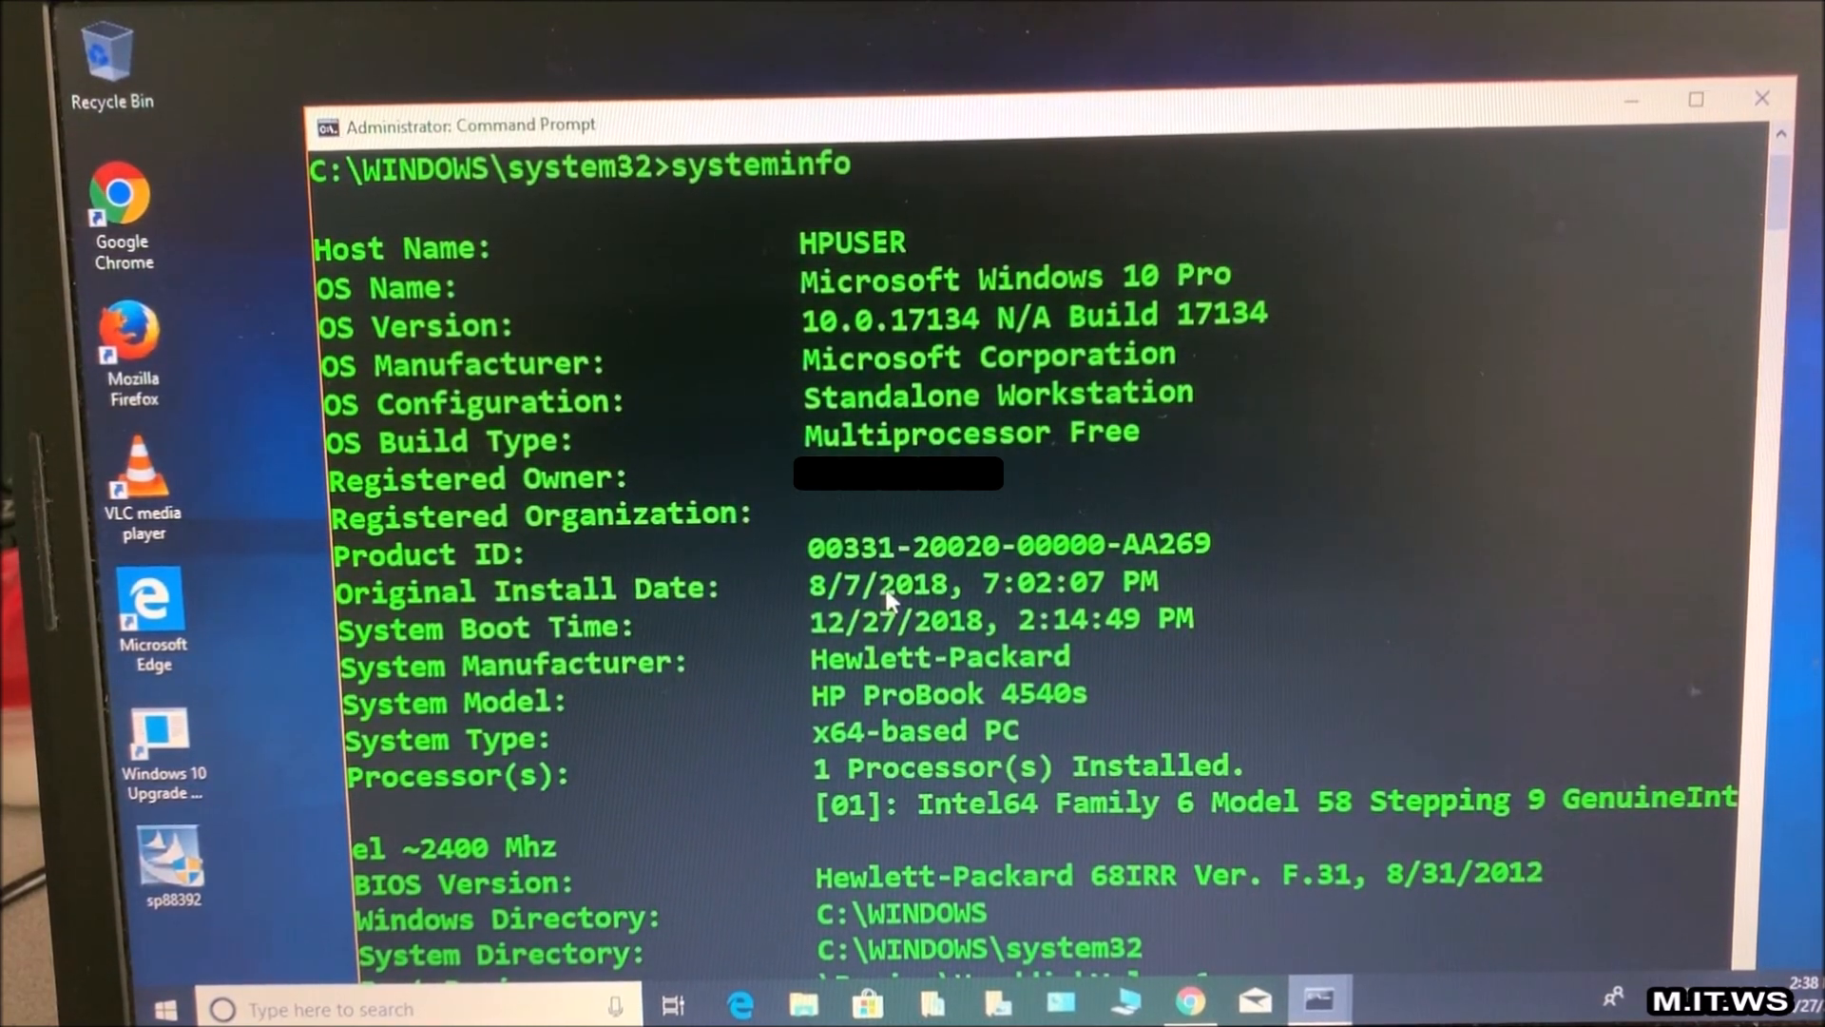
pyautogui.moveTo(692, 681)
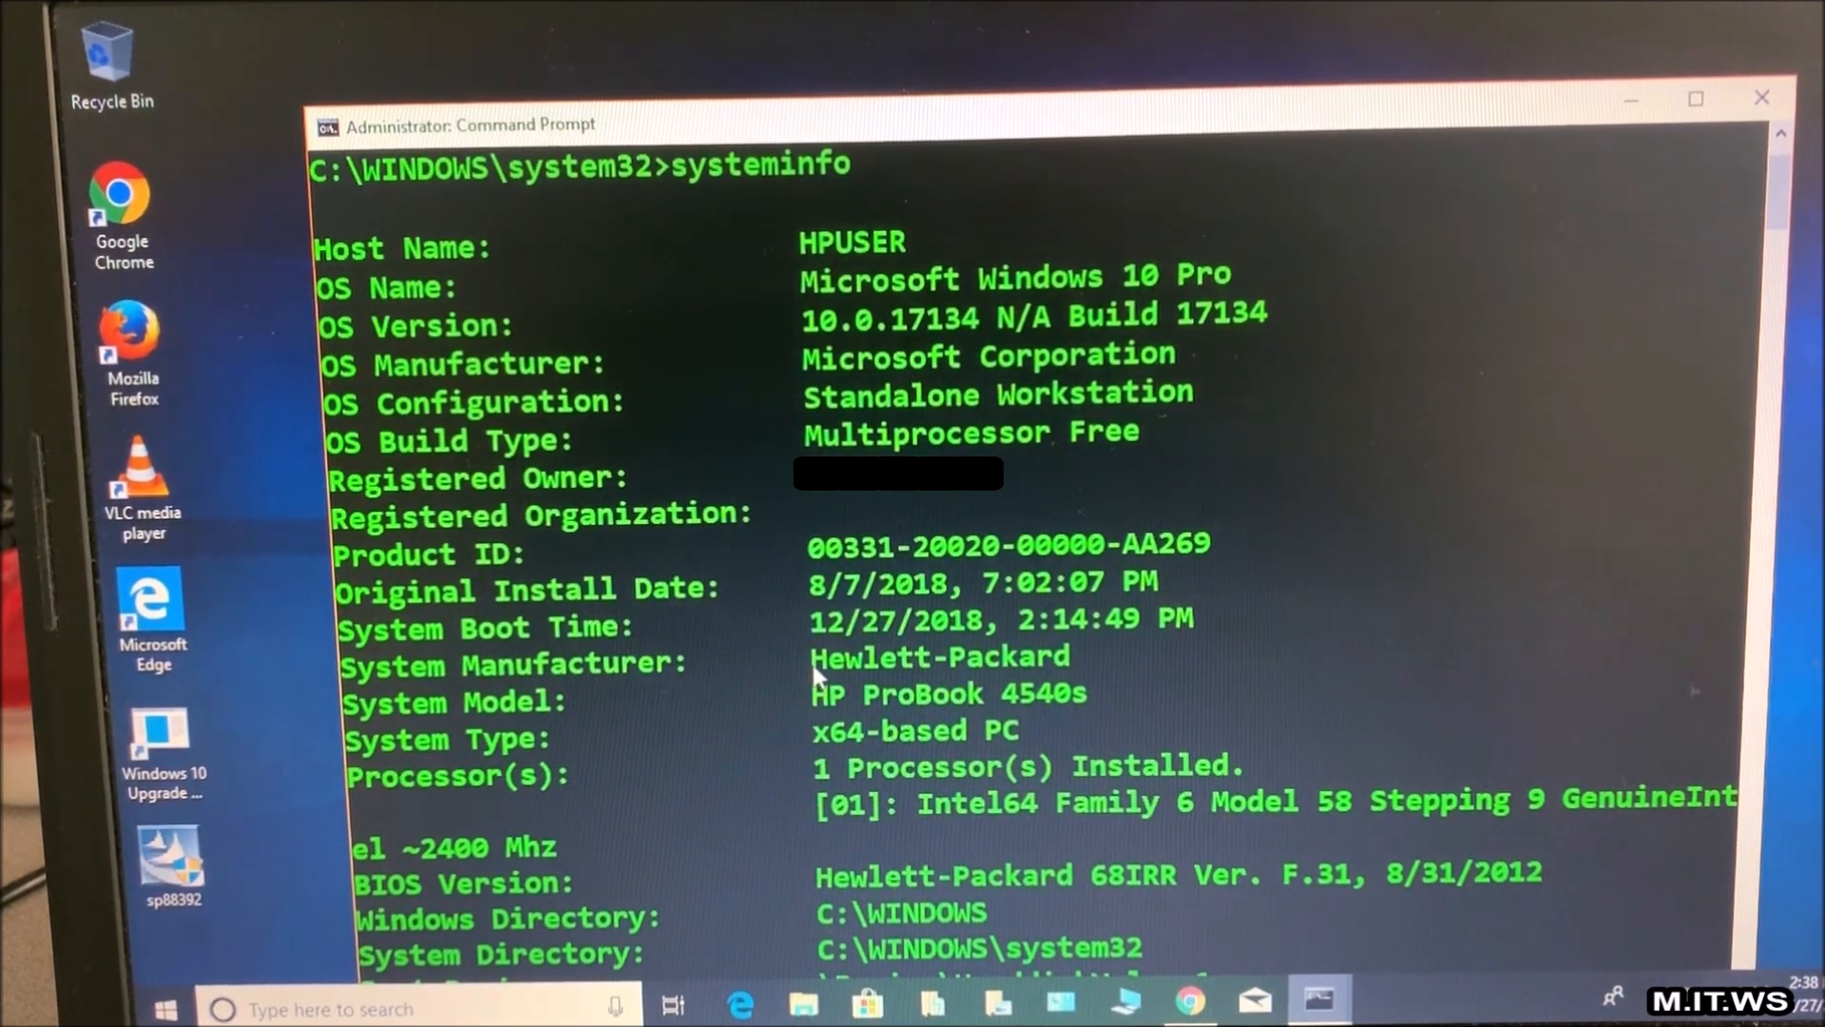
pyautogui.moveTo(931, 710)
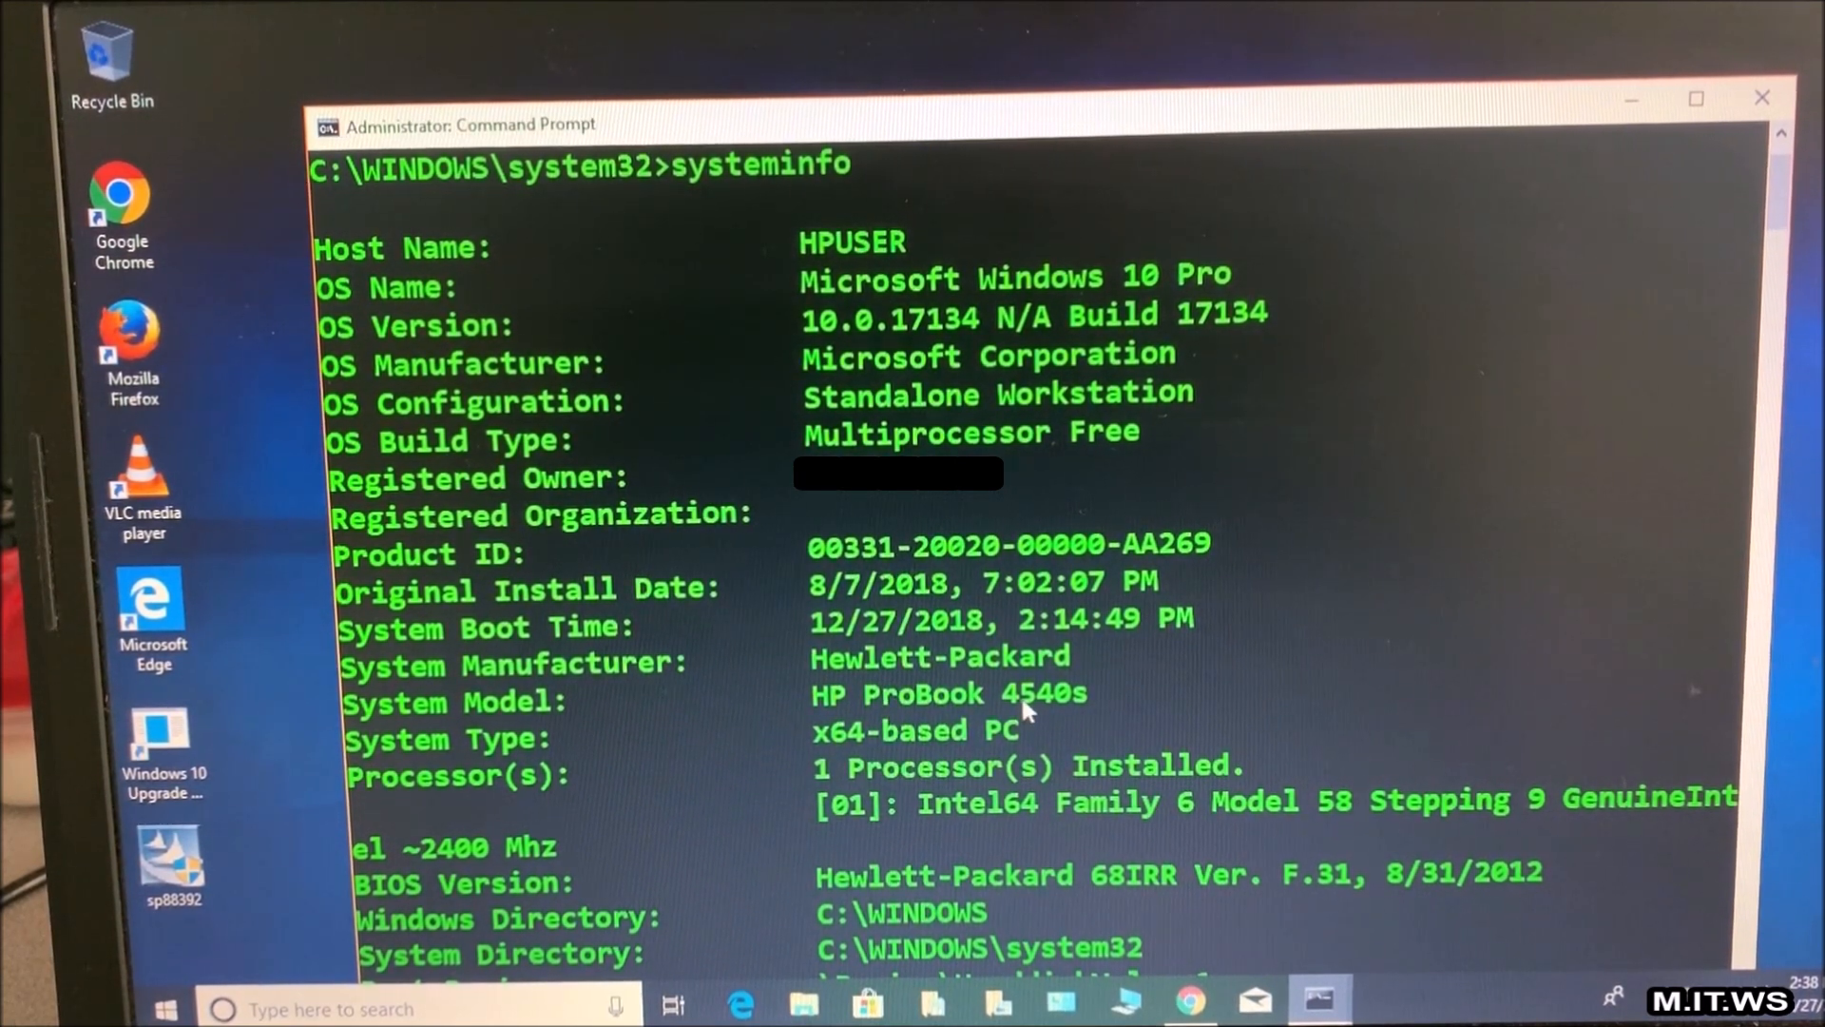
pyautogui.moveTo(1062, 709)
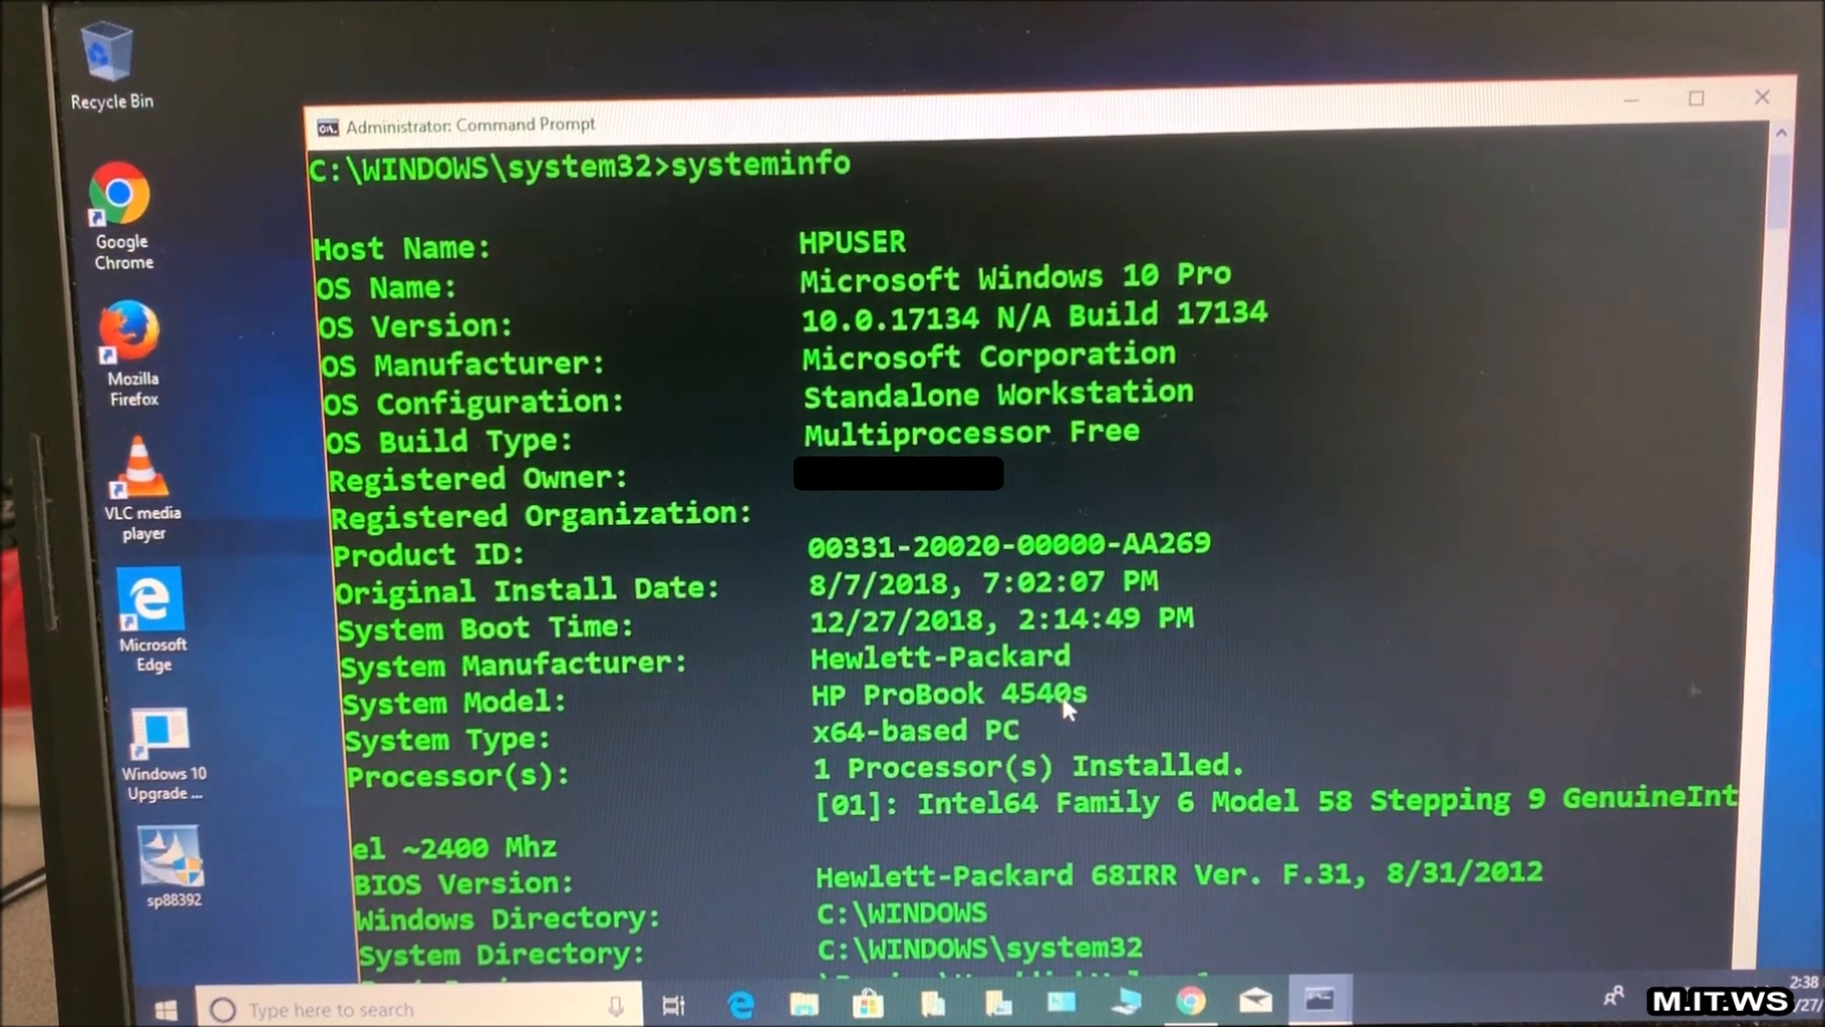
pyautogui.moveTo(570, 915)
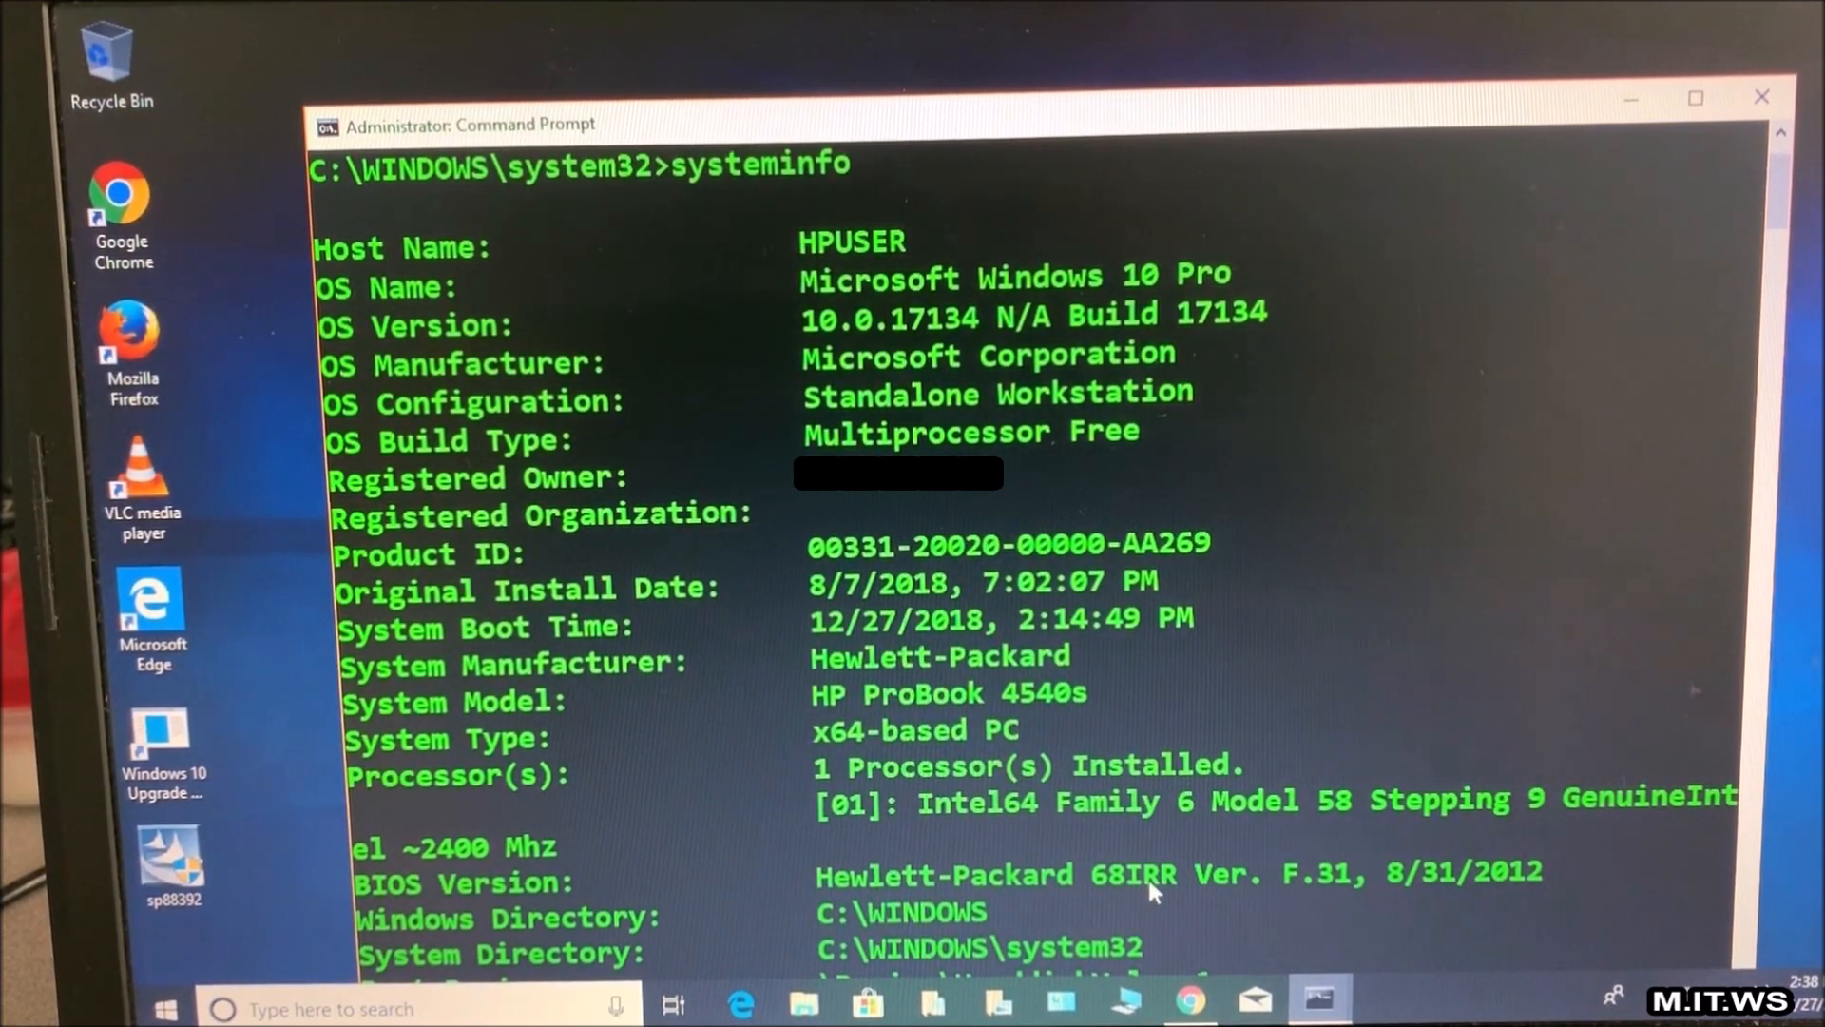
pyautogui.moveTo(1301, 894)
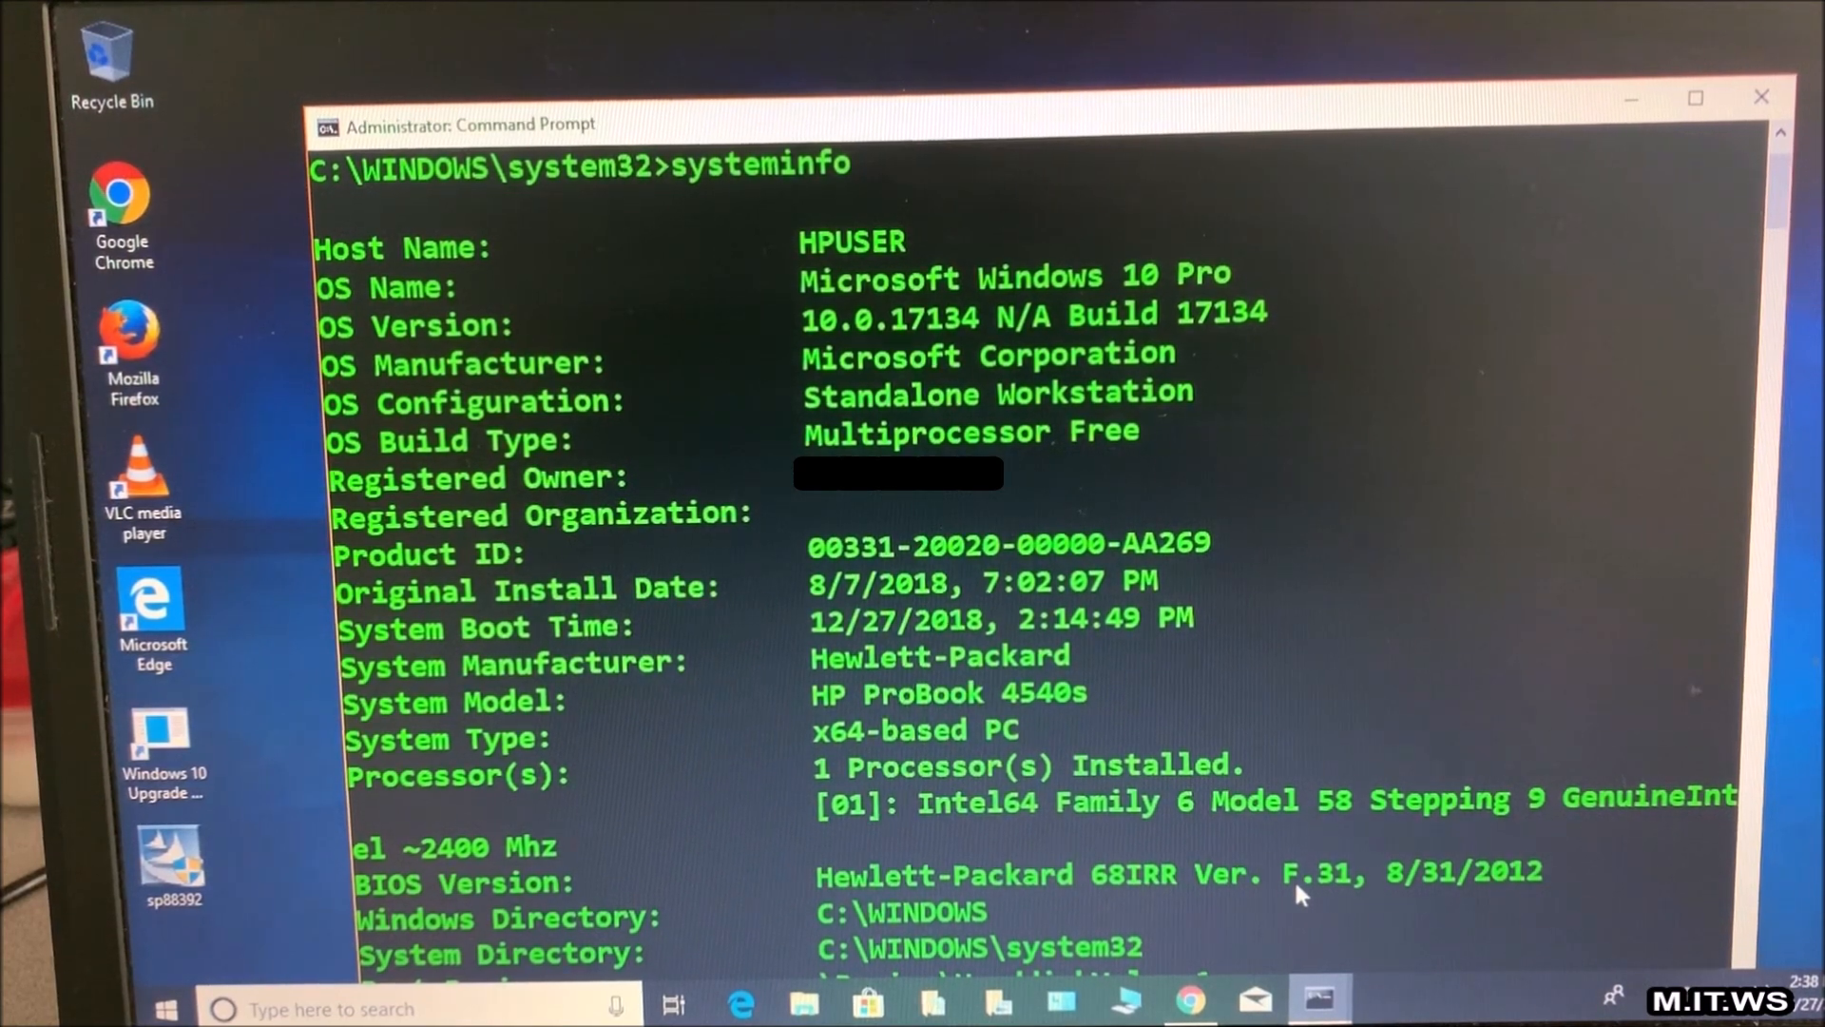
pyautogui.moveTo(1443, 909)
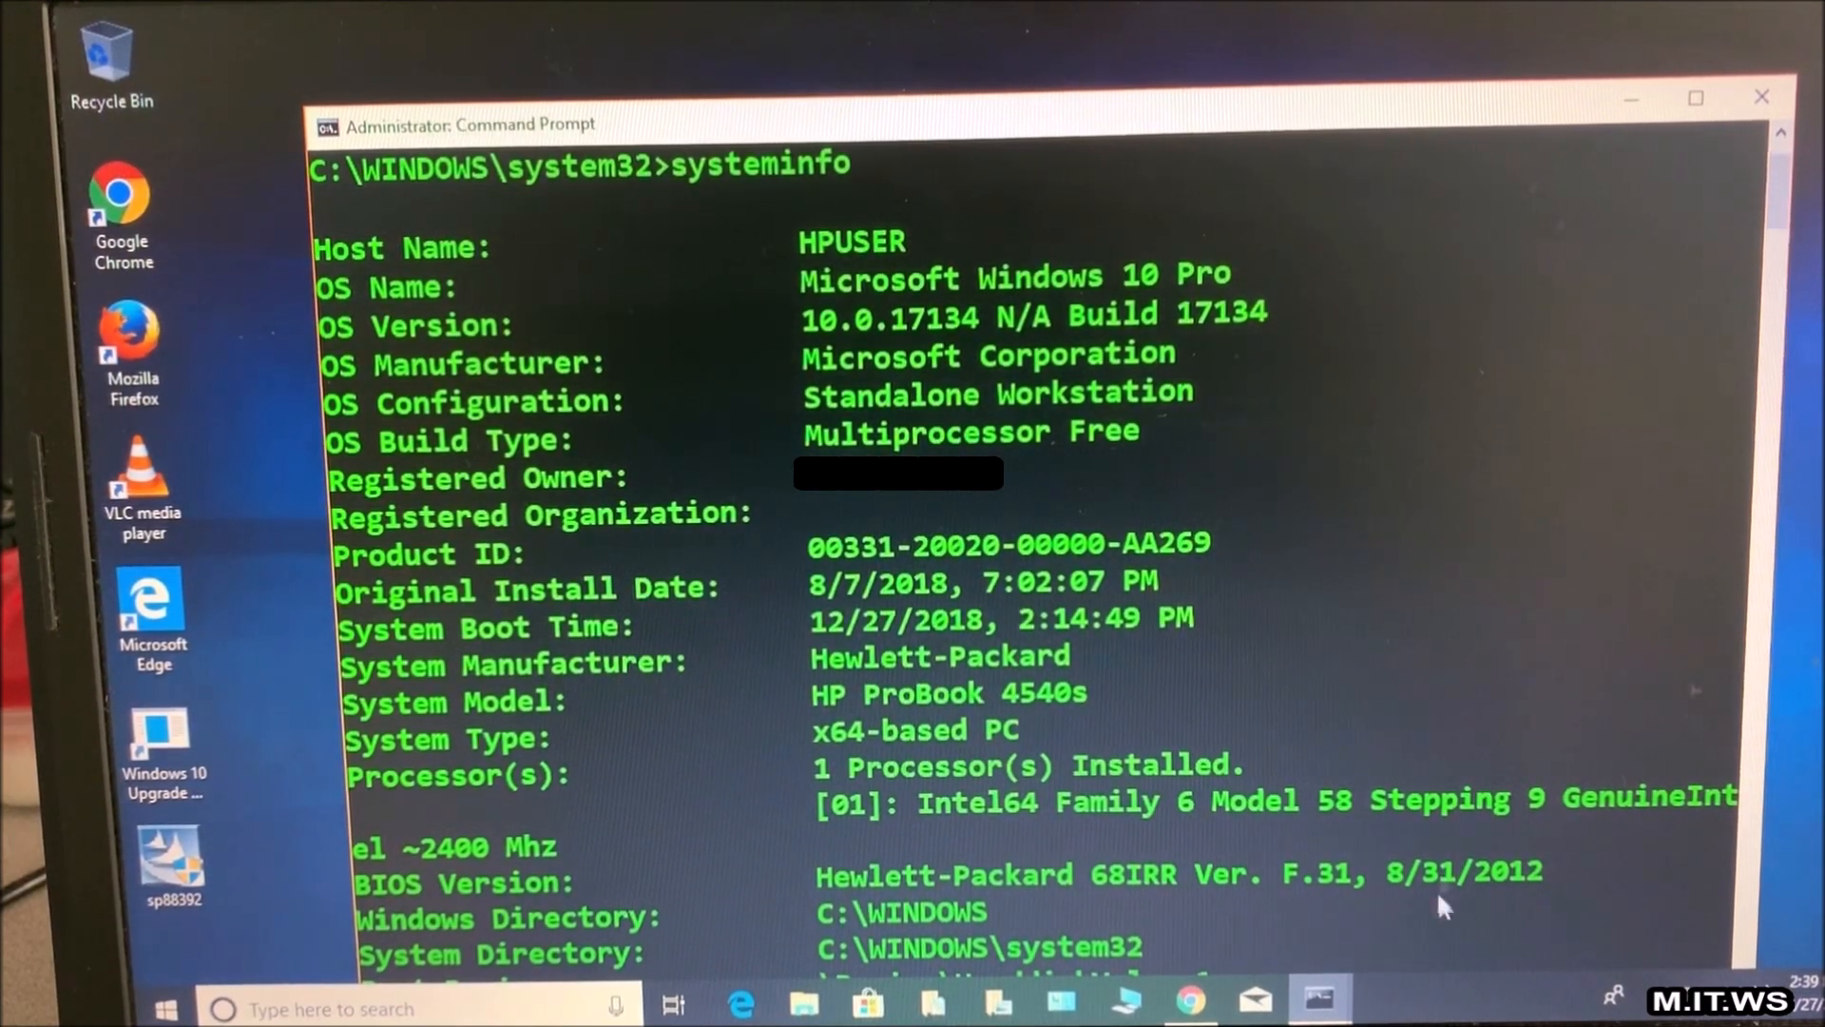
pyautogui.moveTo(1502, 890)
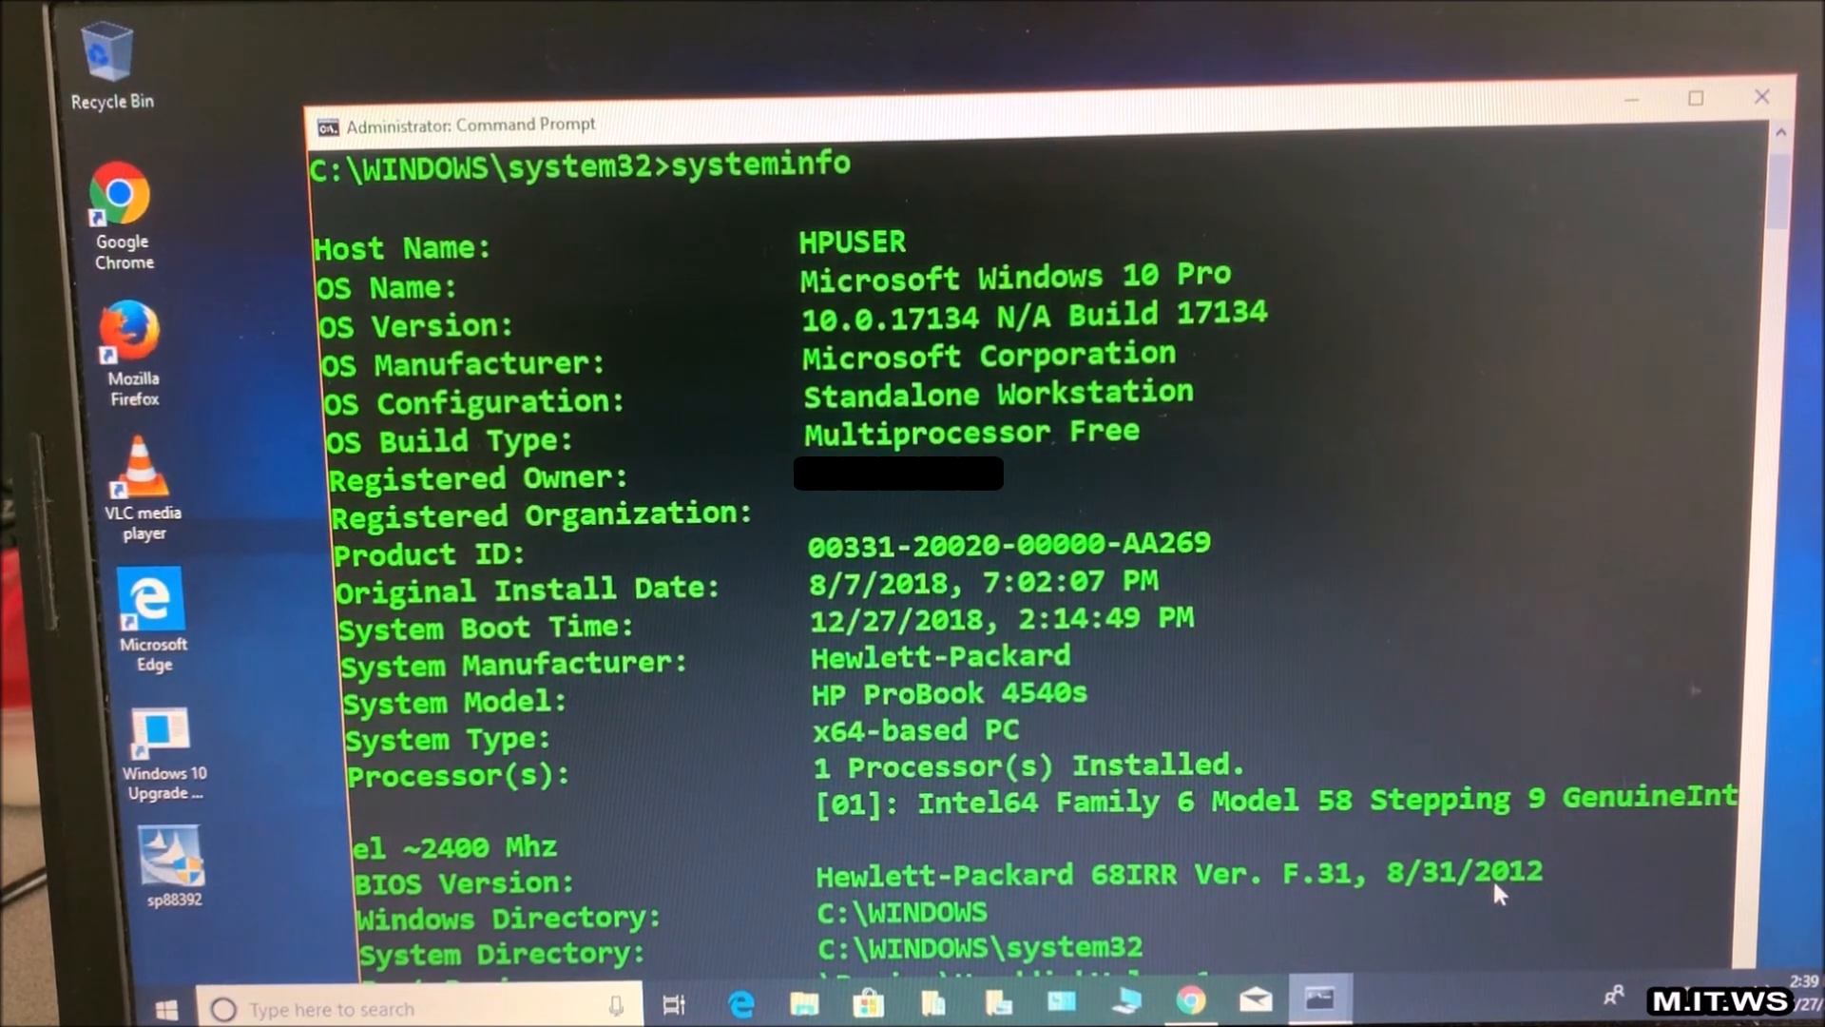
pyautogui.moveTo(1497, 687)
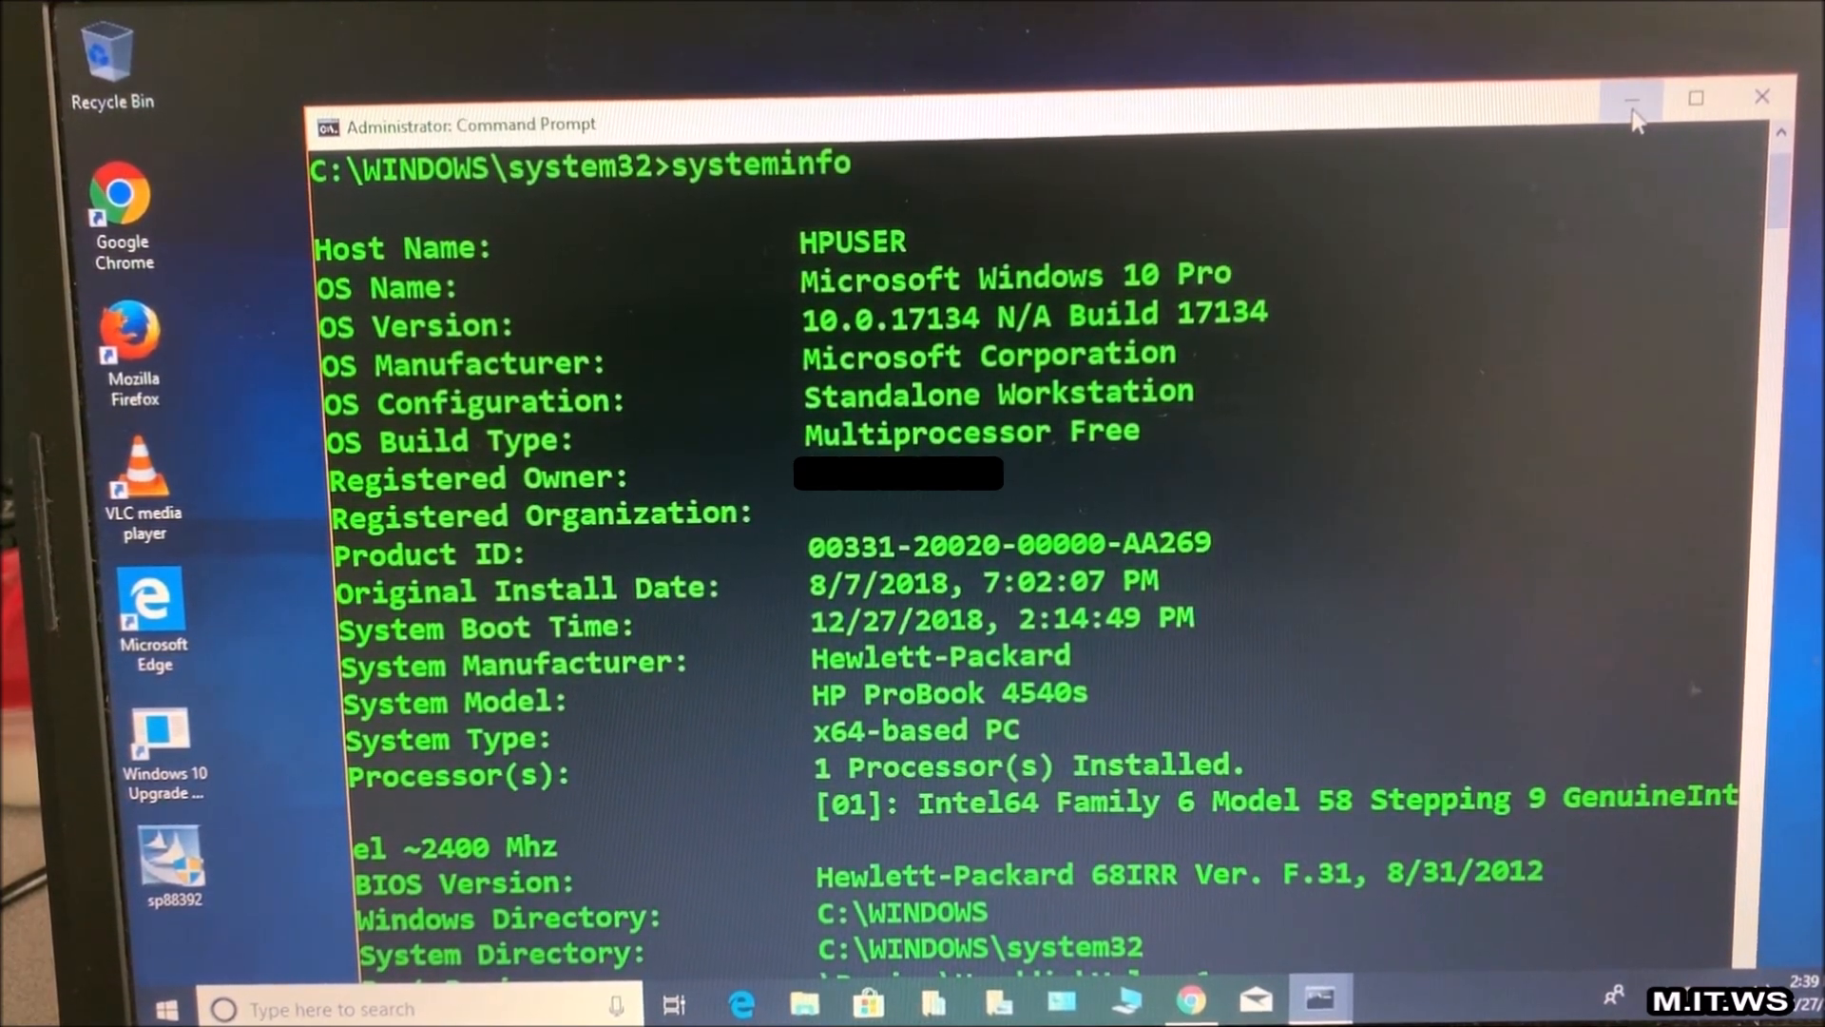
# Switch from Command Prompt to Chrome's HP support page and dismiss the feedback survey pop-up
pyautogui.click(1629, 99)
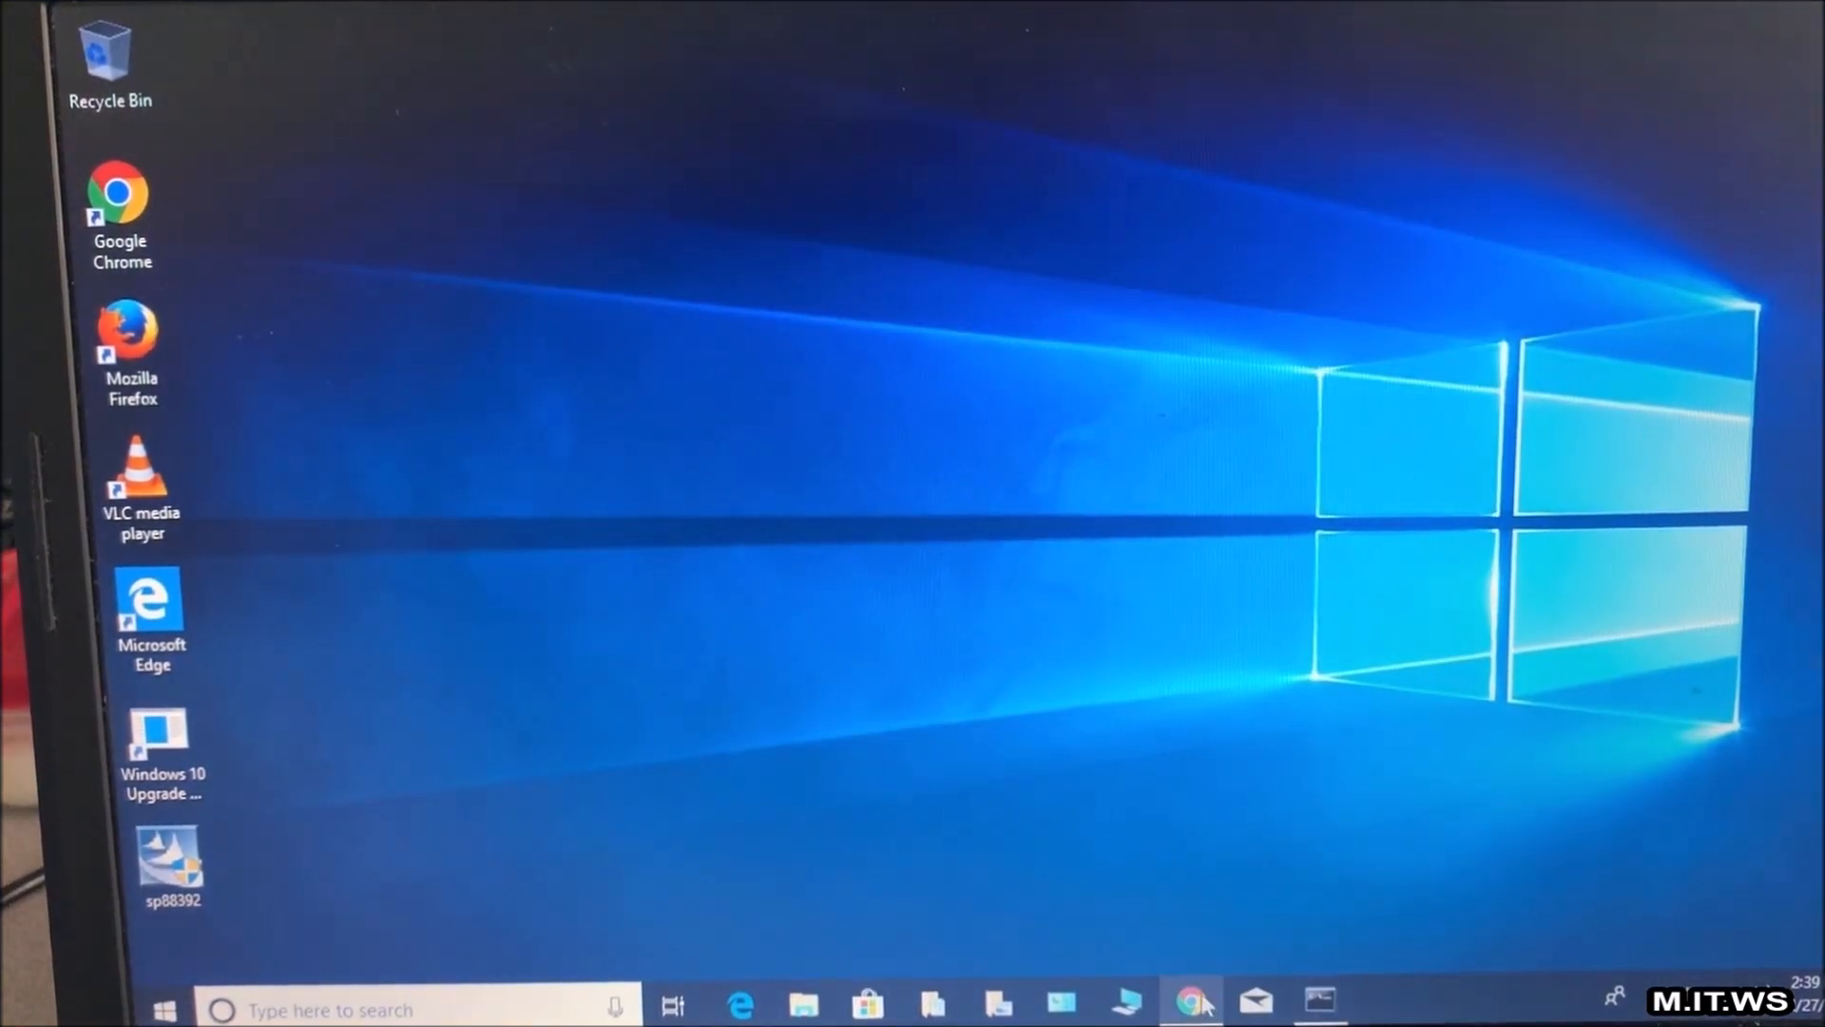
pyautogui.click(1188, 1004)
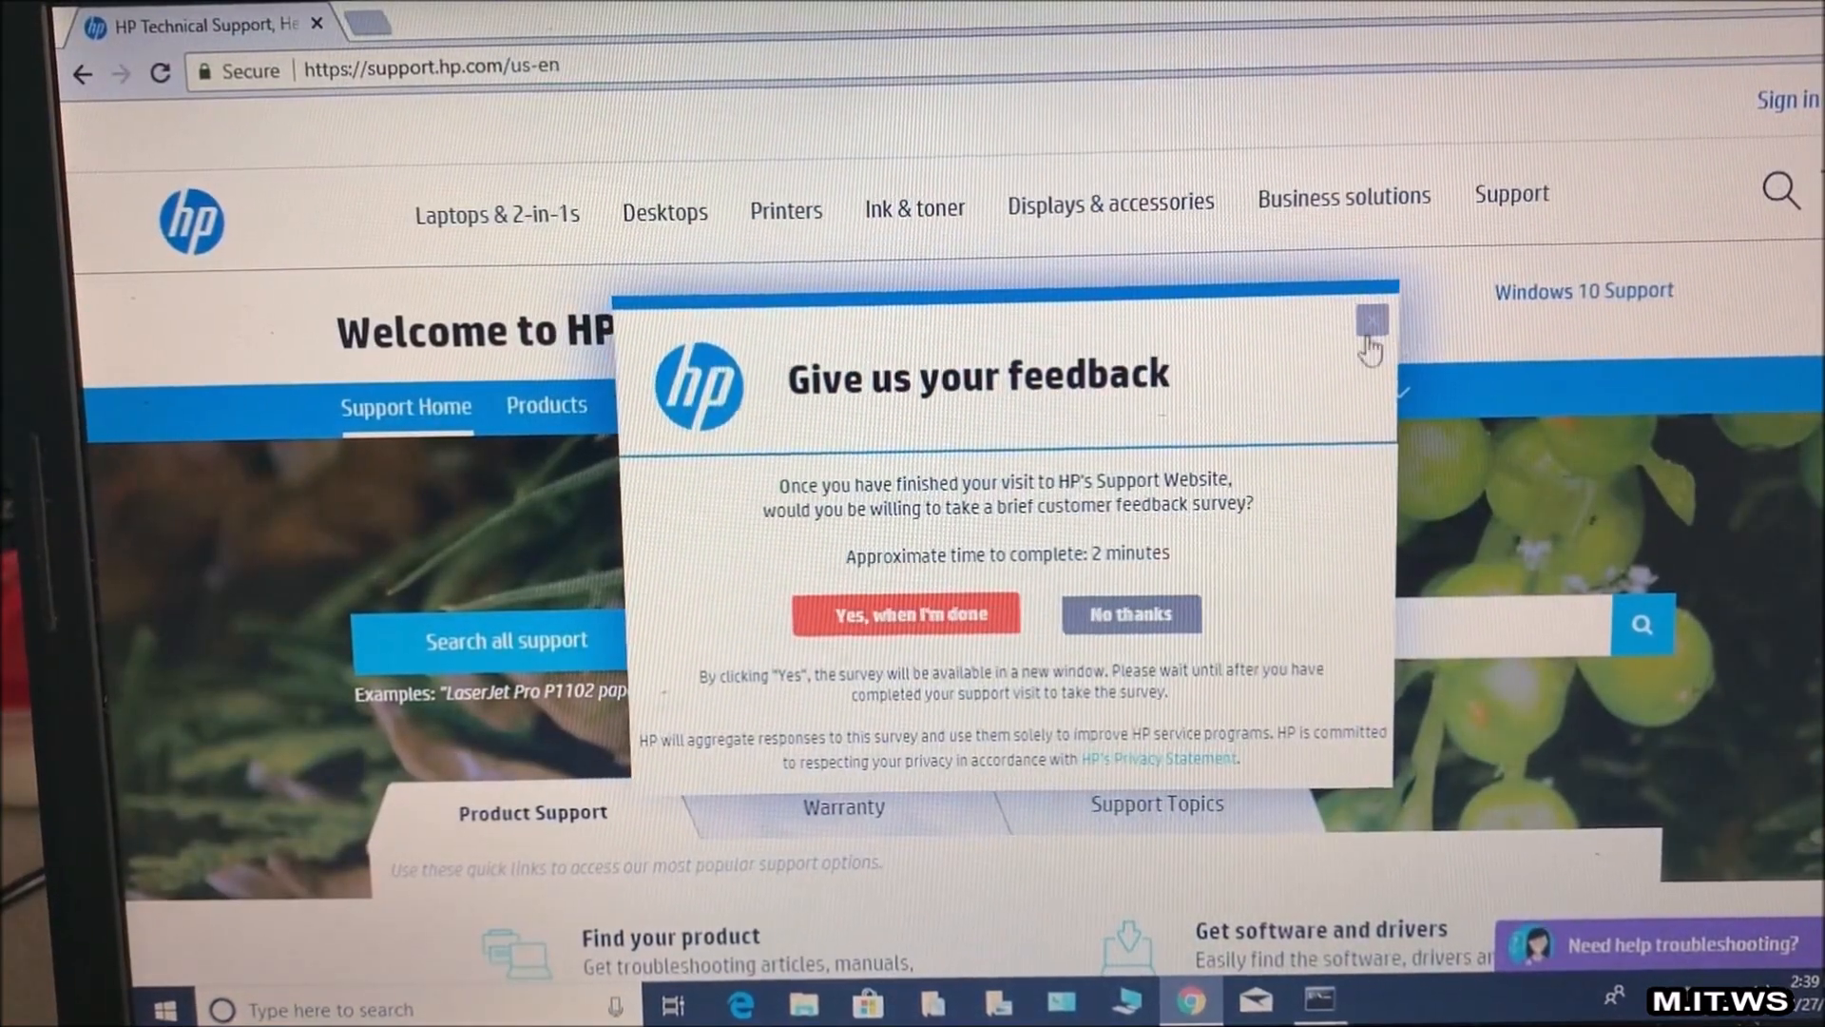
pyautogui.click(1371, 323)
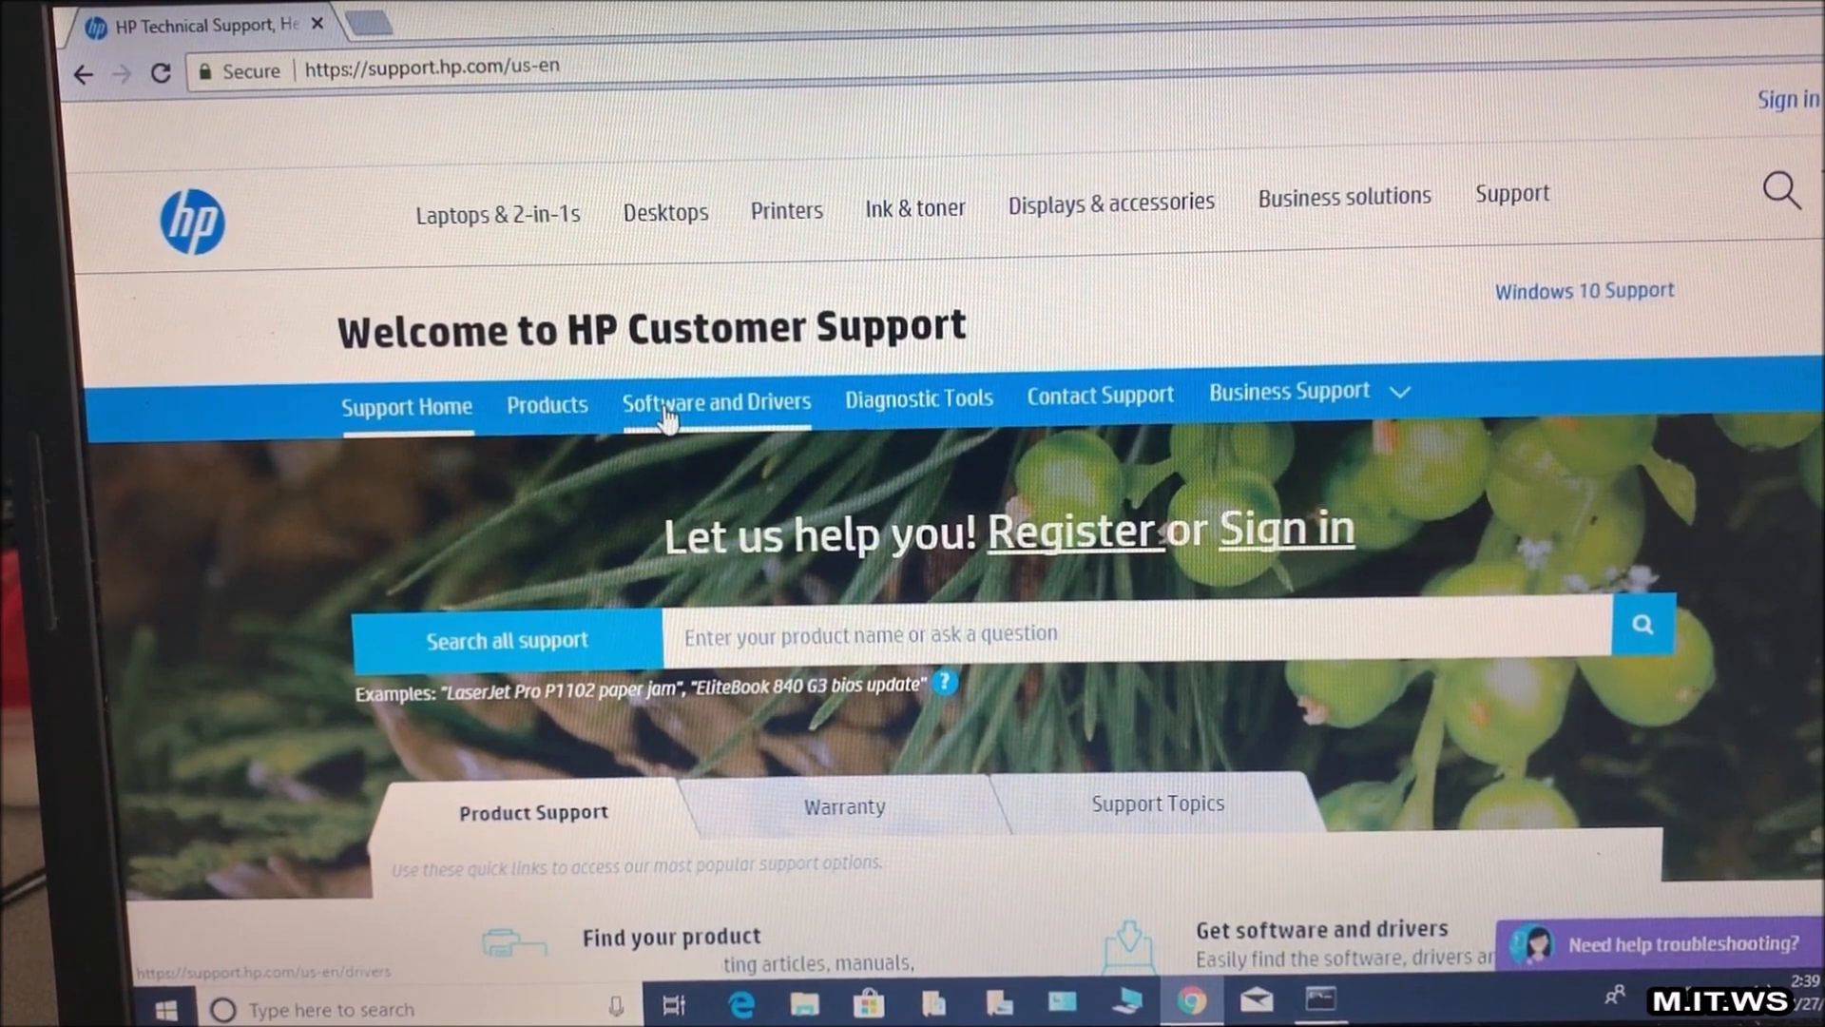
# Go to Software and Driver Downloads and pick Laptop as the product type to identify
pyautogui.click(716, 401)
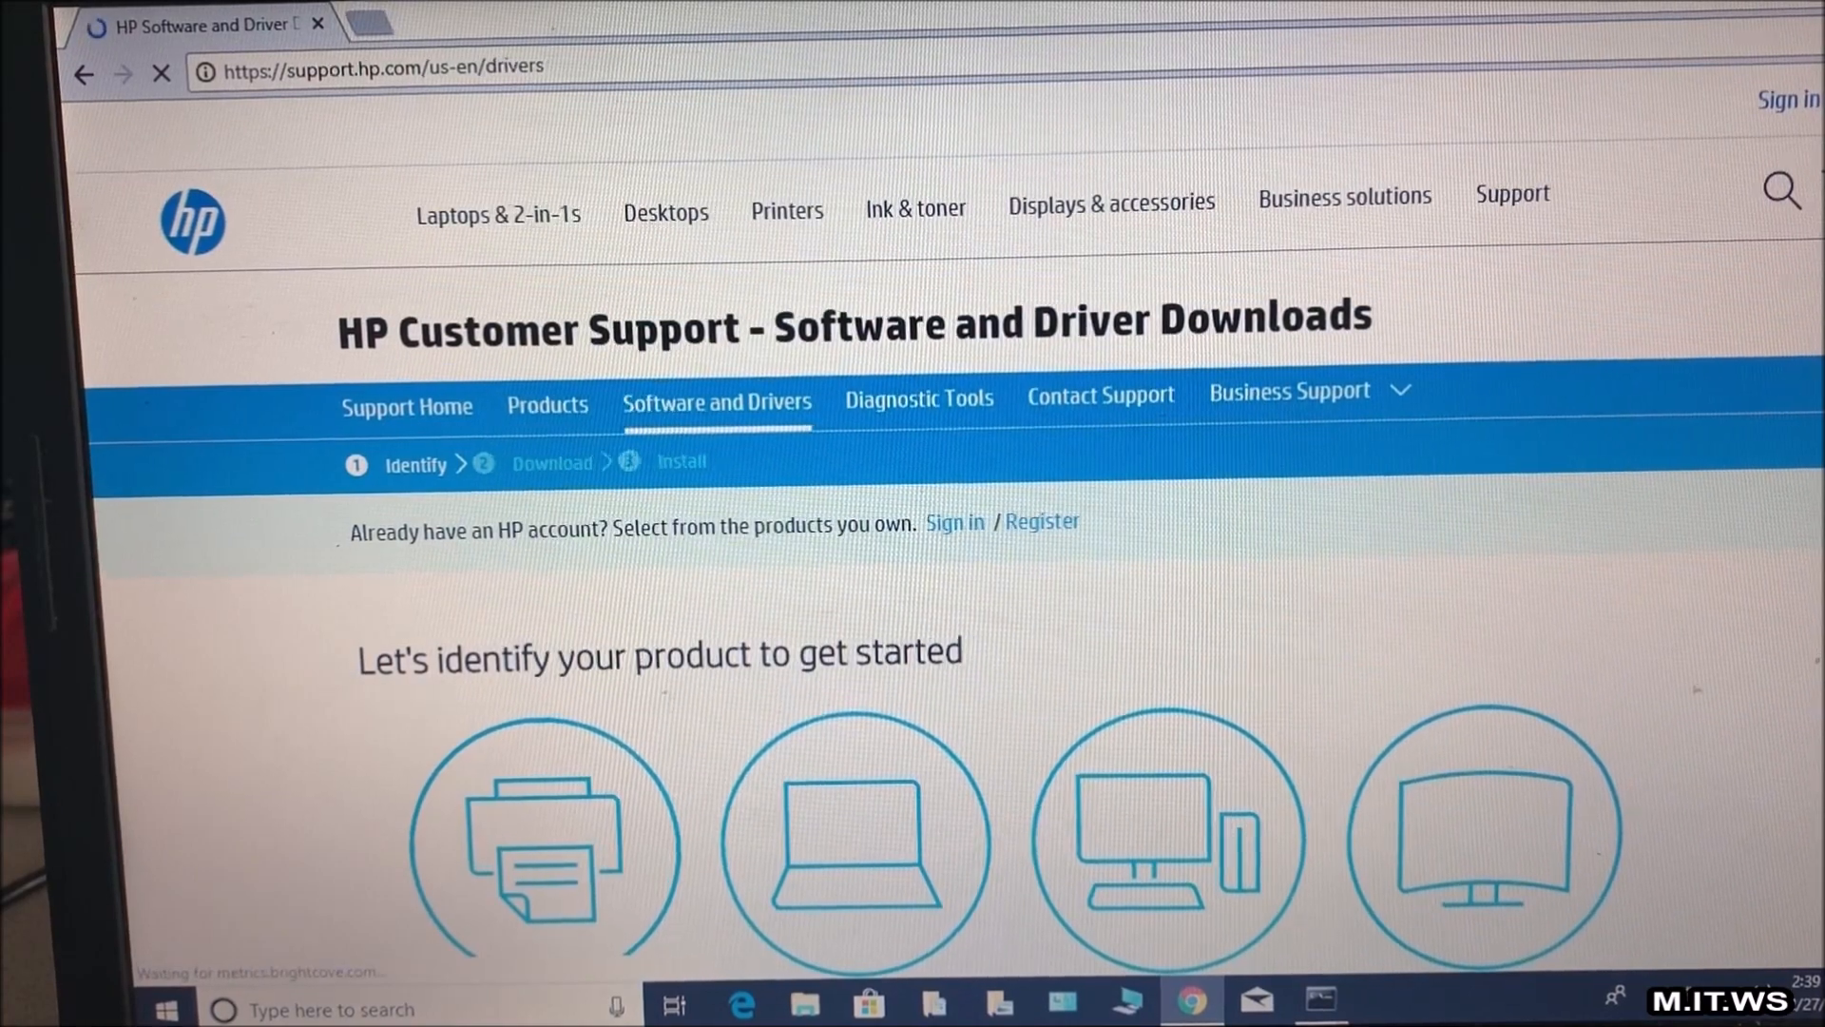
pyautogui.scroll(-3)
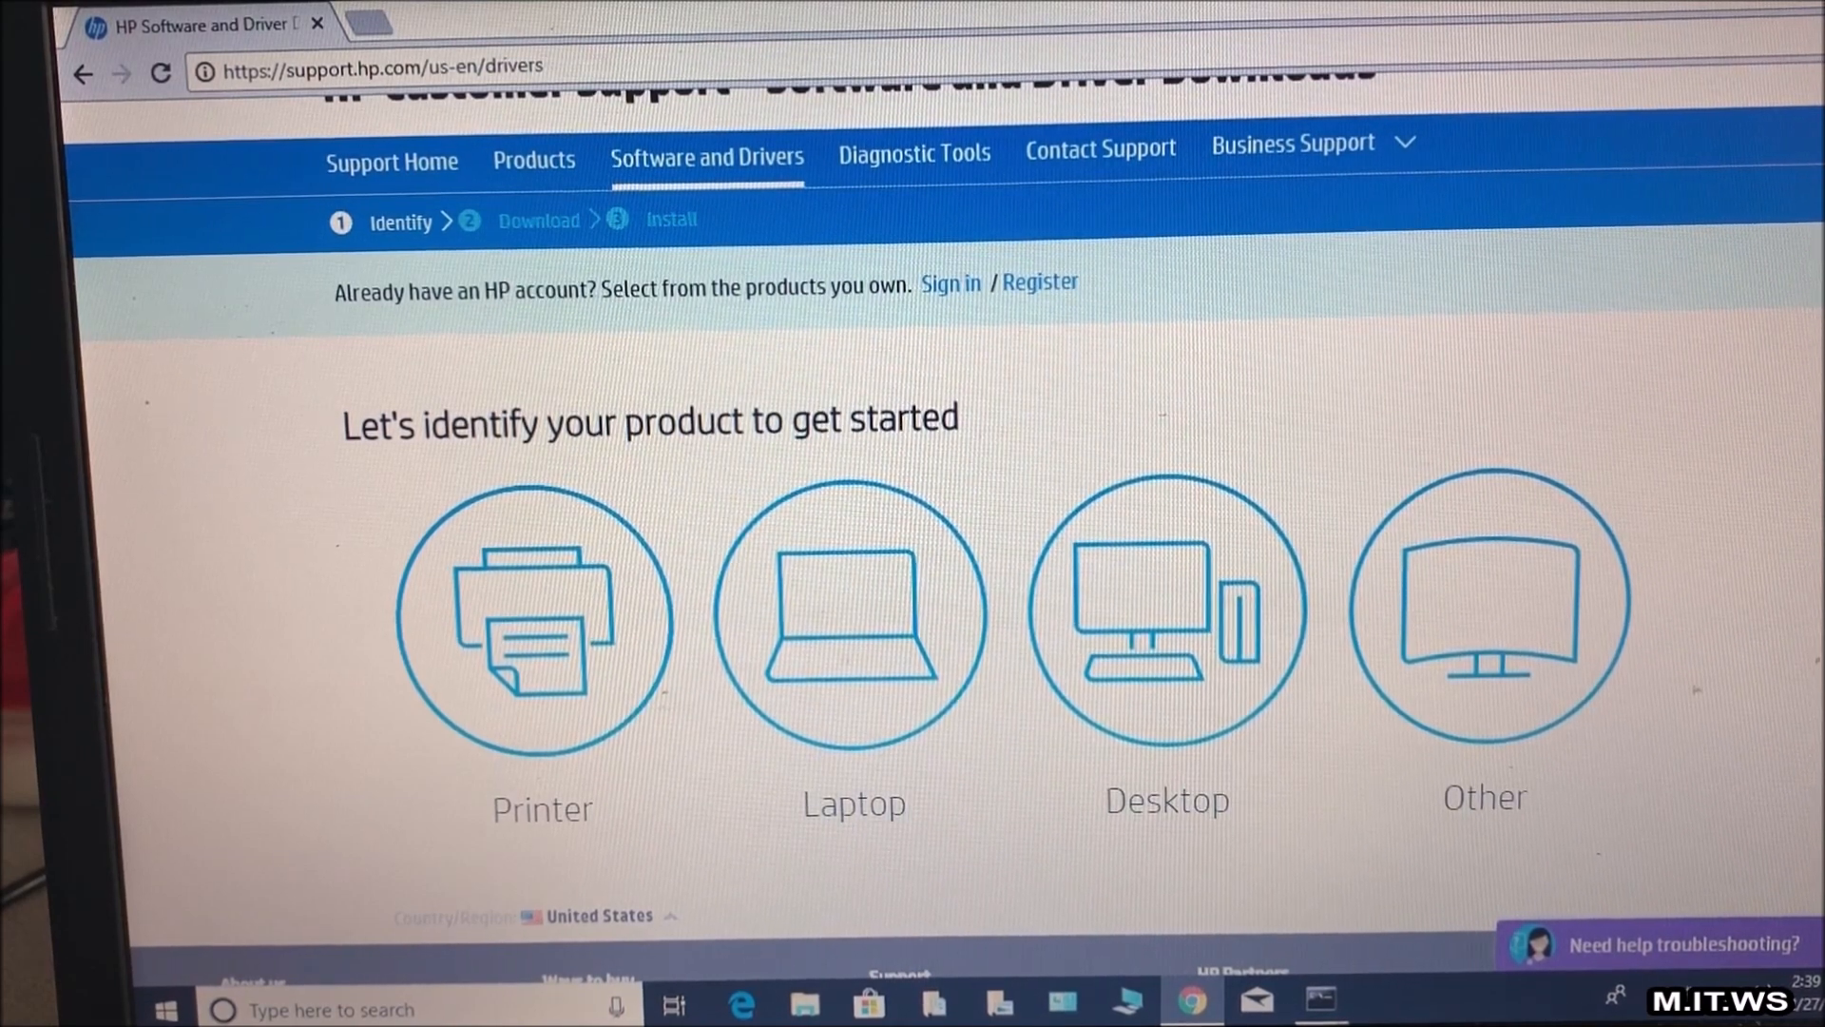
pyautogui.moveTo(852, 680)
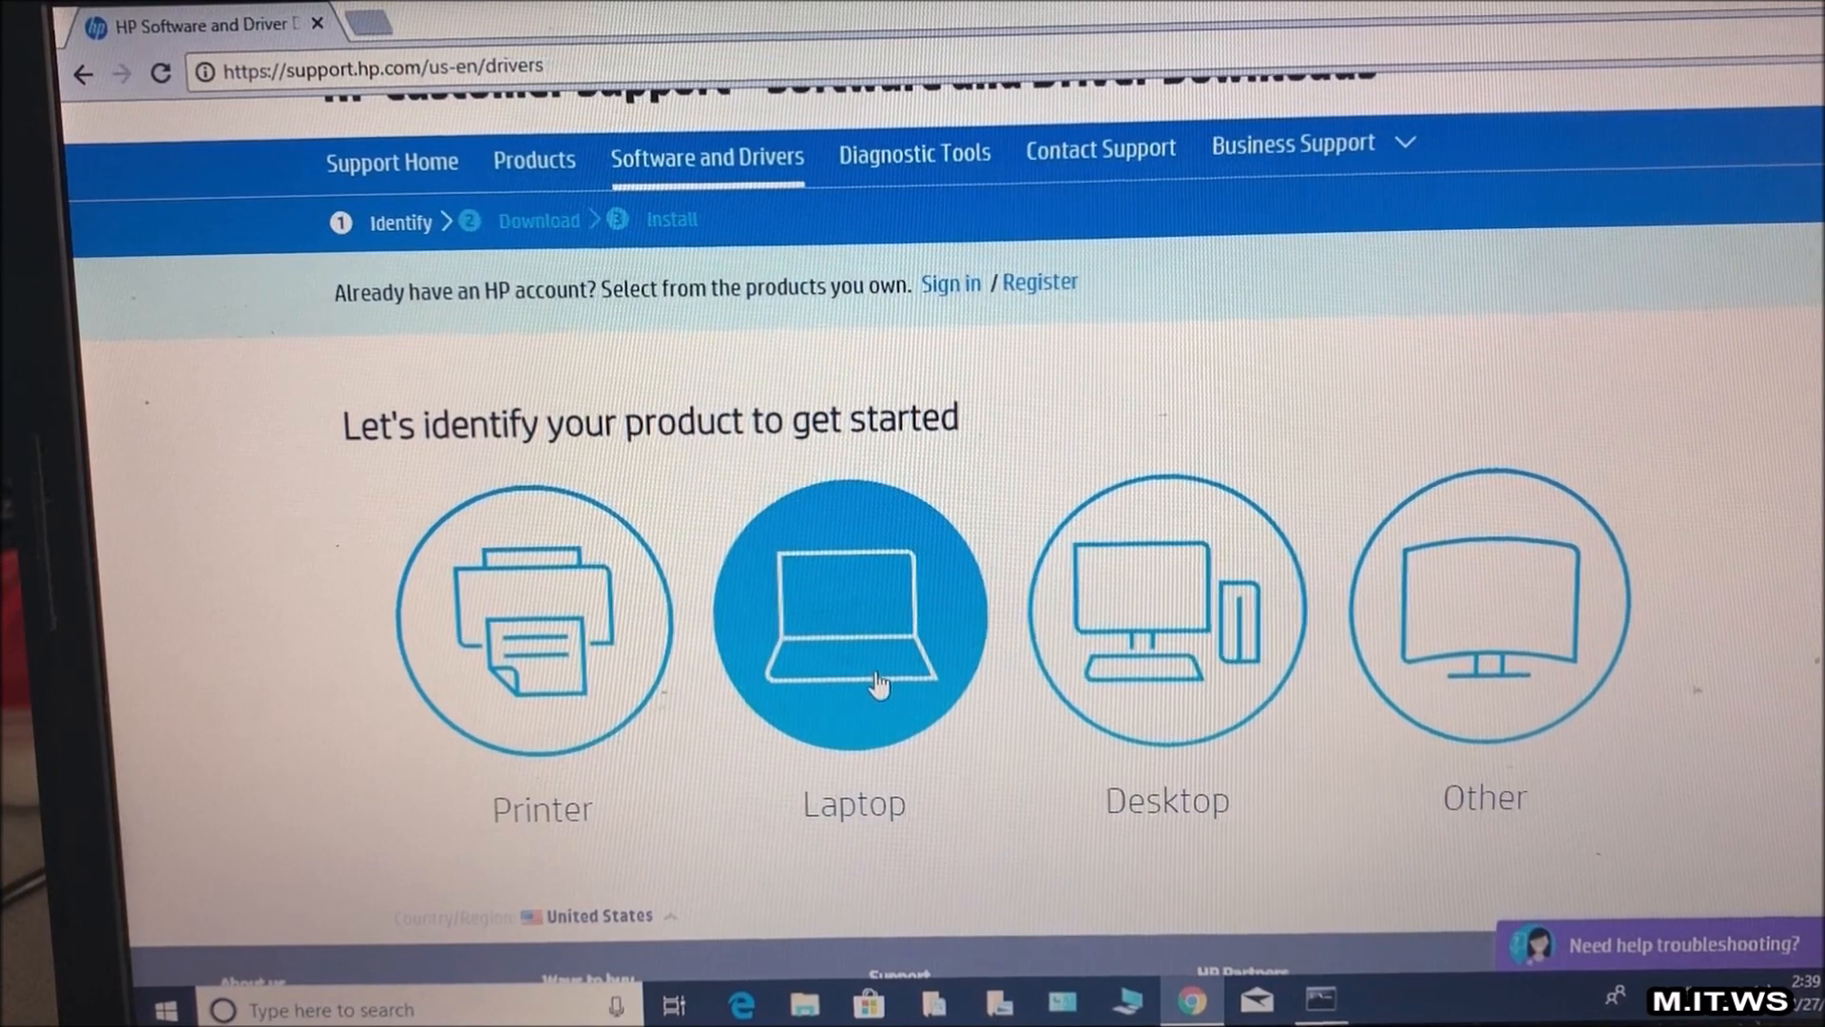
pyautogui.click(851, 616)
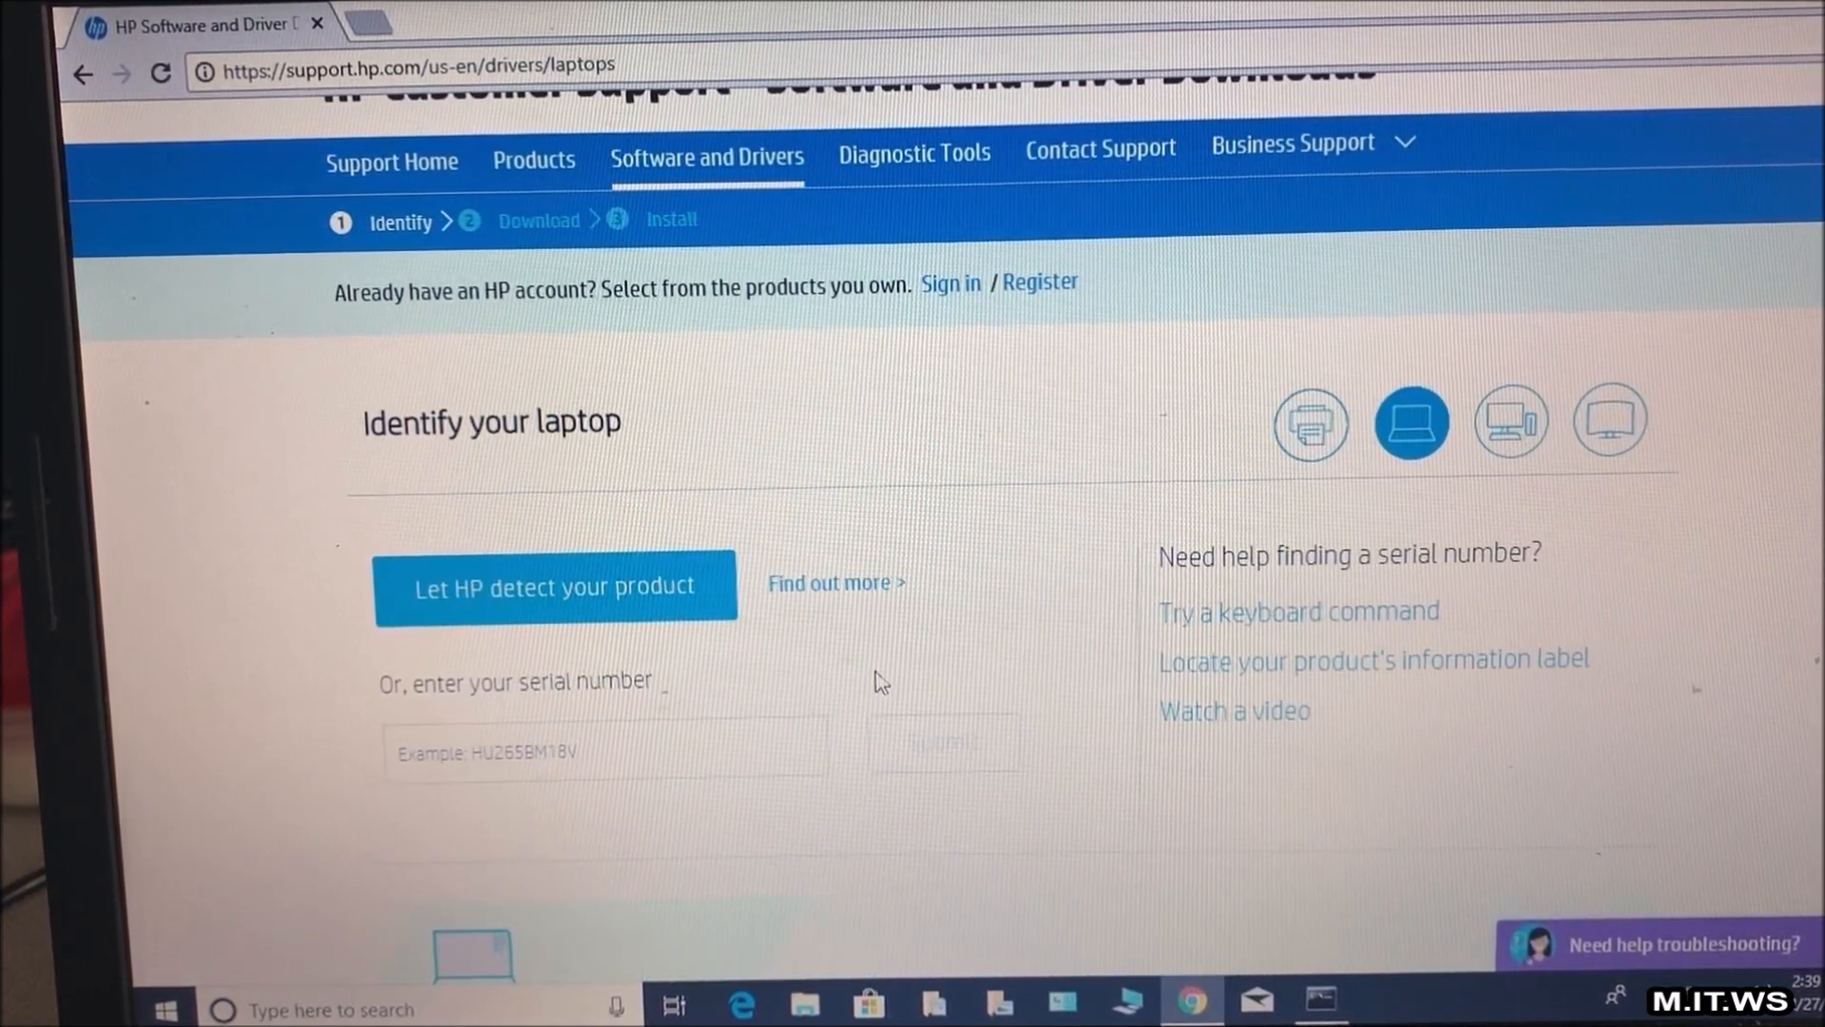
# Return to Command Prompt and get the serial number with wmic bios get serialnumber
pyautogui.click(604, 749)
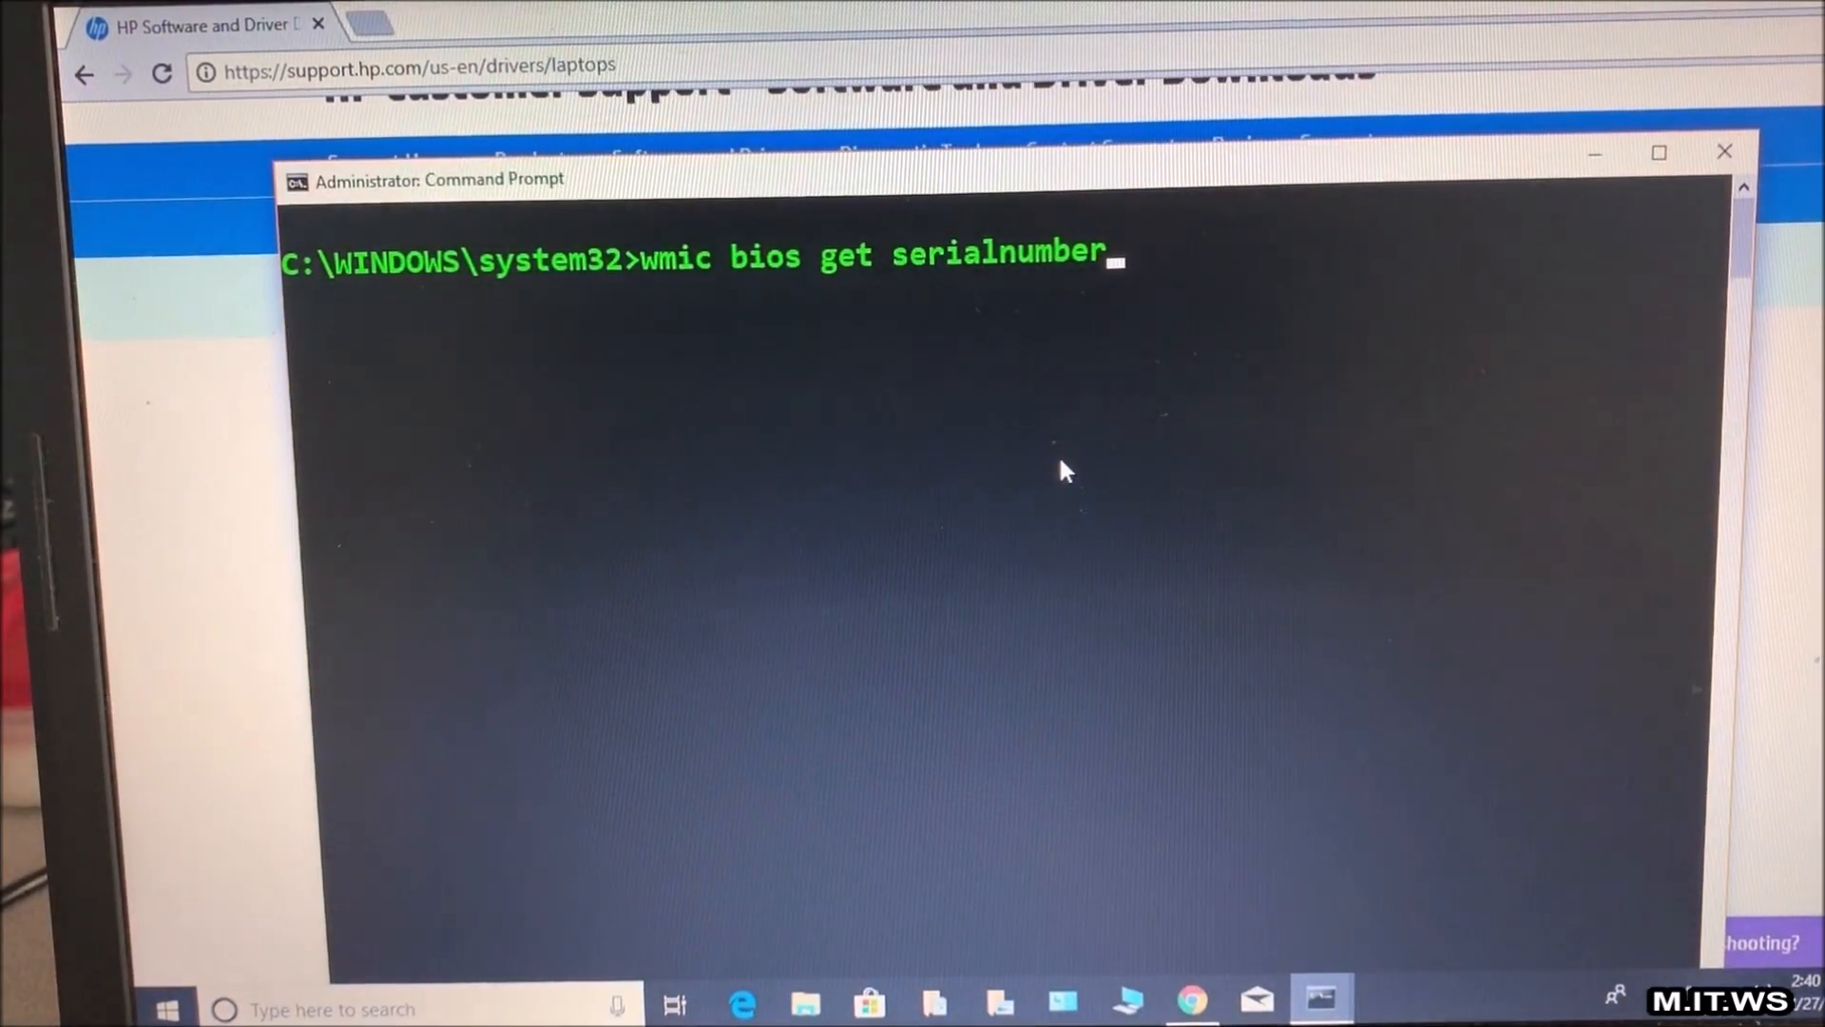
pyautogui.moveTo(722, 317)
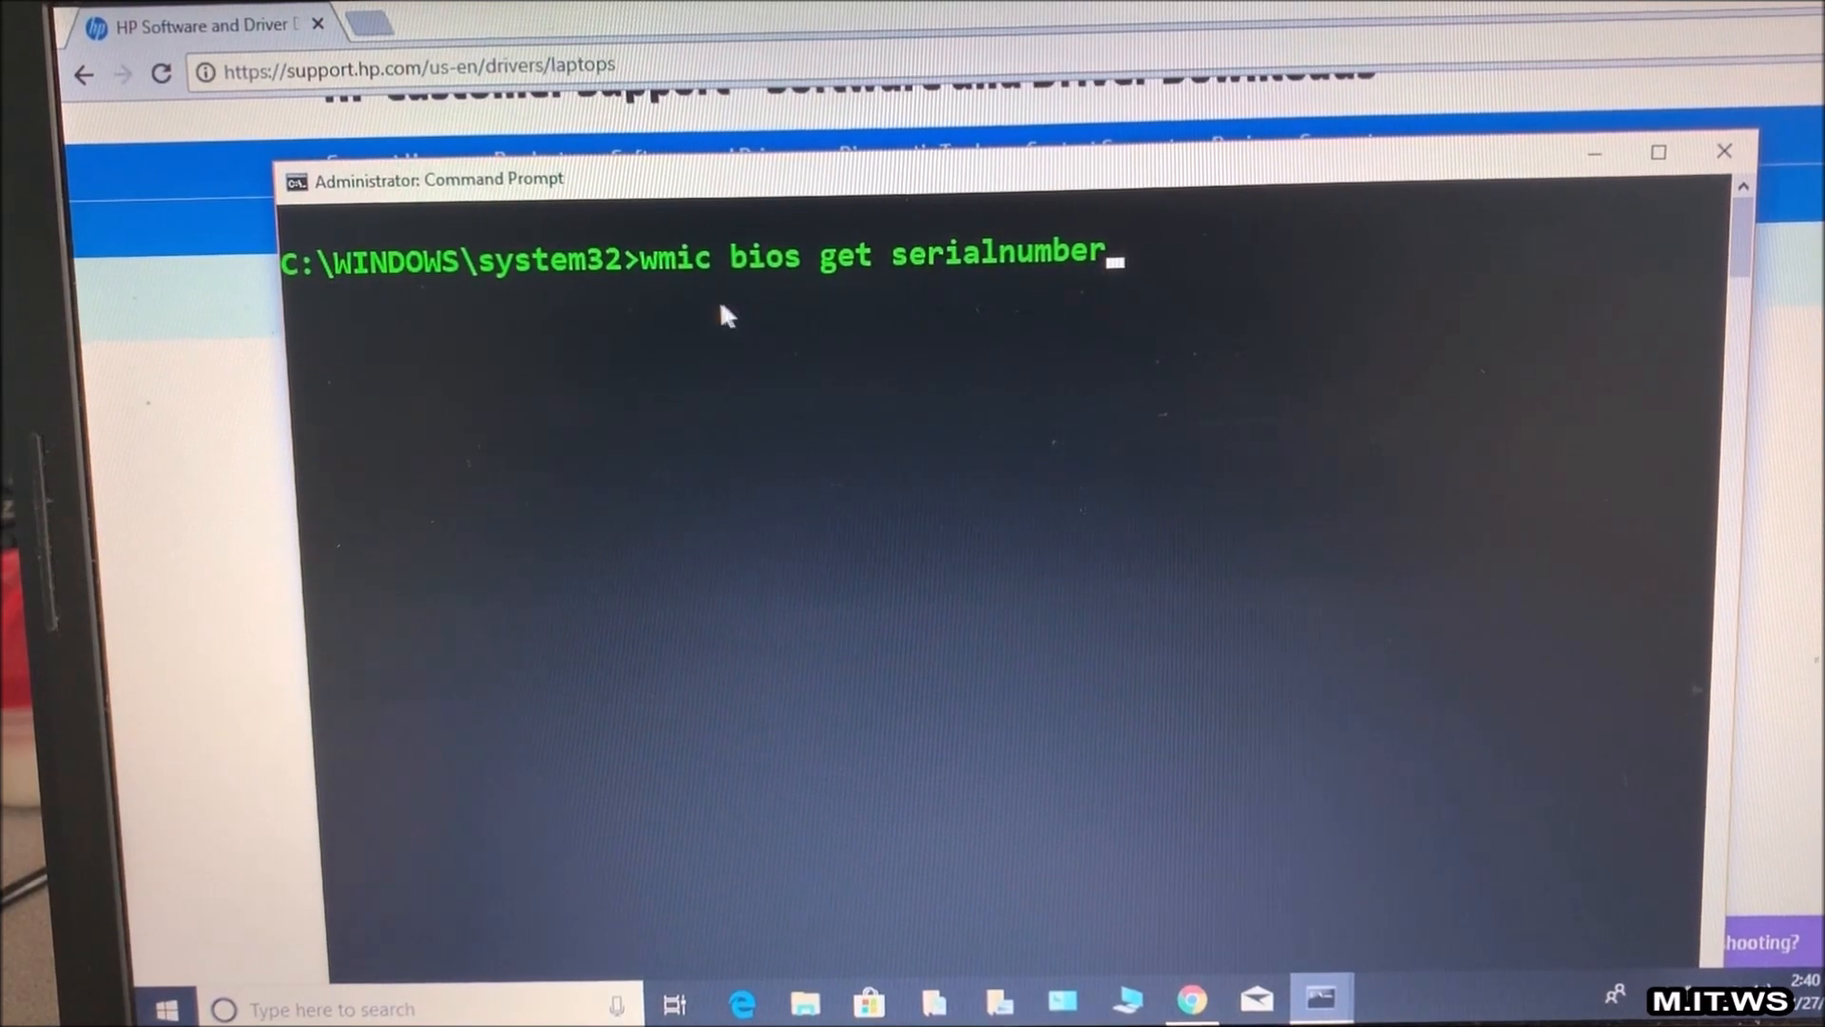
pyautogui.moveTo(744, 304)
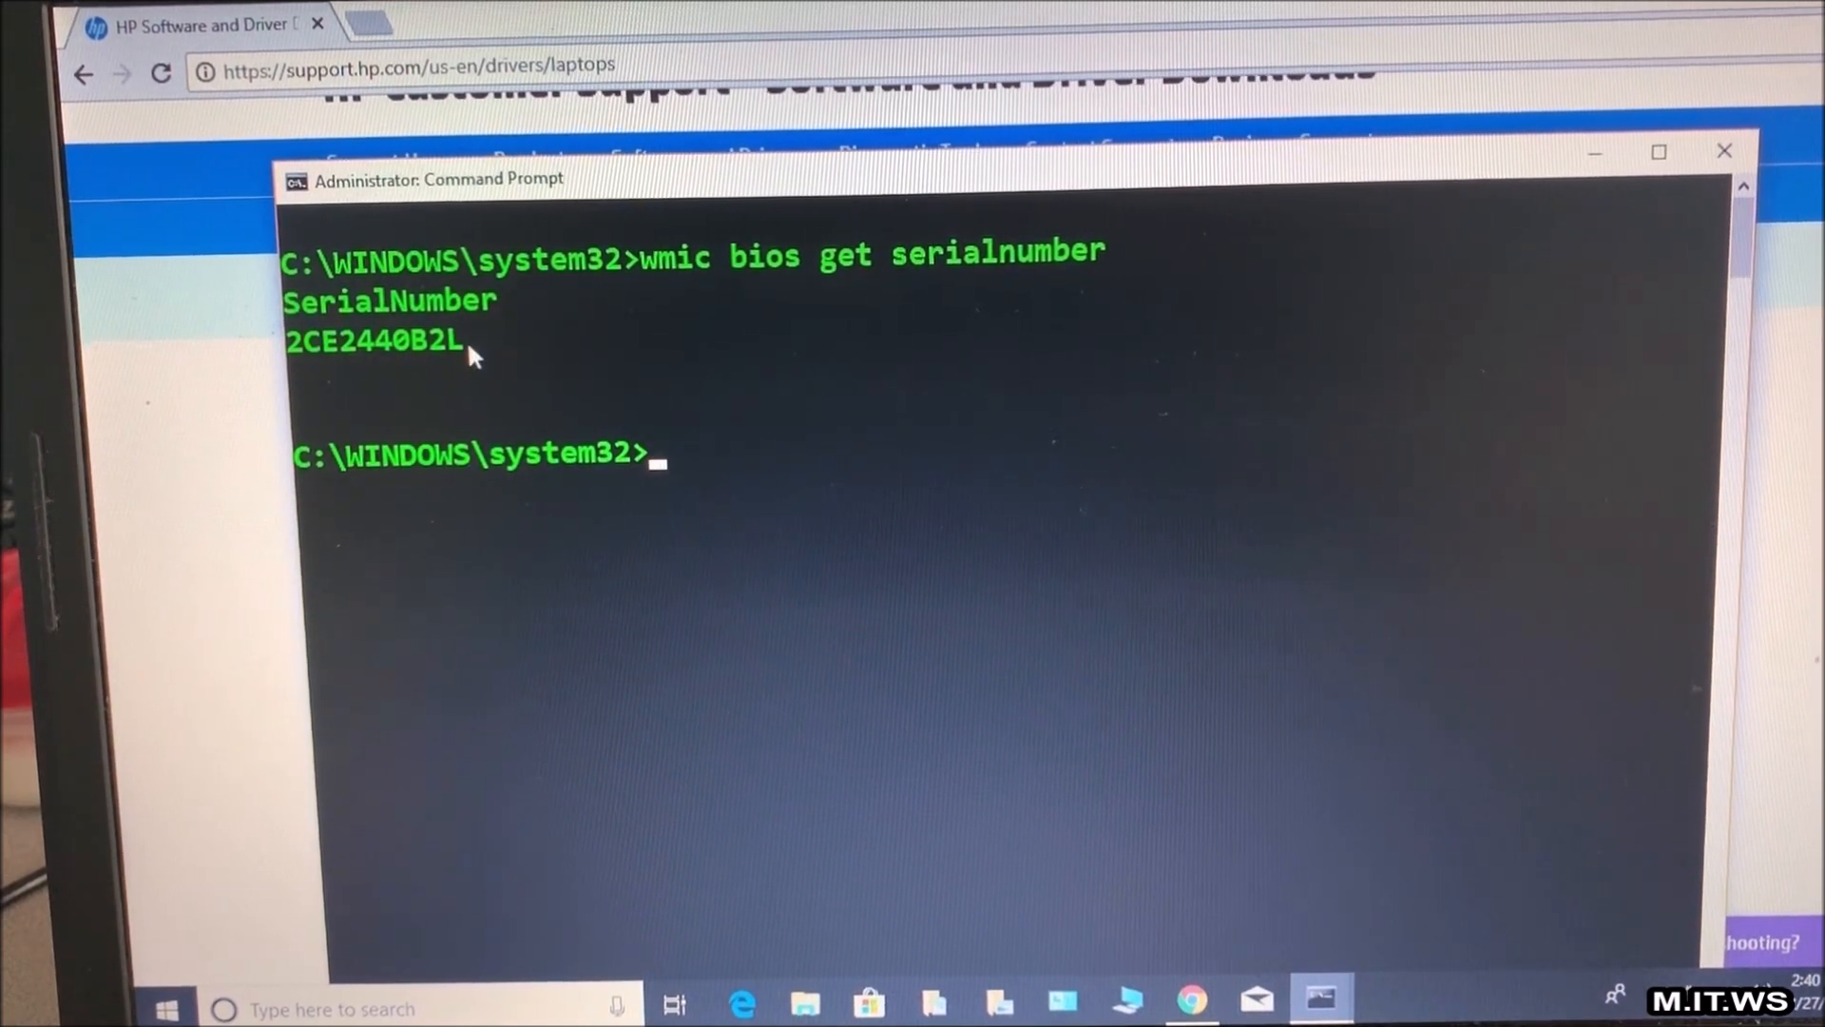
pyautogui.moveTo(308, 362)
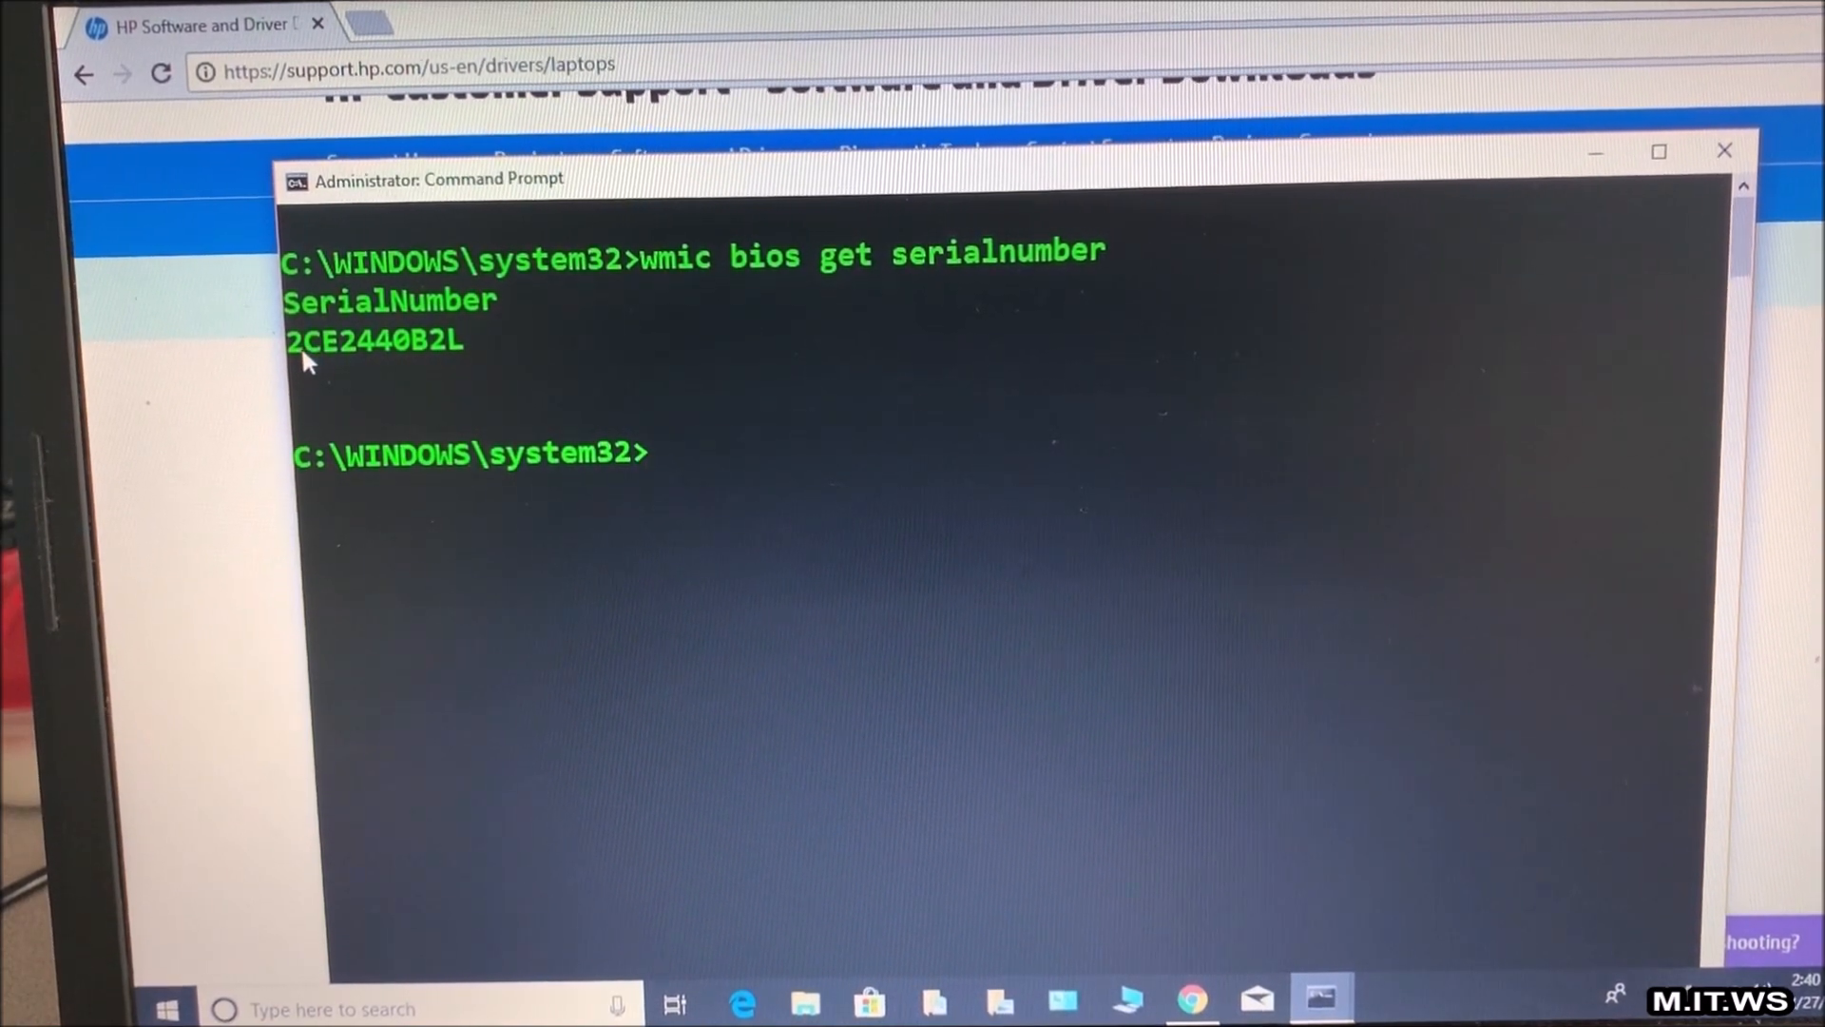
pyautogui.moveTo(473, 372)
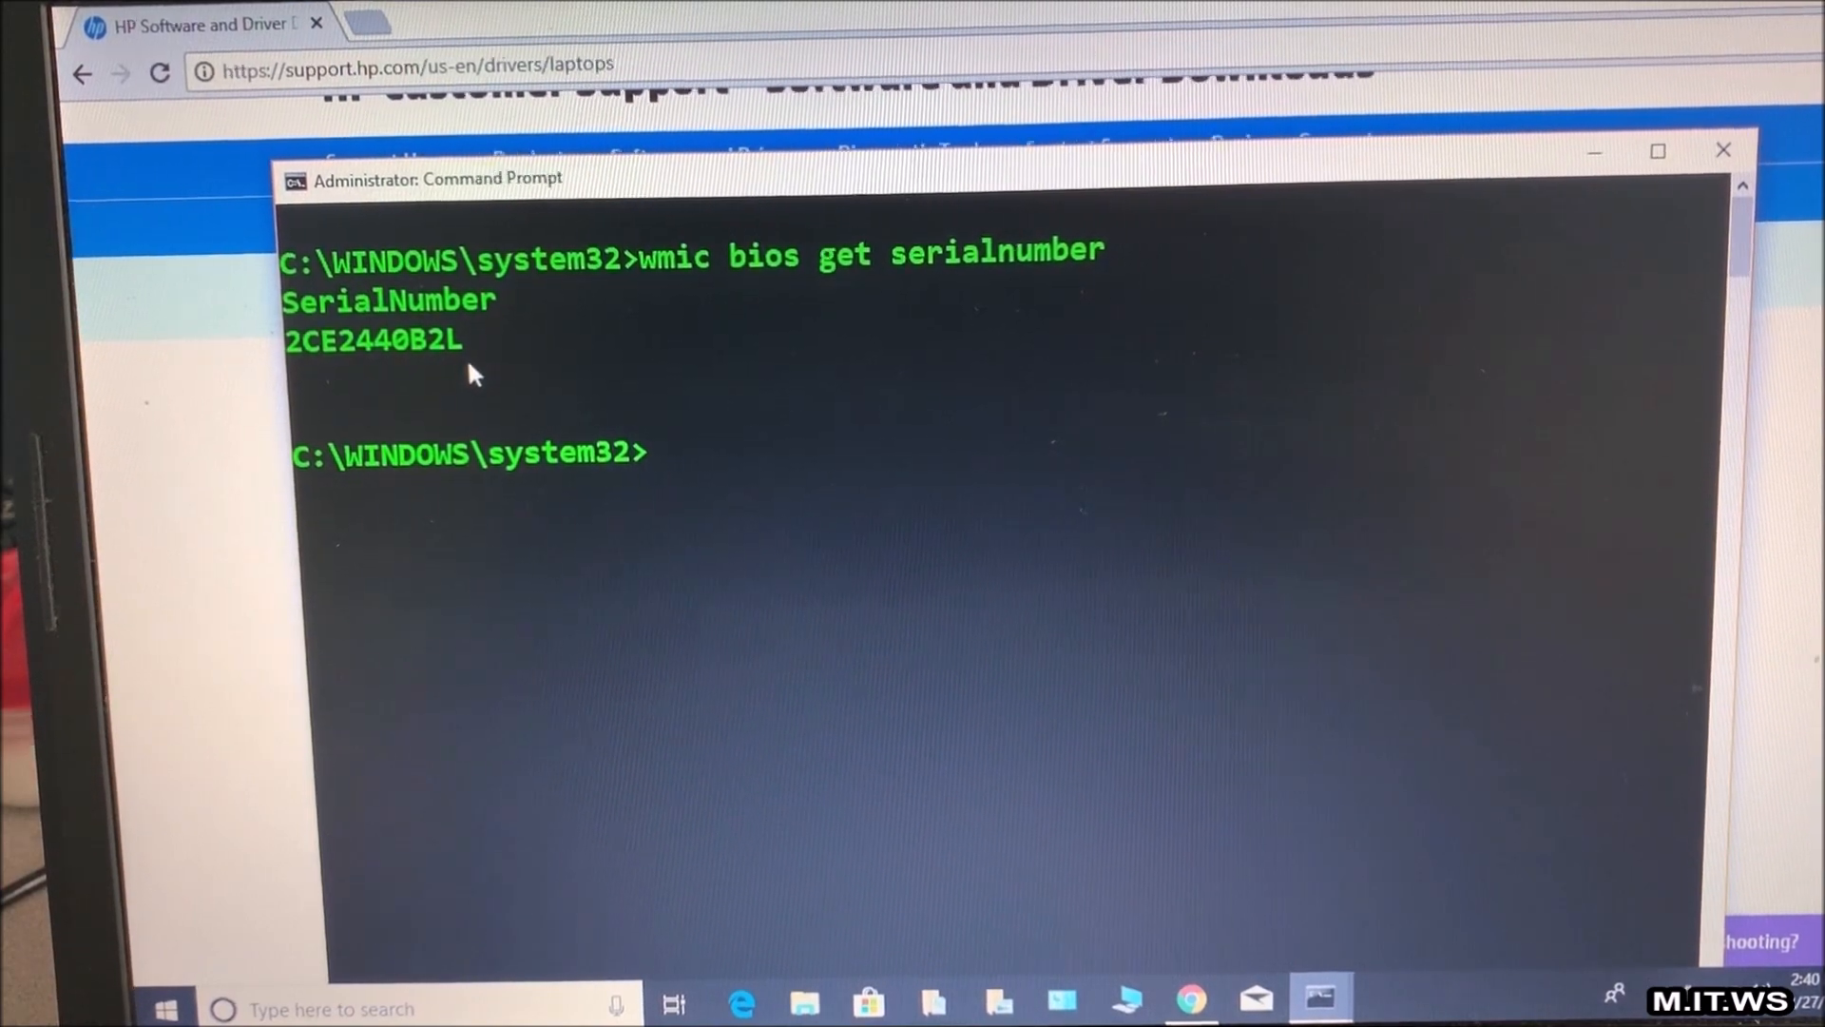
pyautogui.rightClick(471, 372)
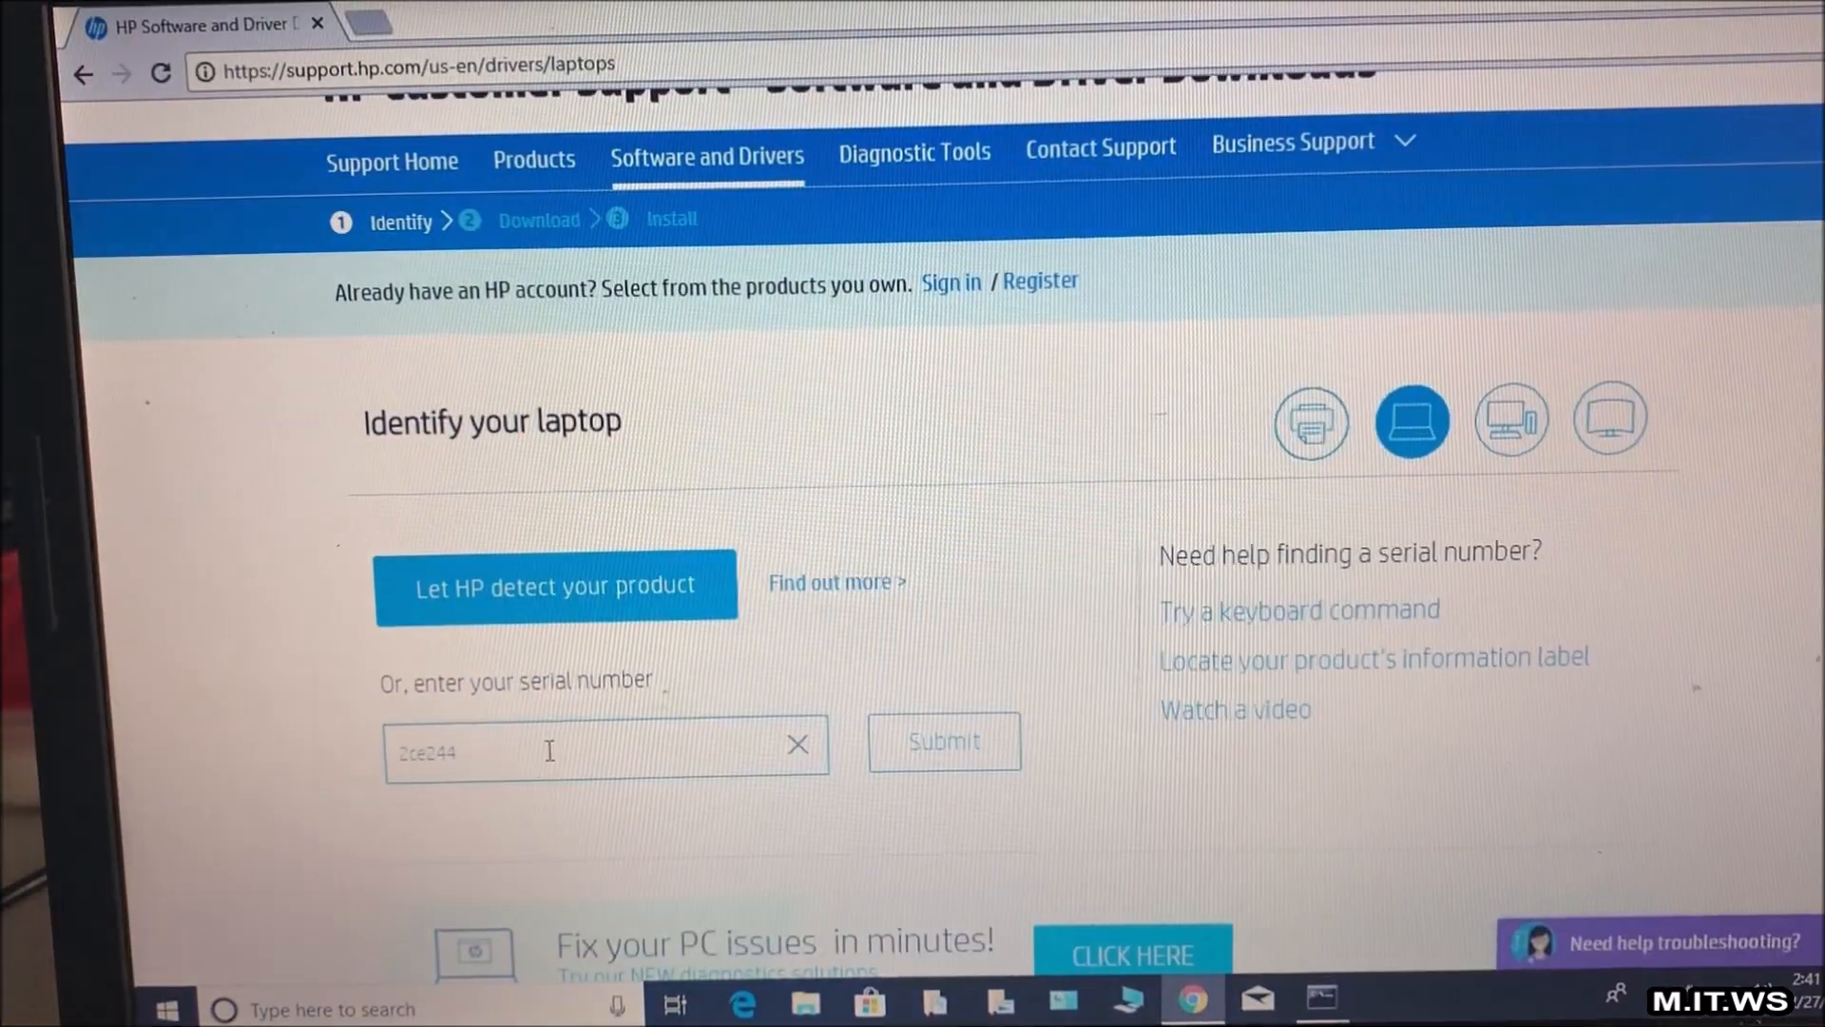
# Submit the serial number and expand the BIOS category in the ProBook 4540s driver list
pyautogui.click(943, 741)
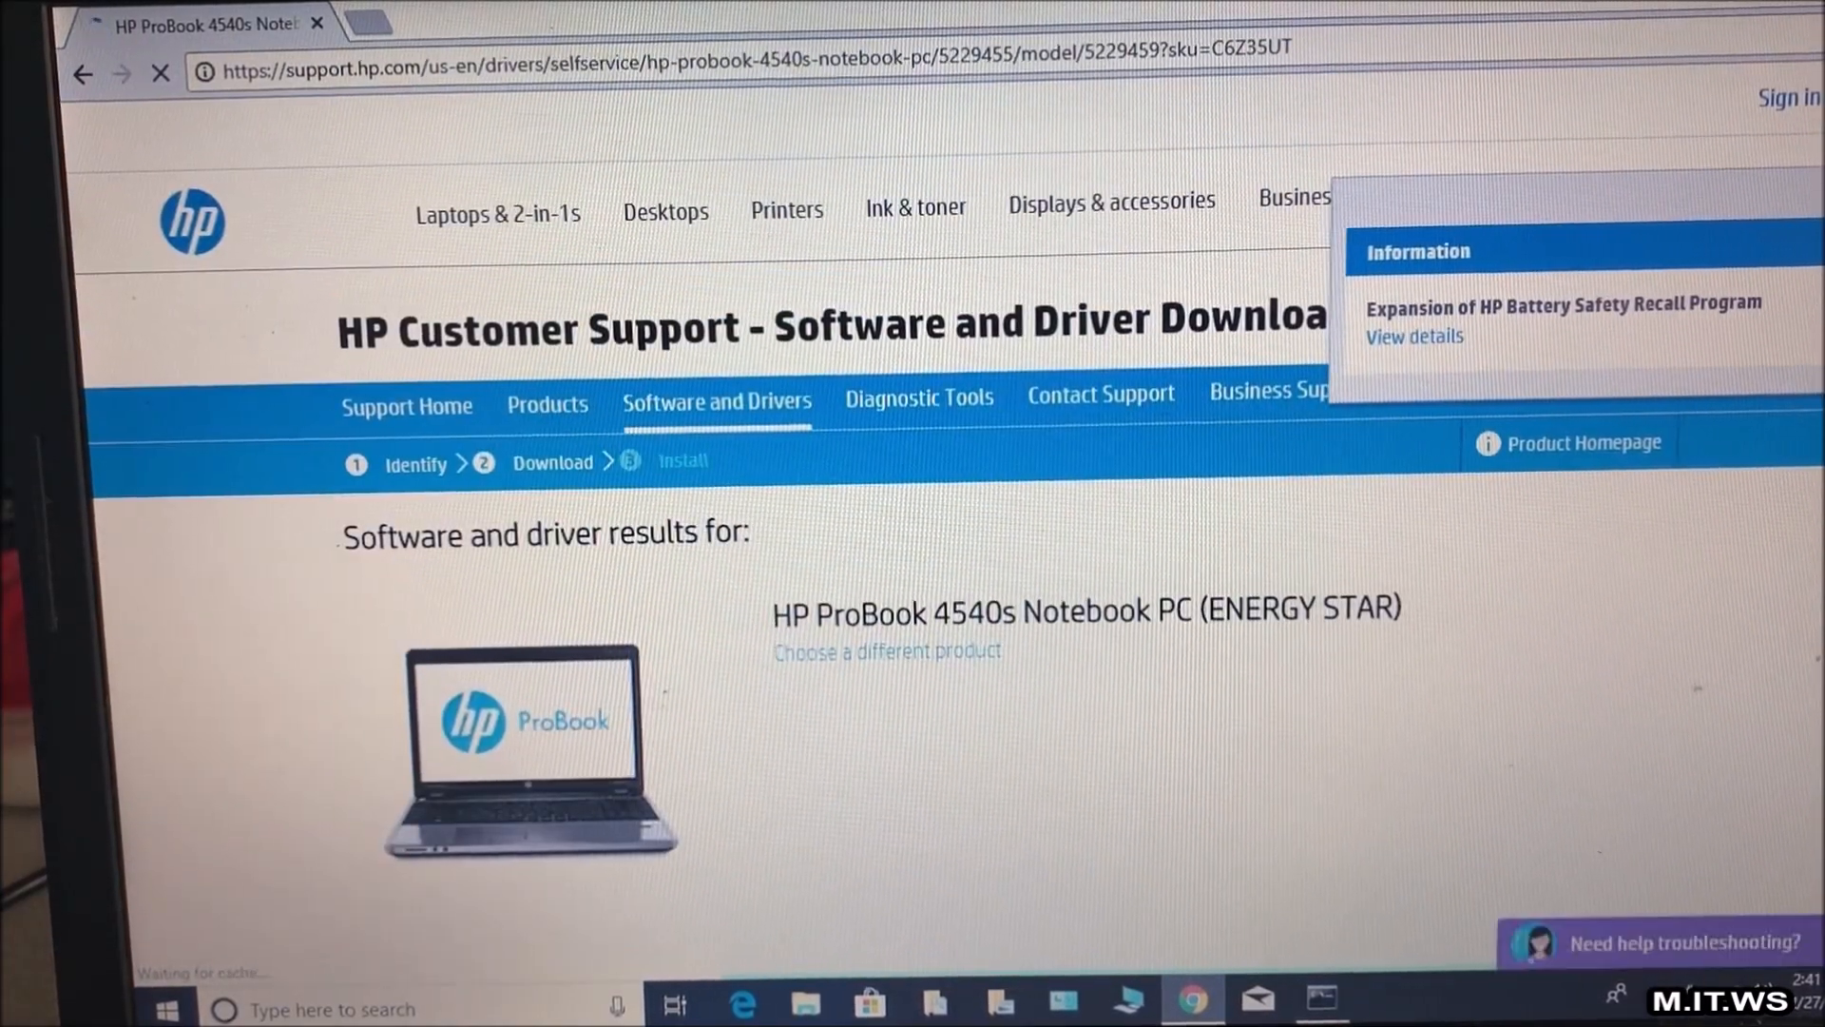
pyautogui.scroll(-3)
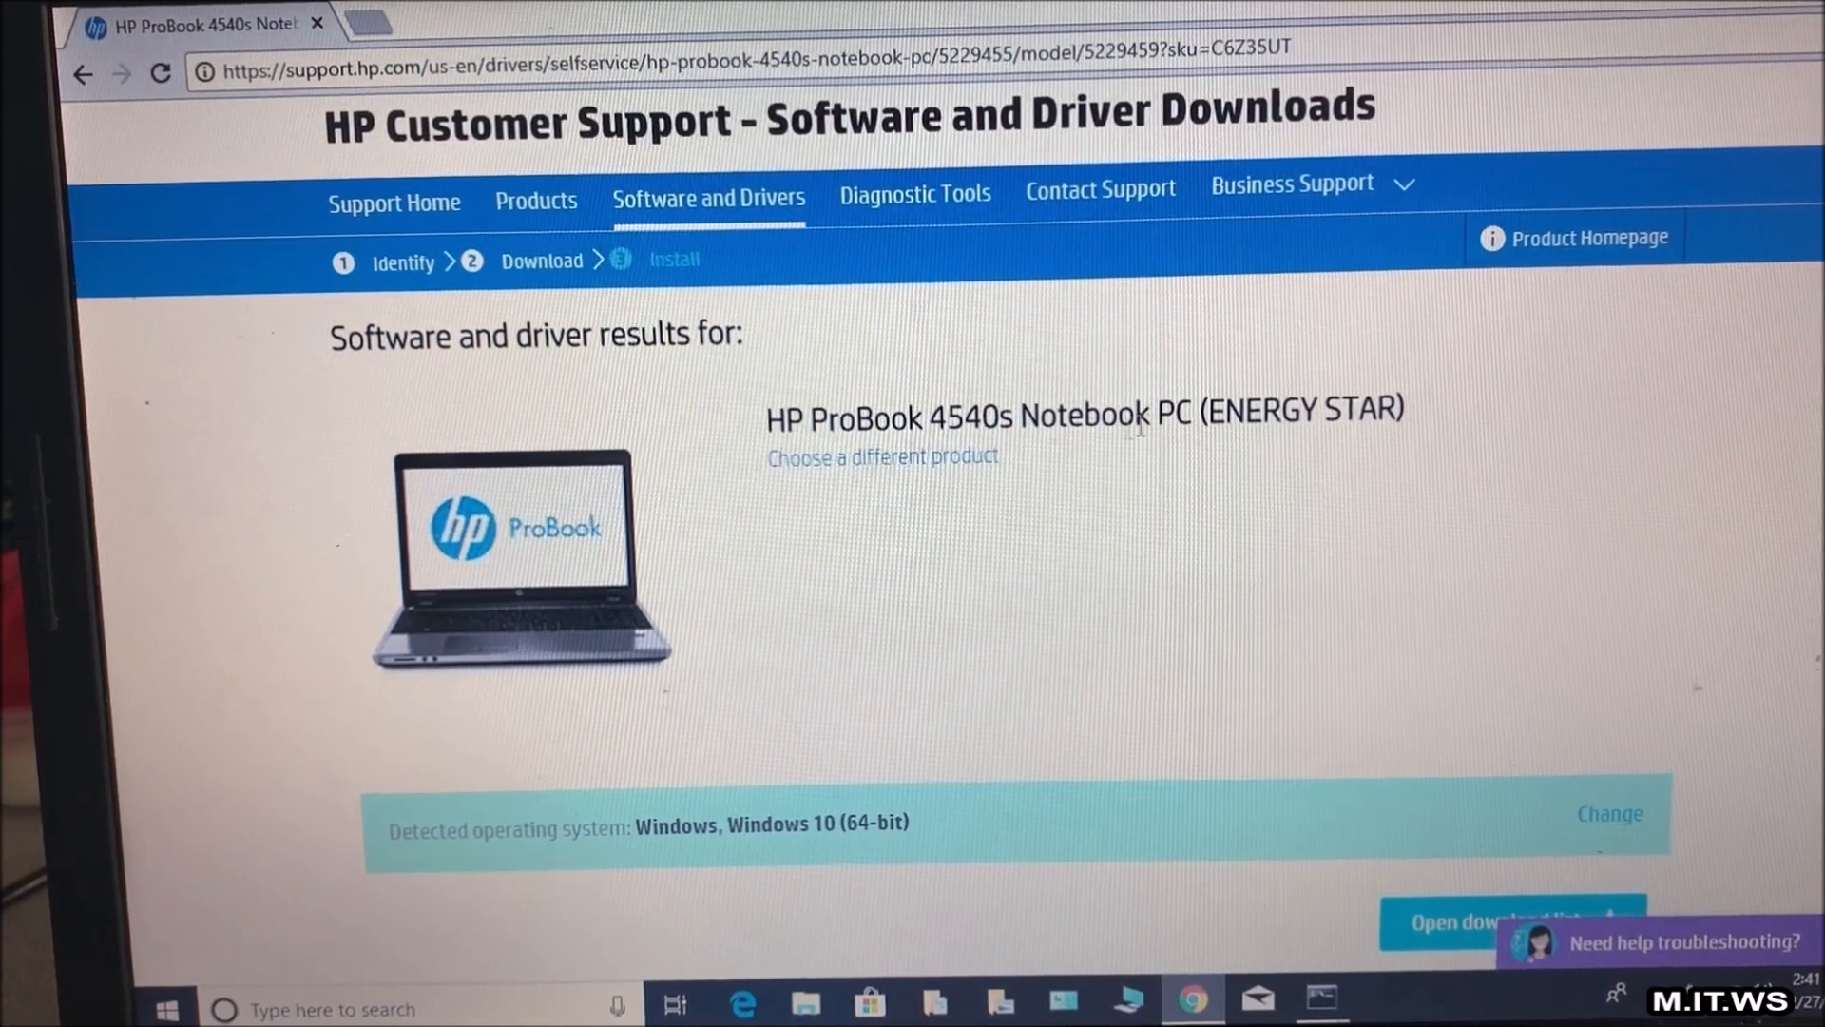
pyautogui.scroll(-3)
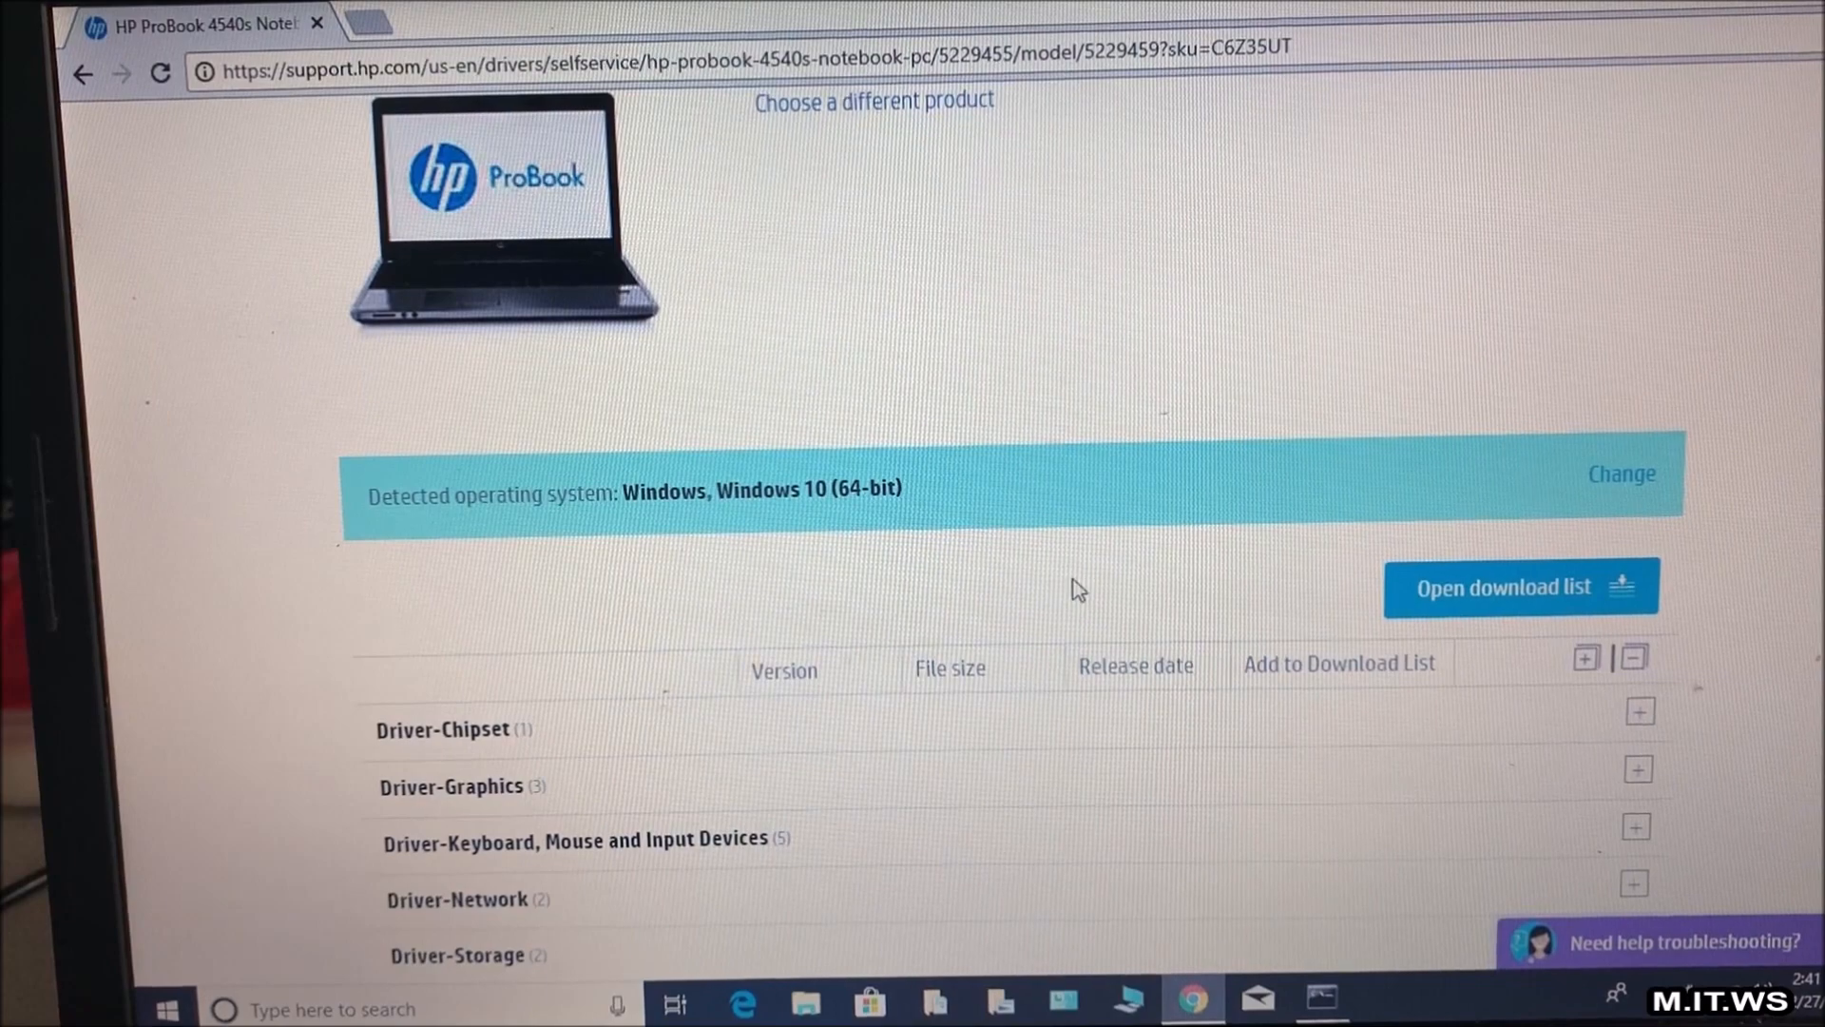
pyautogui.scroll(-3)
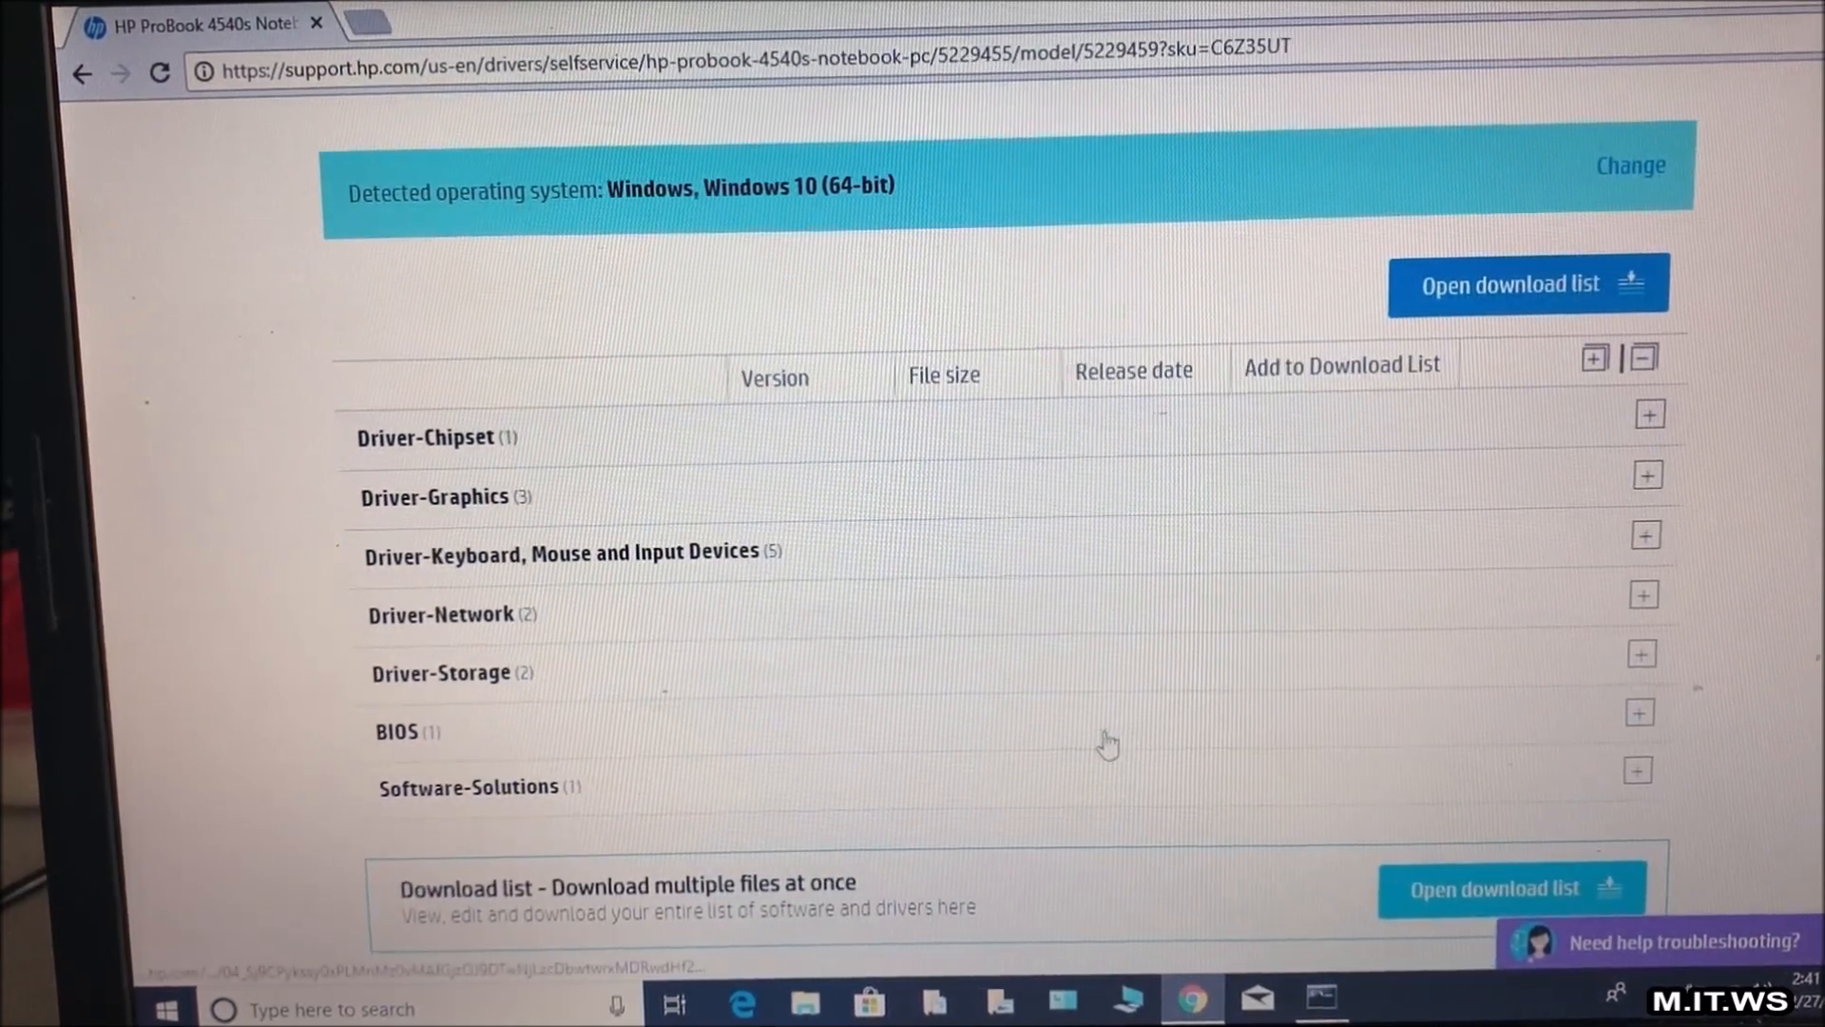
pyautogui.click(1646, 713)
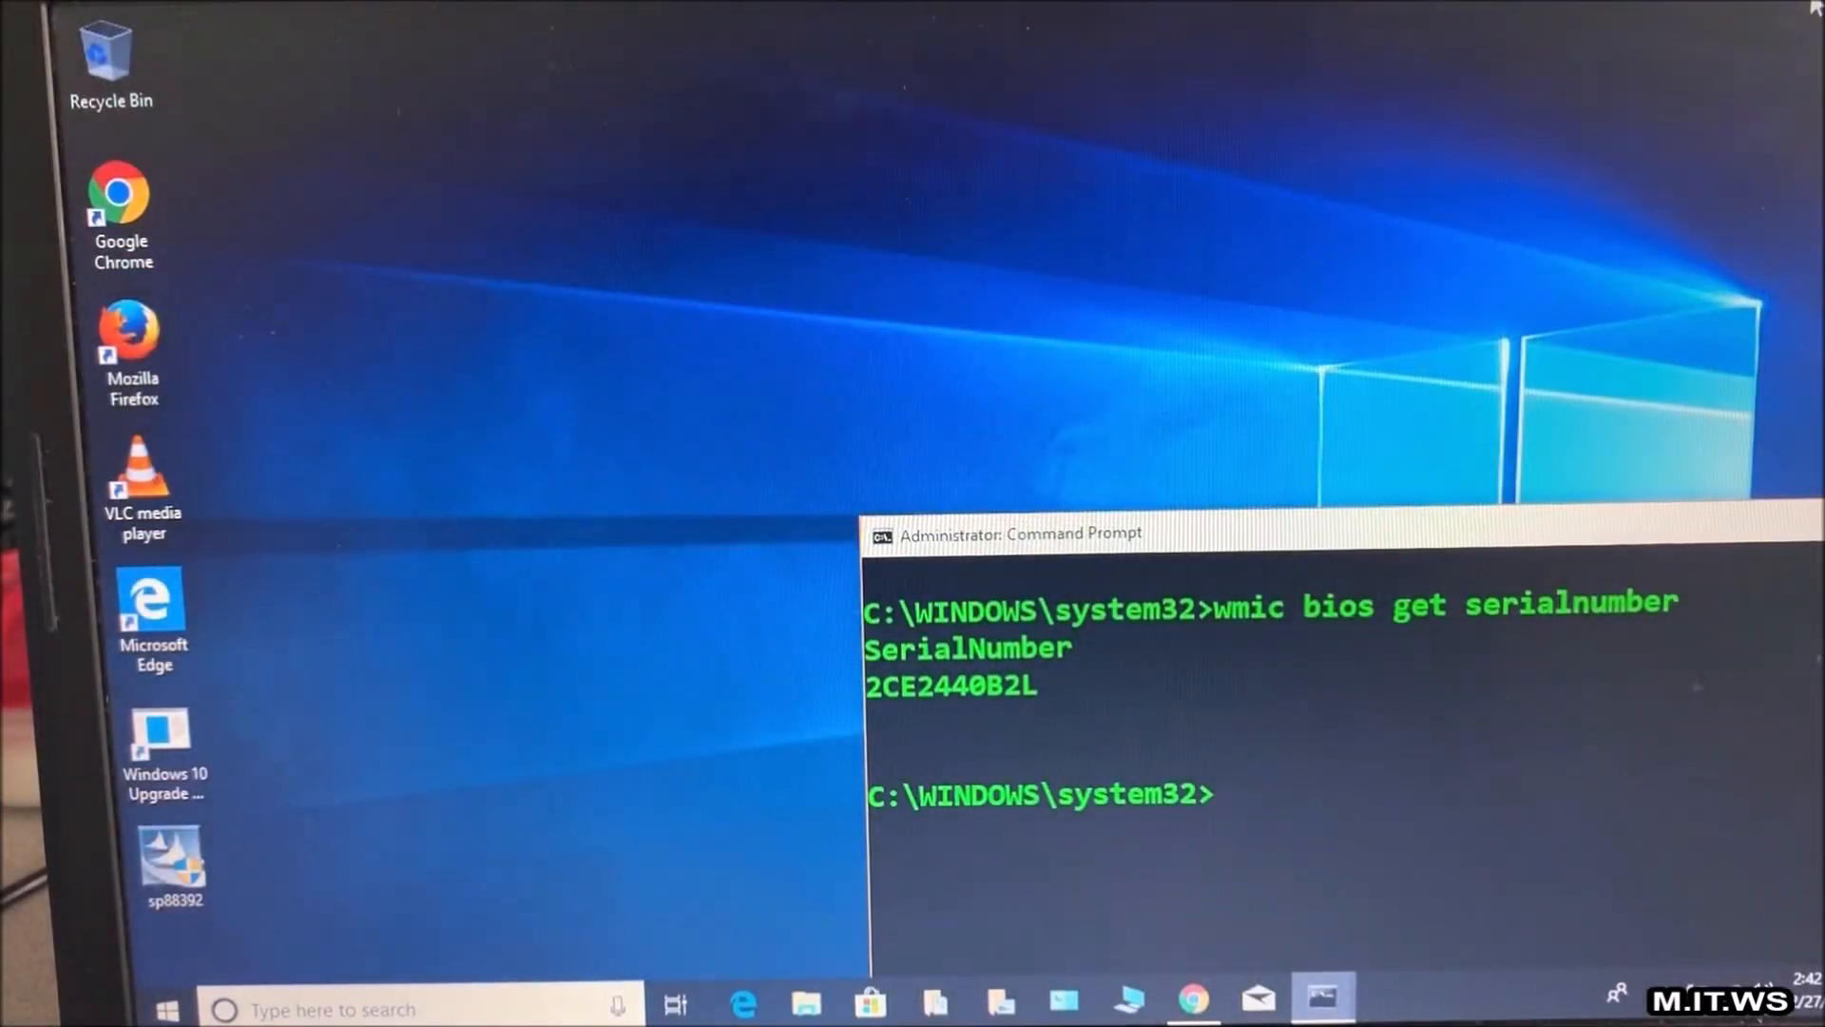
# Move the downloaded sp88392 package to the desktop centre and launch it
pyautogui.moveTo(1019, 532); pyautogui.dragTo(669, 386)
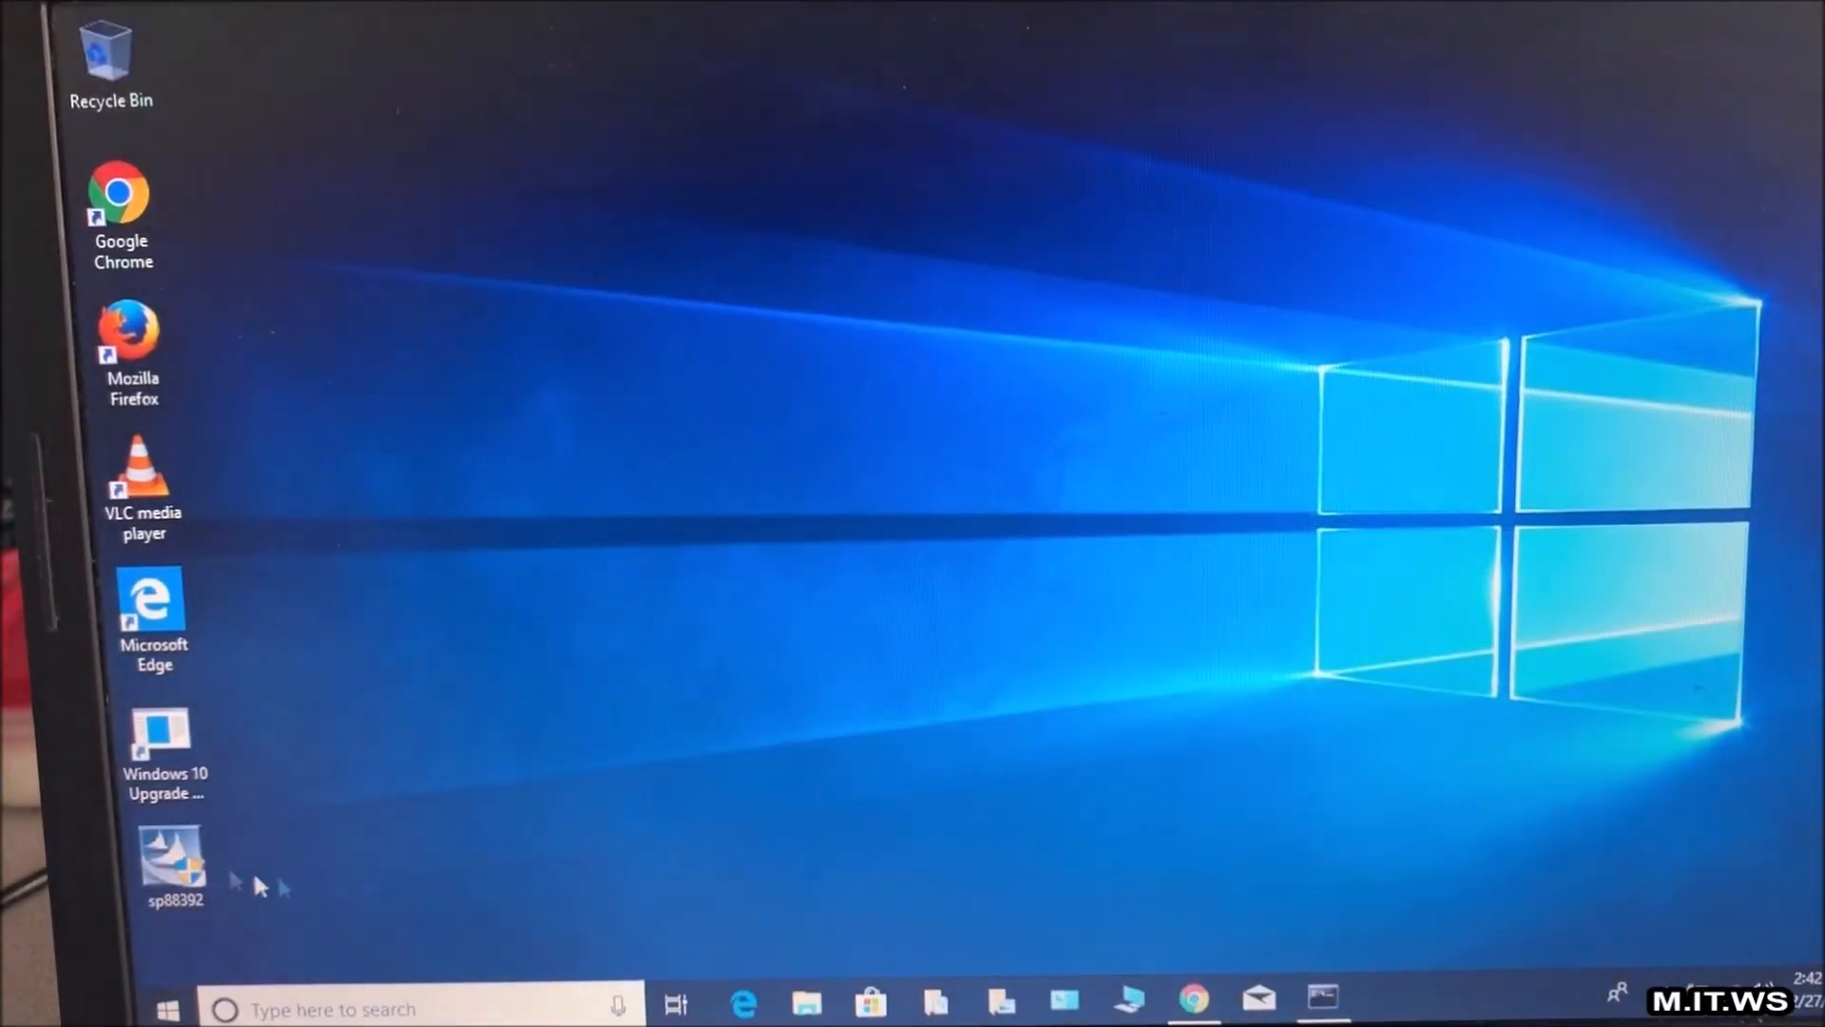
pyautogui.moveTo(175, 867); pyautogui.dragTo(953, 462)
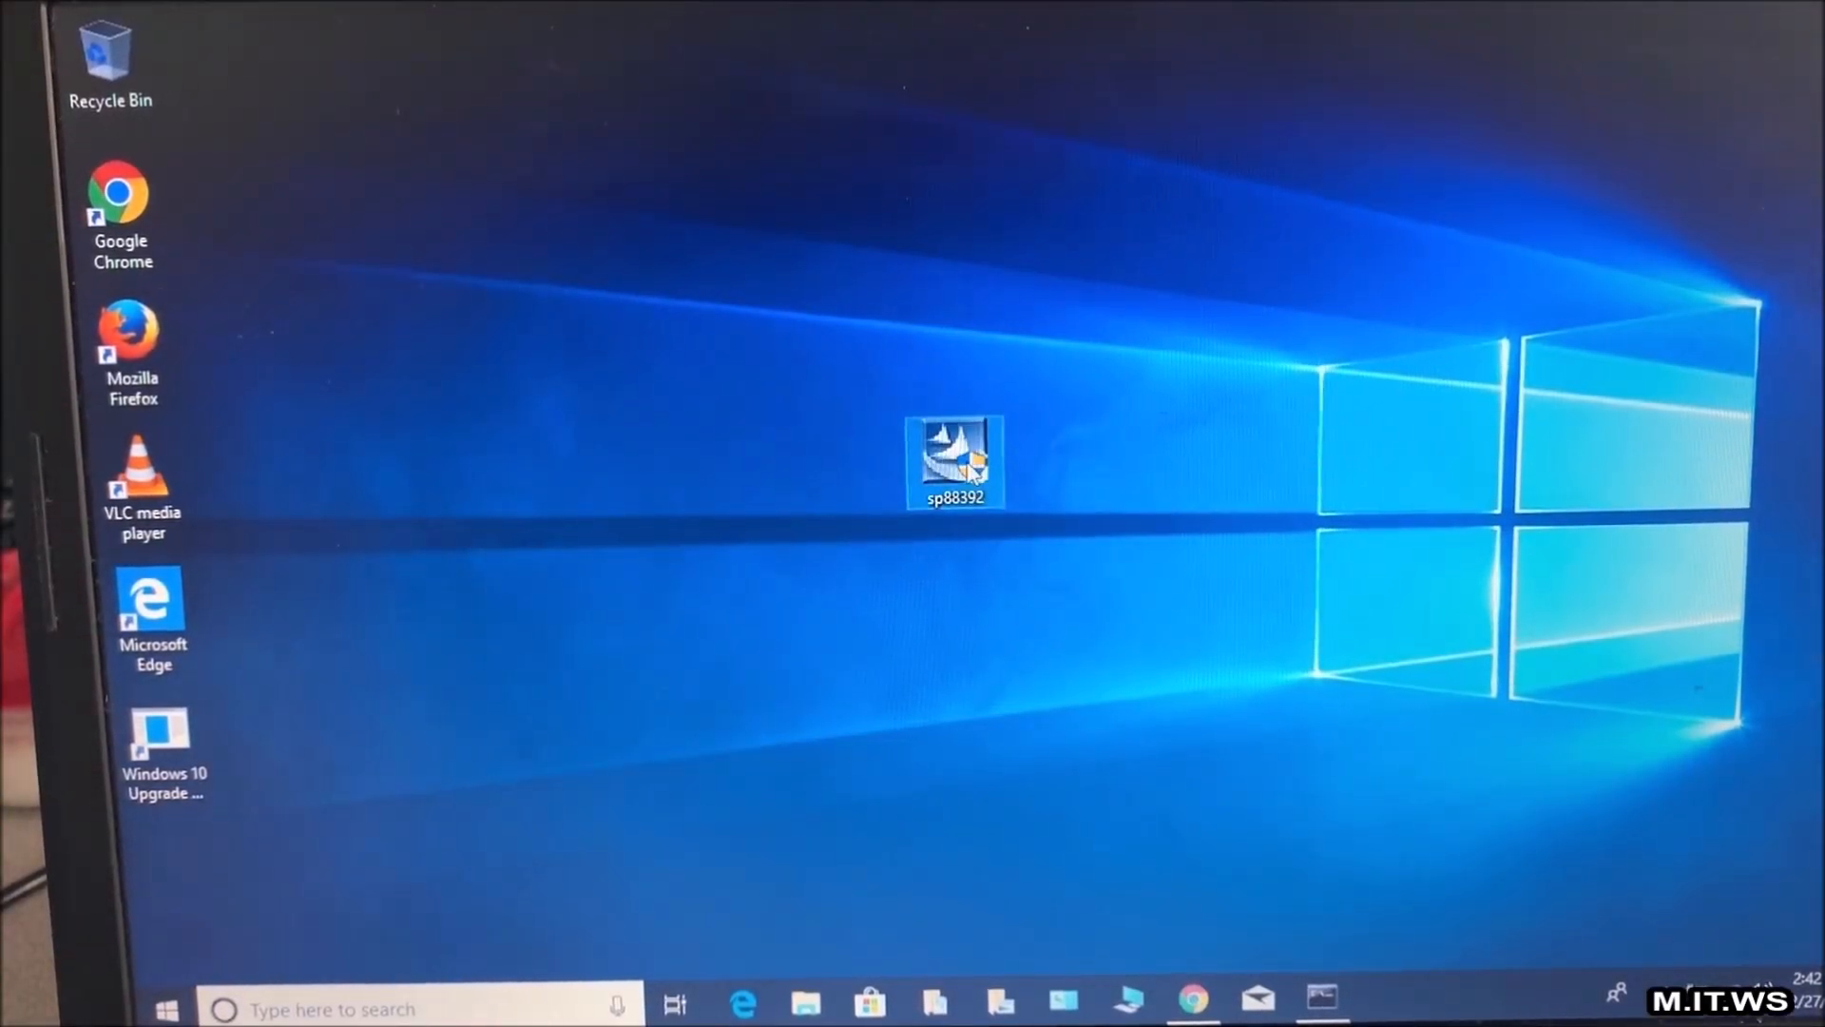
pyautogui.moveTo(952, 463)
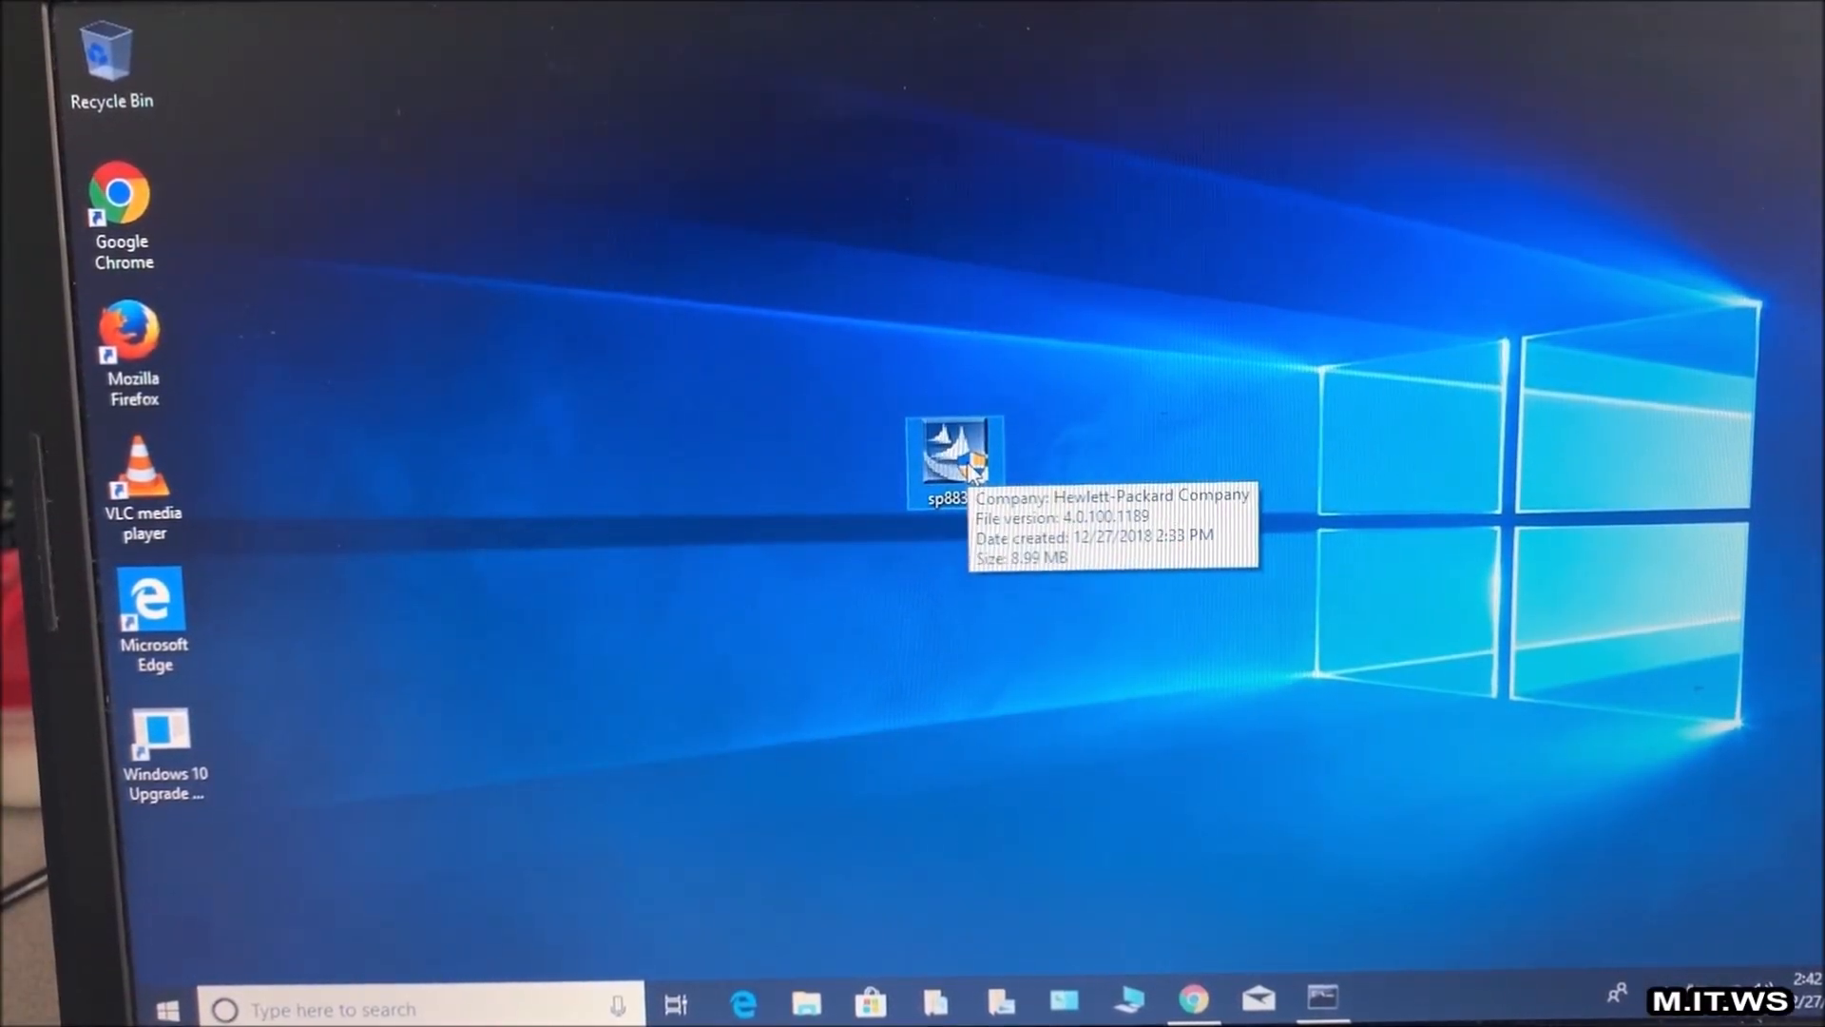
pyautogui.doubleClick(954, 455)
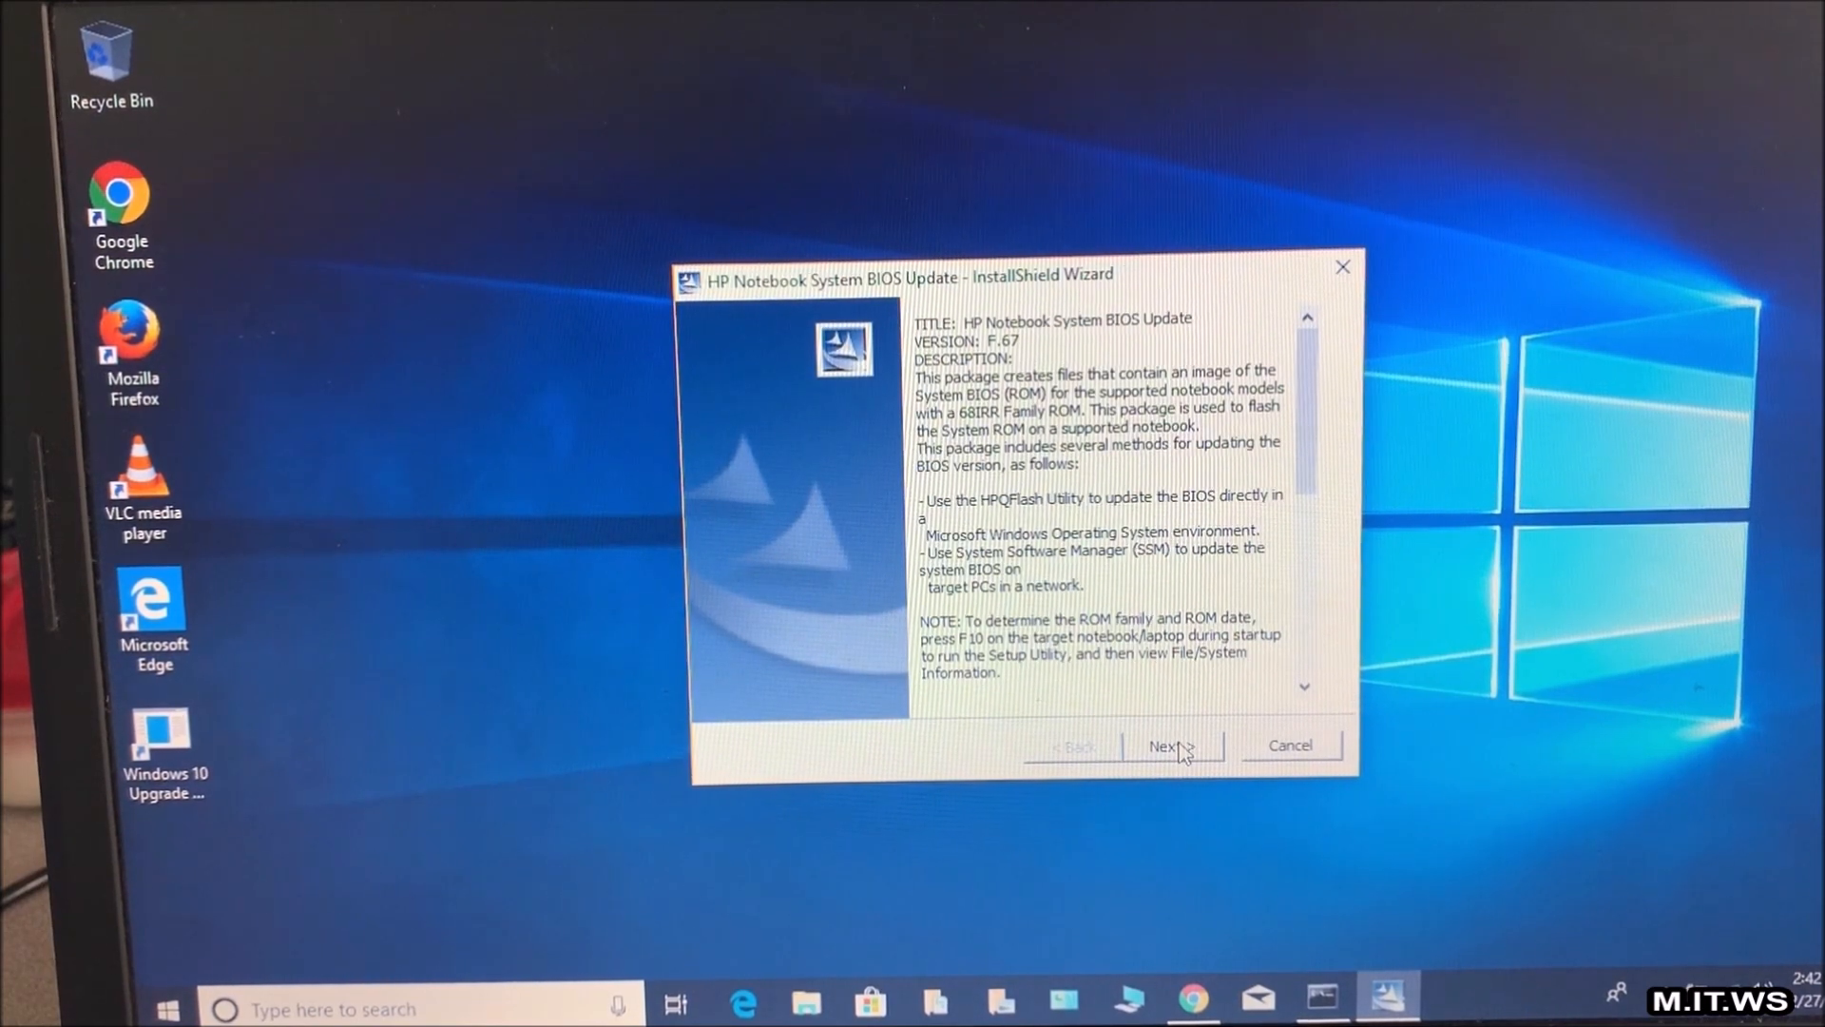
# Accept the license agreement and extract the F.67 files to the default C:\SWSetup\SP88392 folder
pyautogui.click(1169, 746)
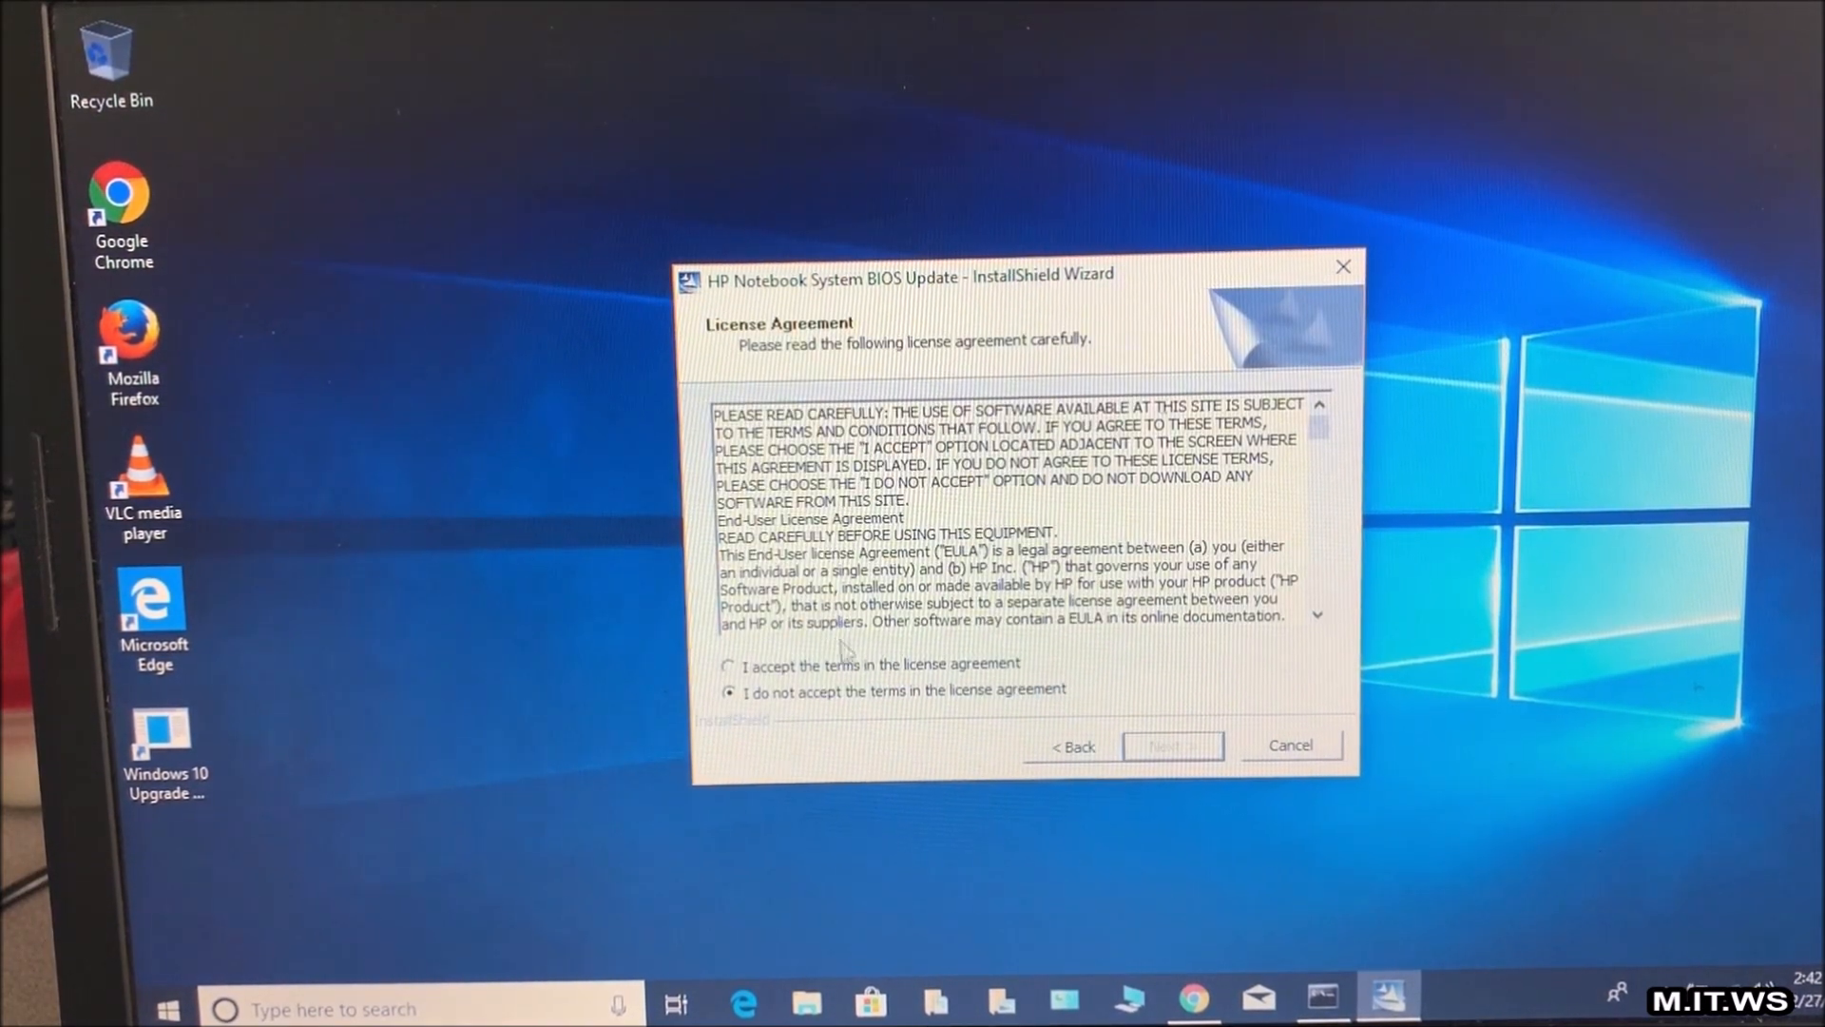
pyautogui.click(728, 664)
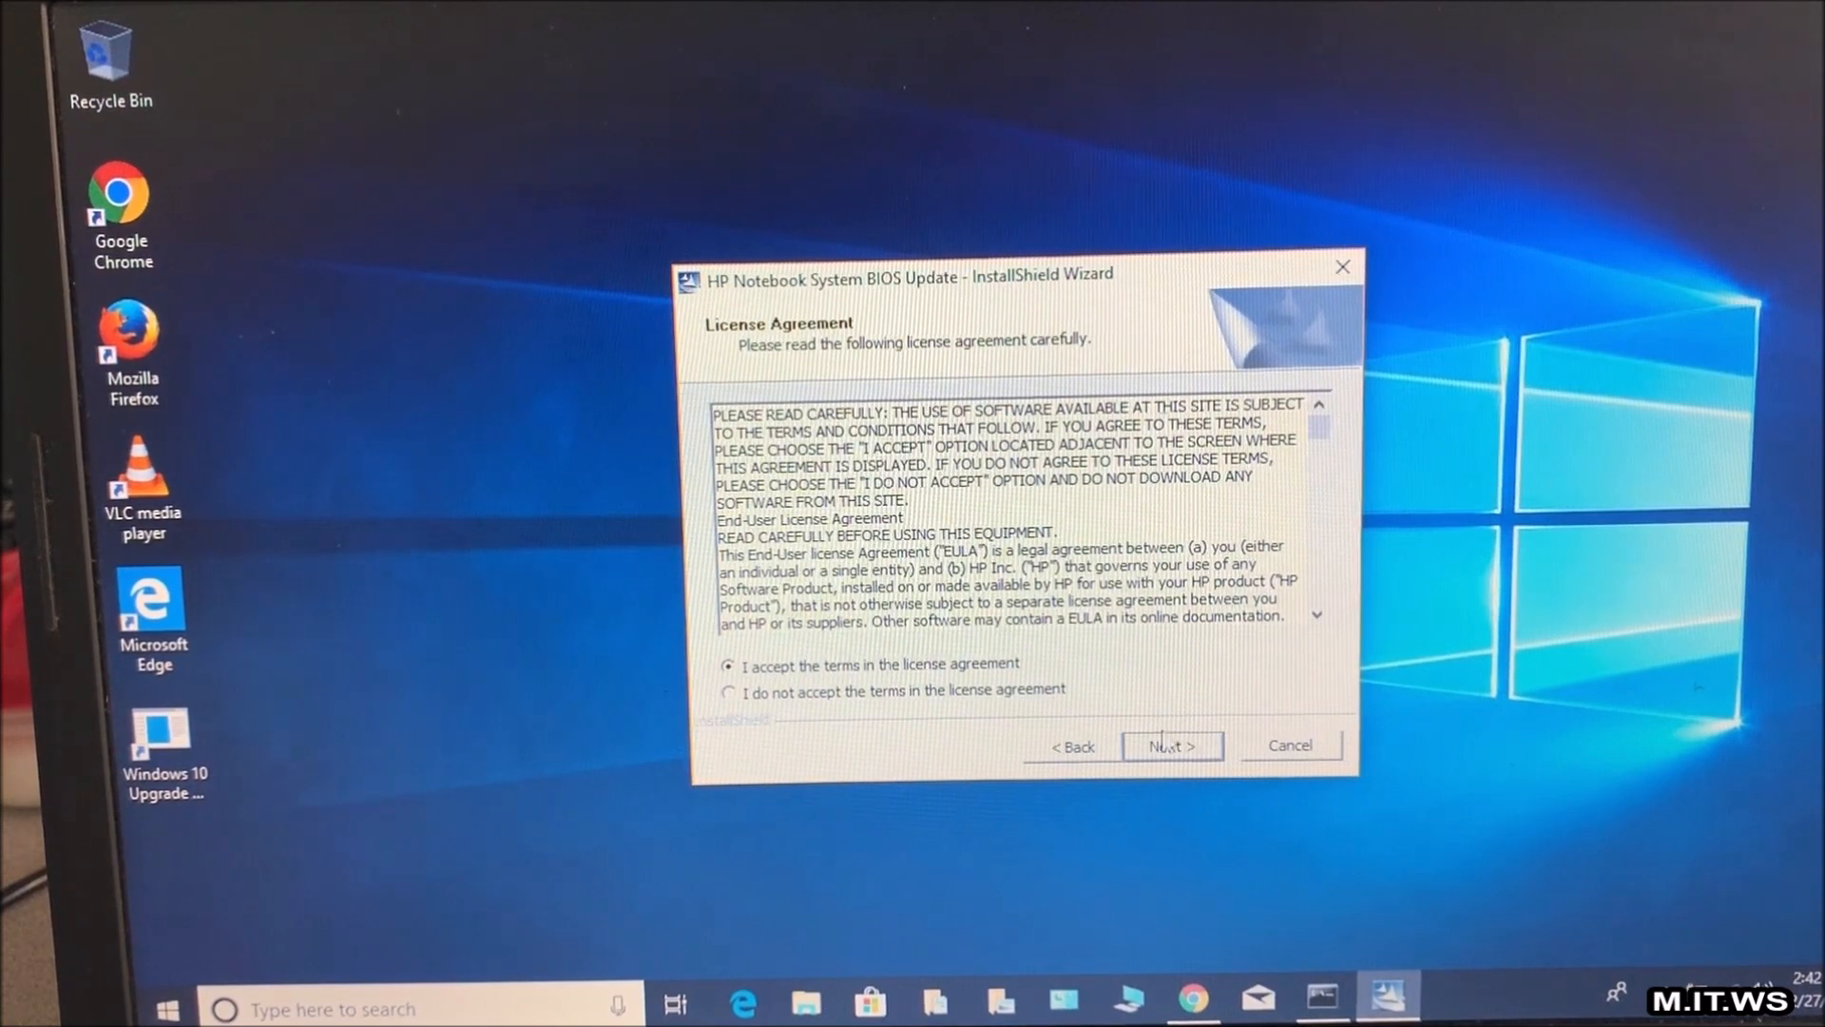
pyautogui.click(1171, 745)
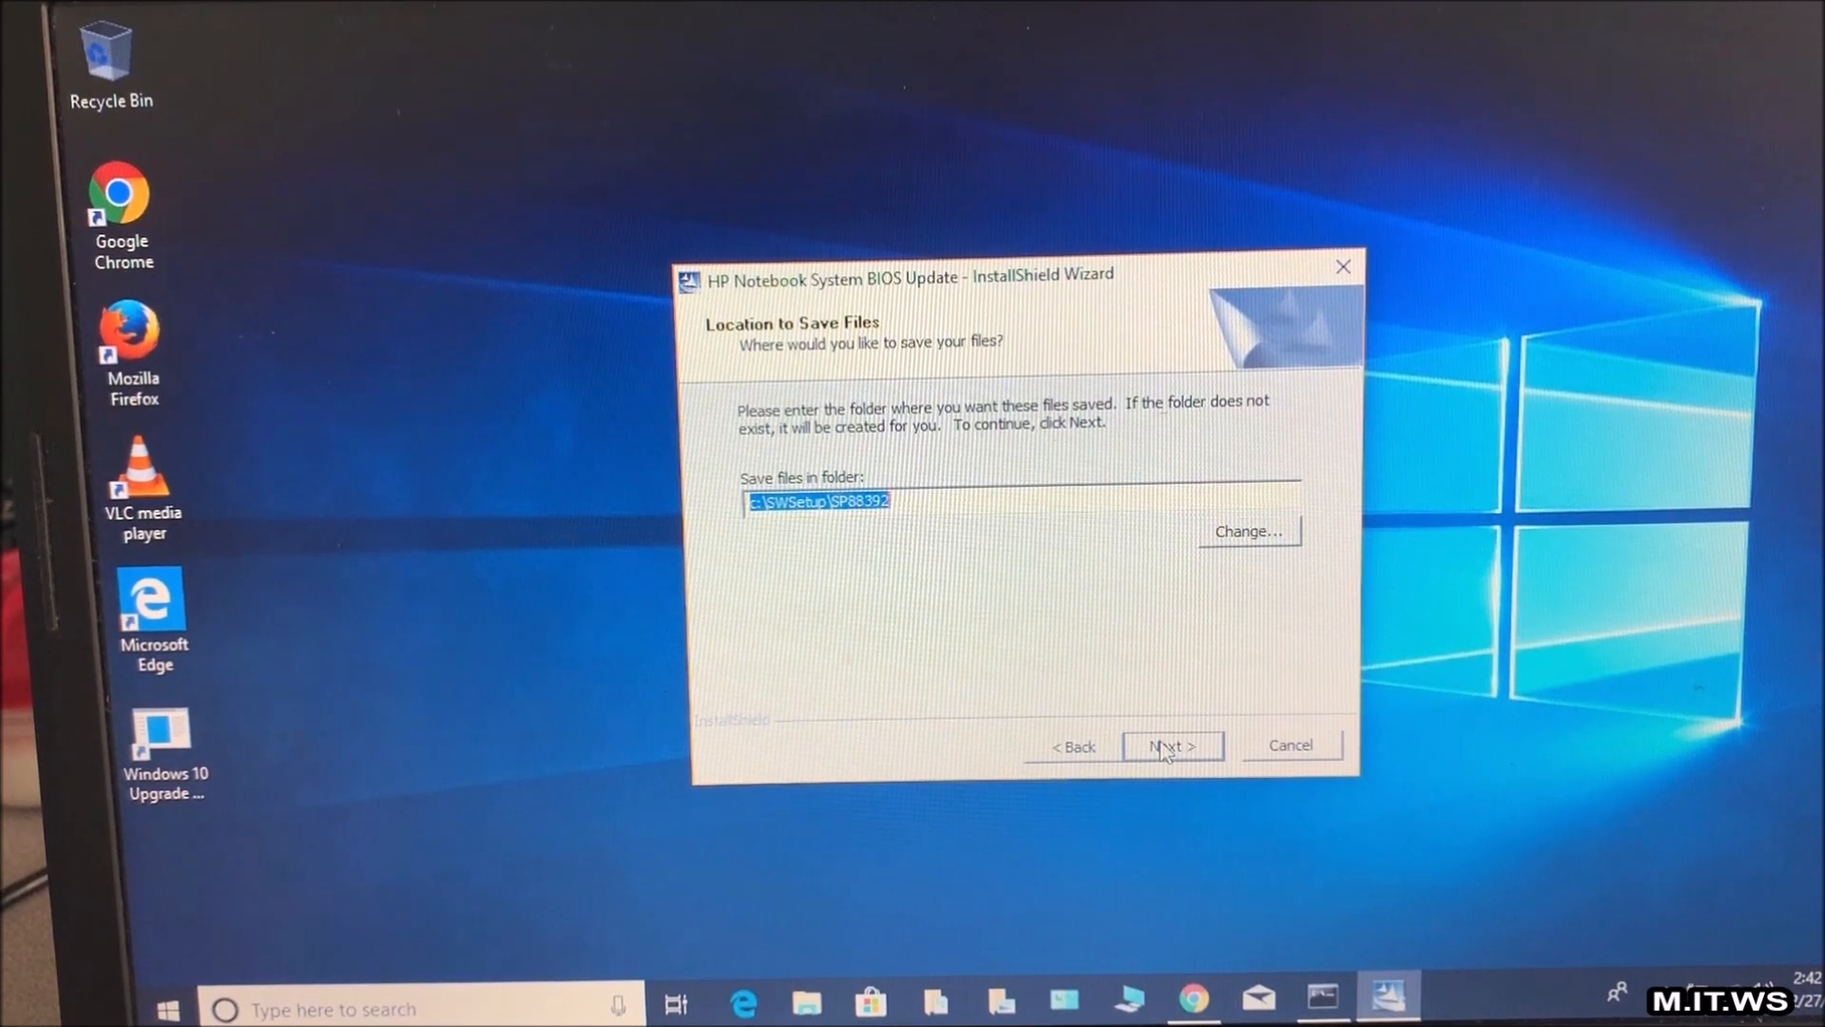
pyautogui.click(1170, 745)
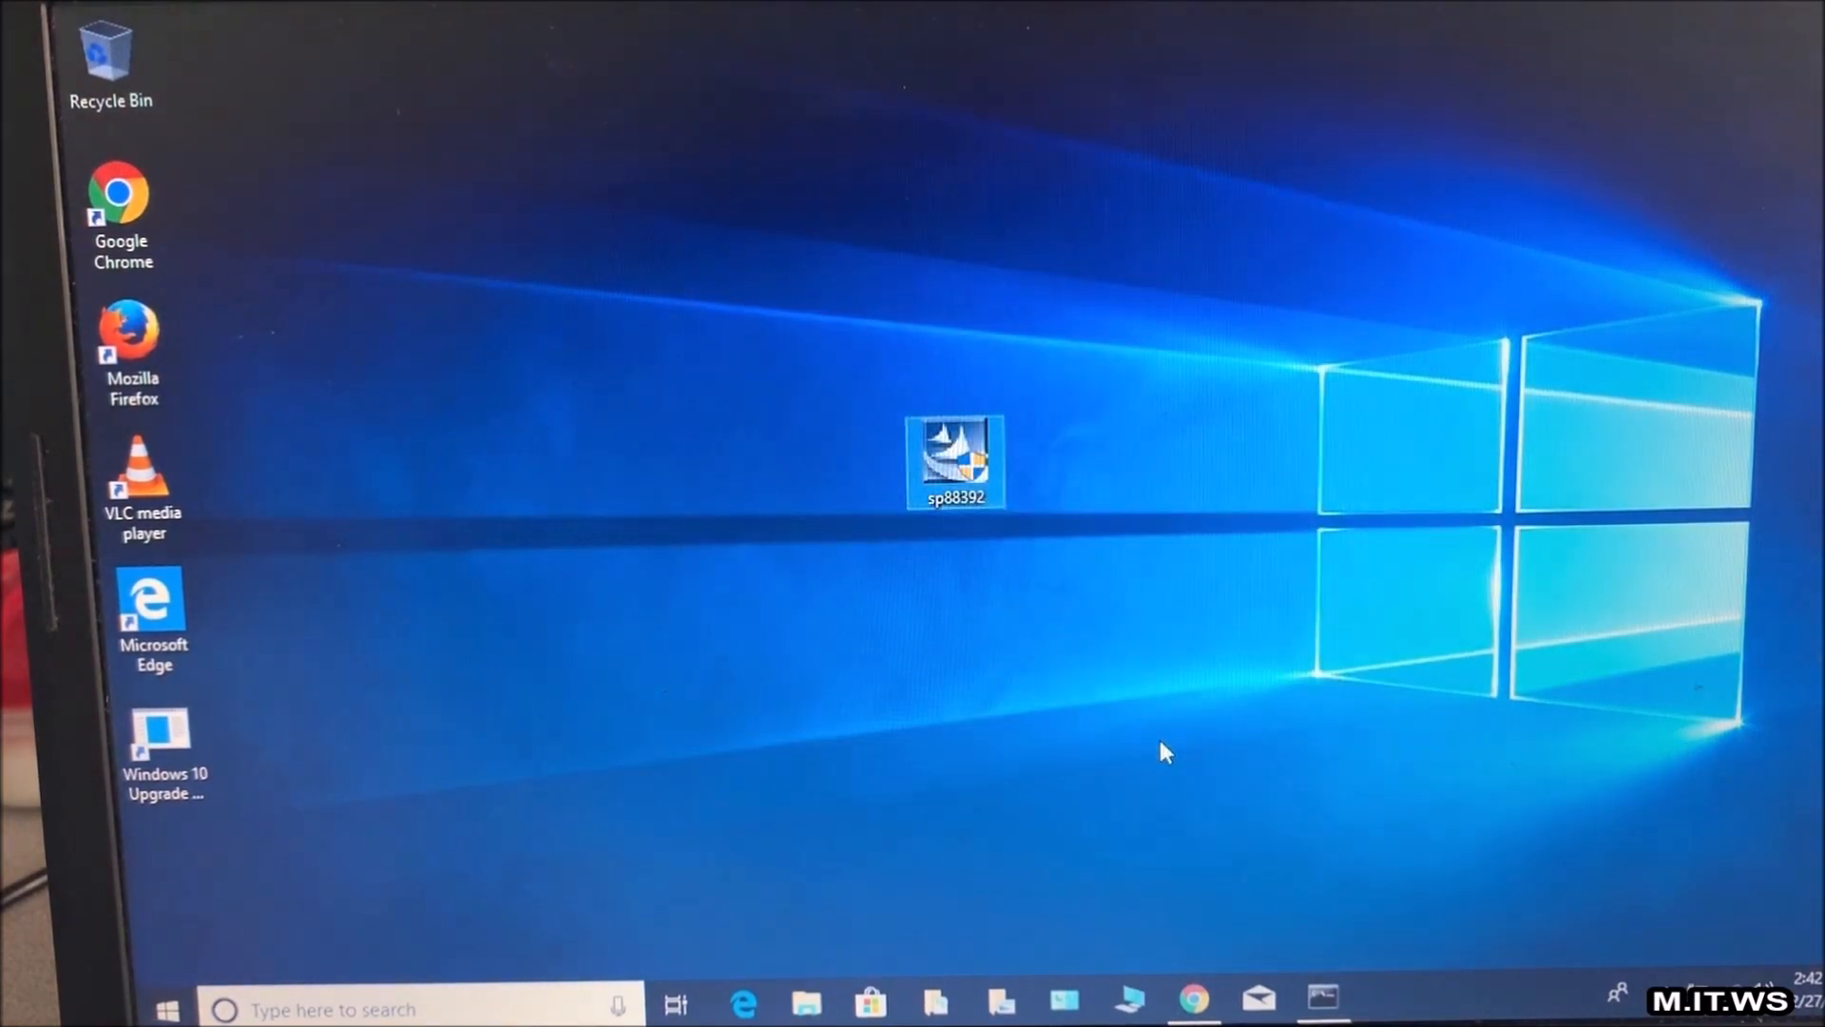
# Start HPQ Flash, keep 'Update the system BIOS on this computer' and reach the F.67-over-F.31 confirmation
pyautogui.doubleClick(953, 462)
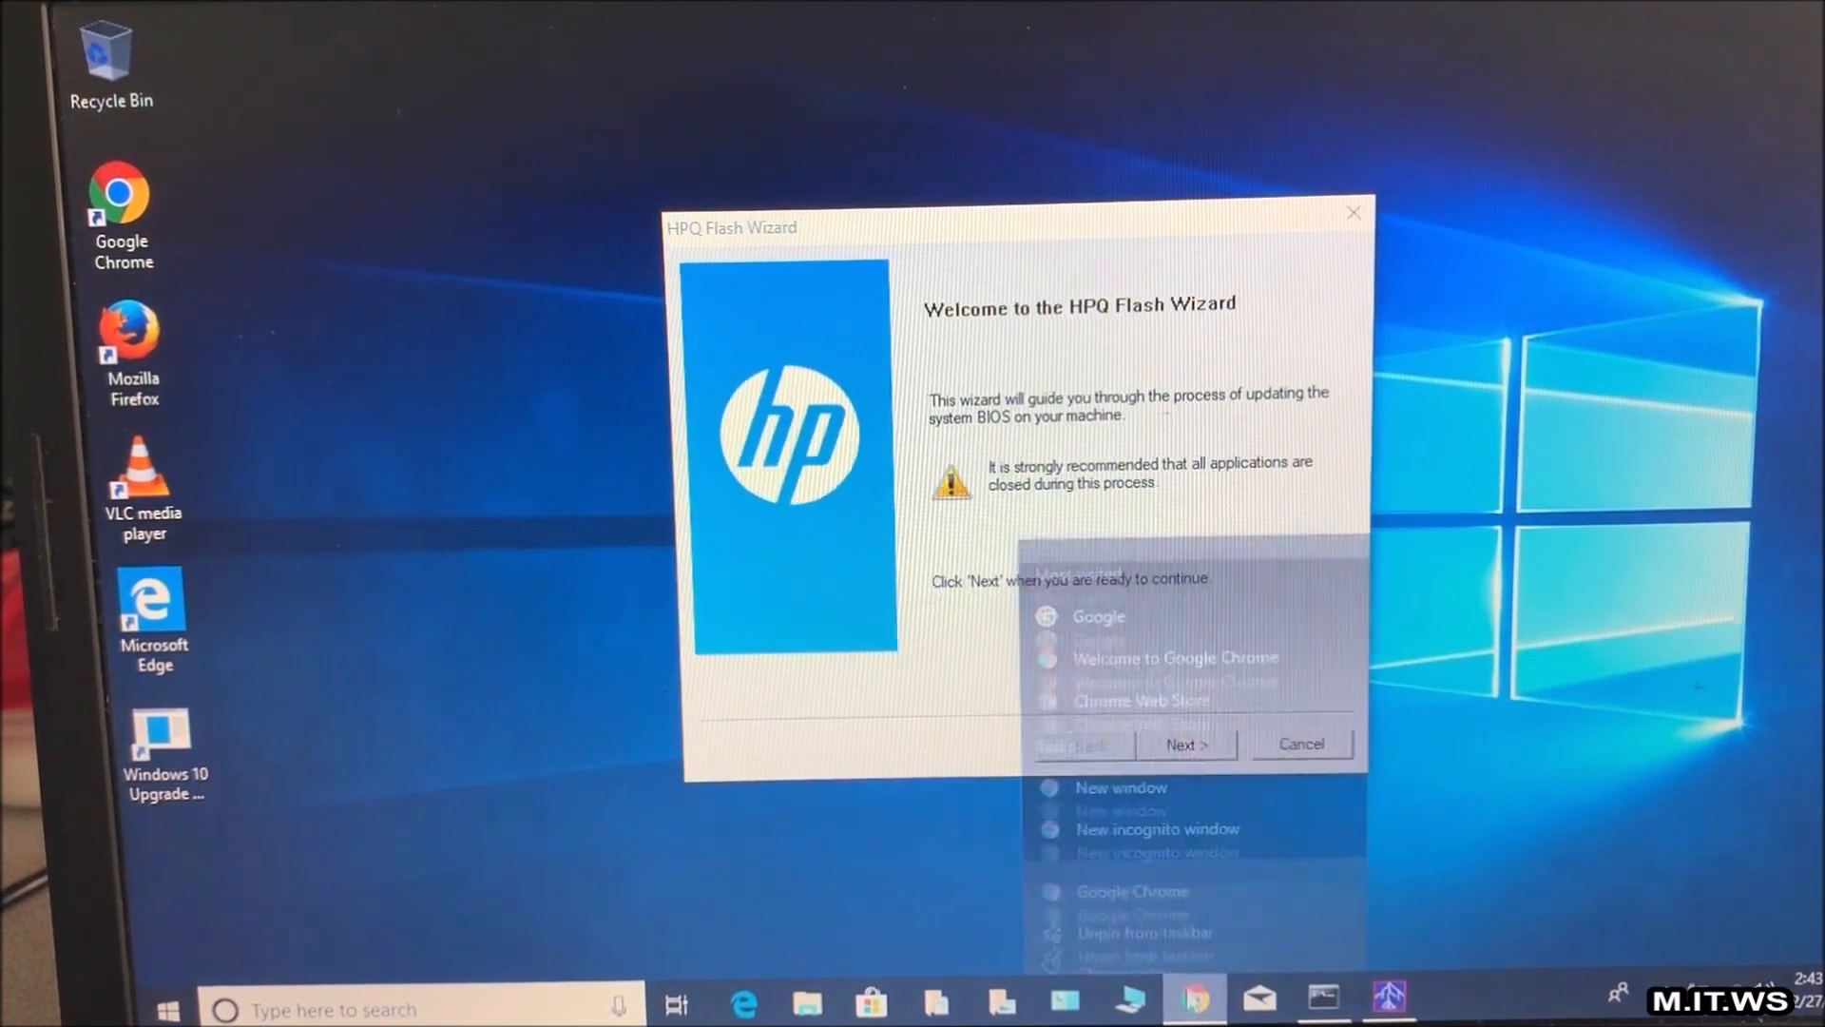
pyautogui.click(1184, 744)
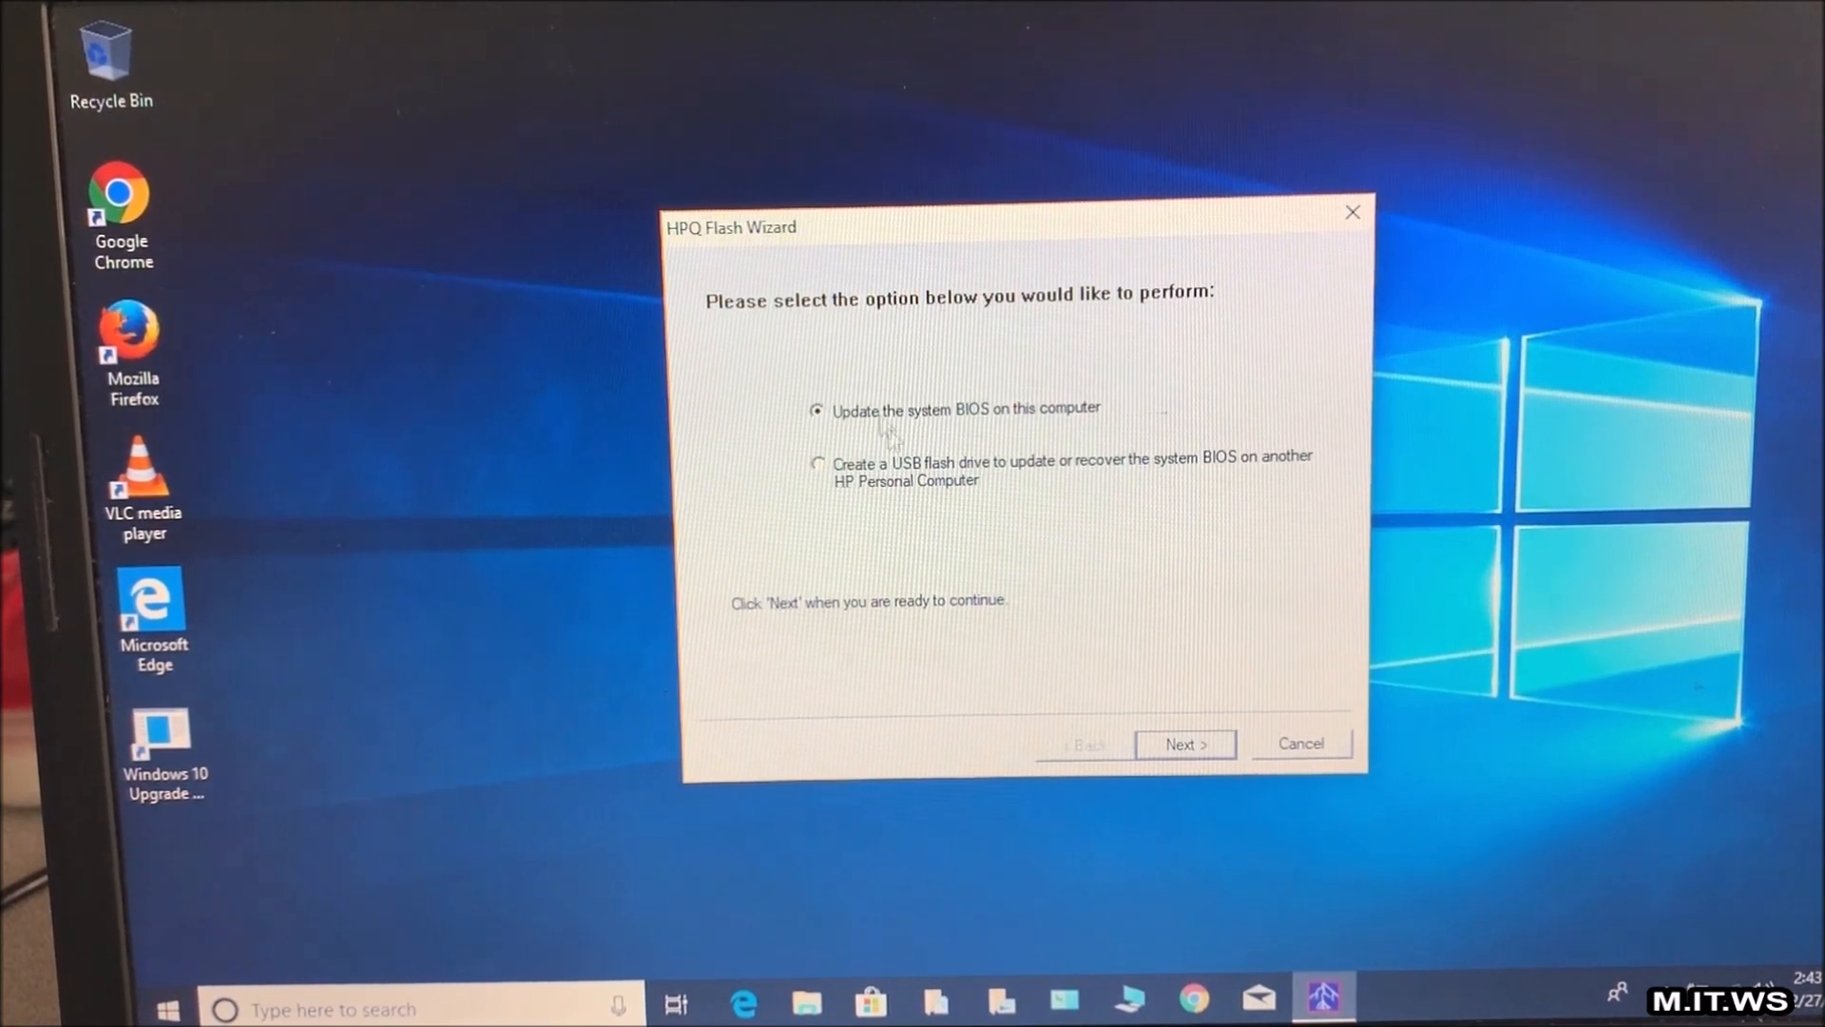
pyautogui.moveTo(1103, 566)
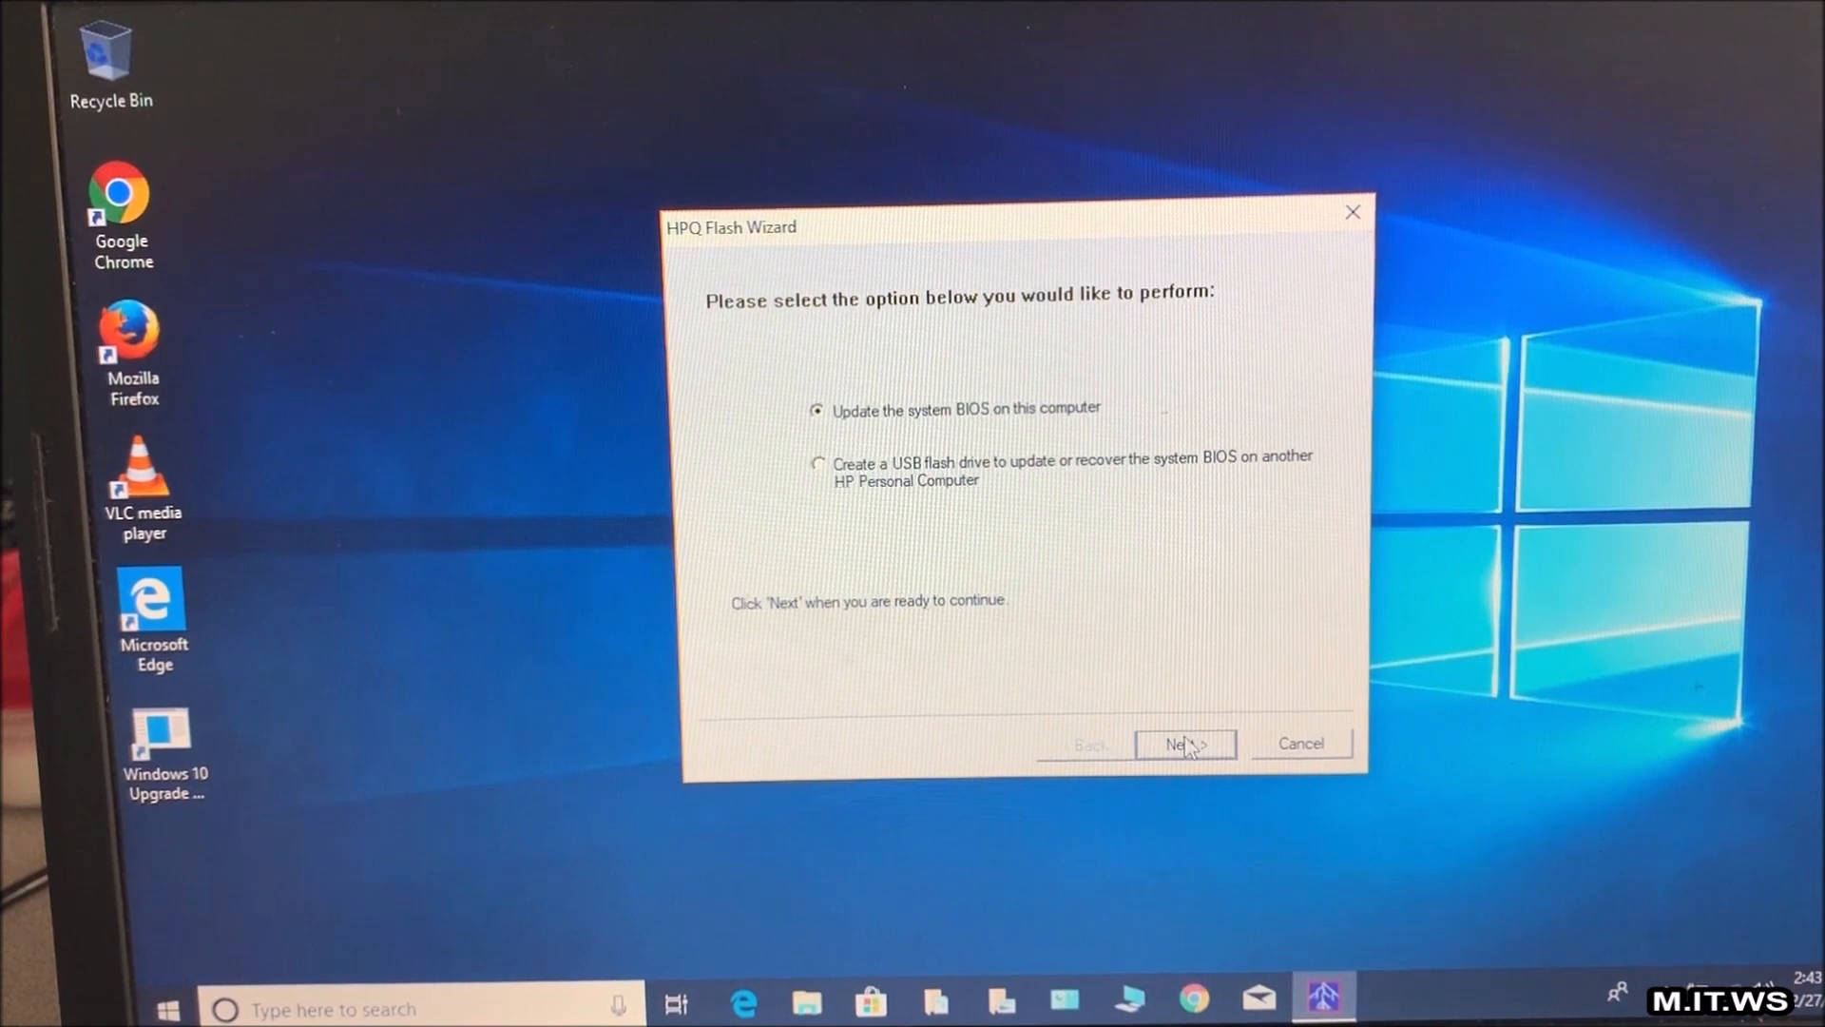
pyautogui.click(1185, 743)
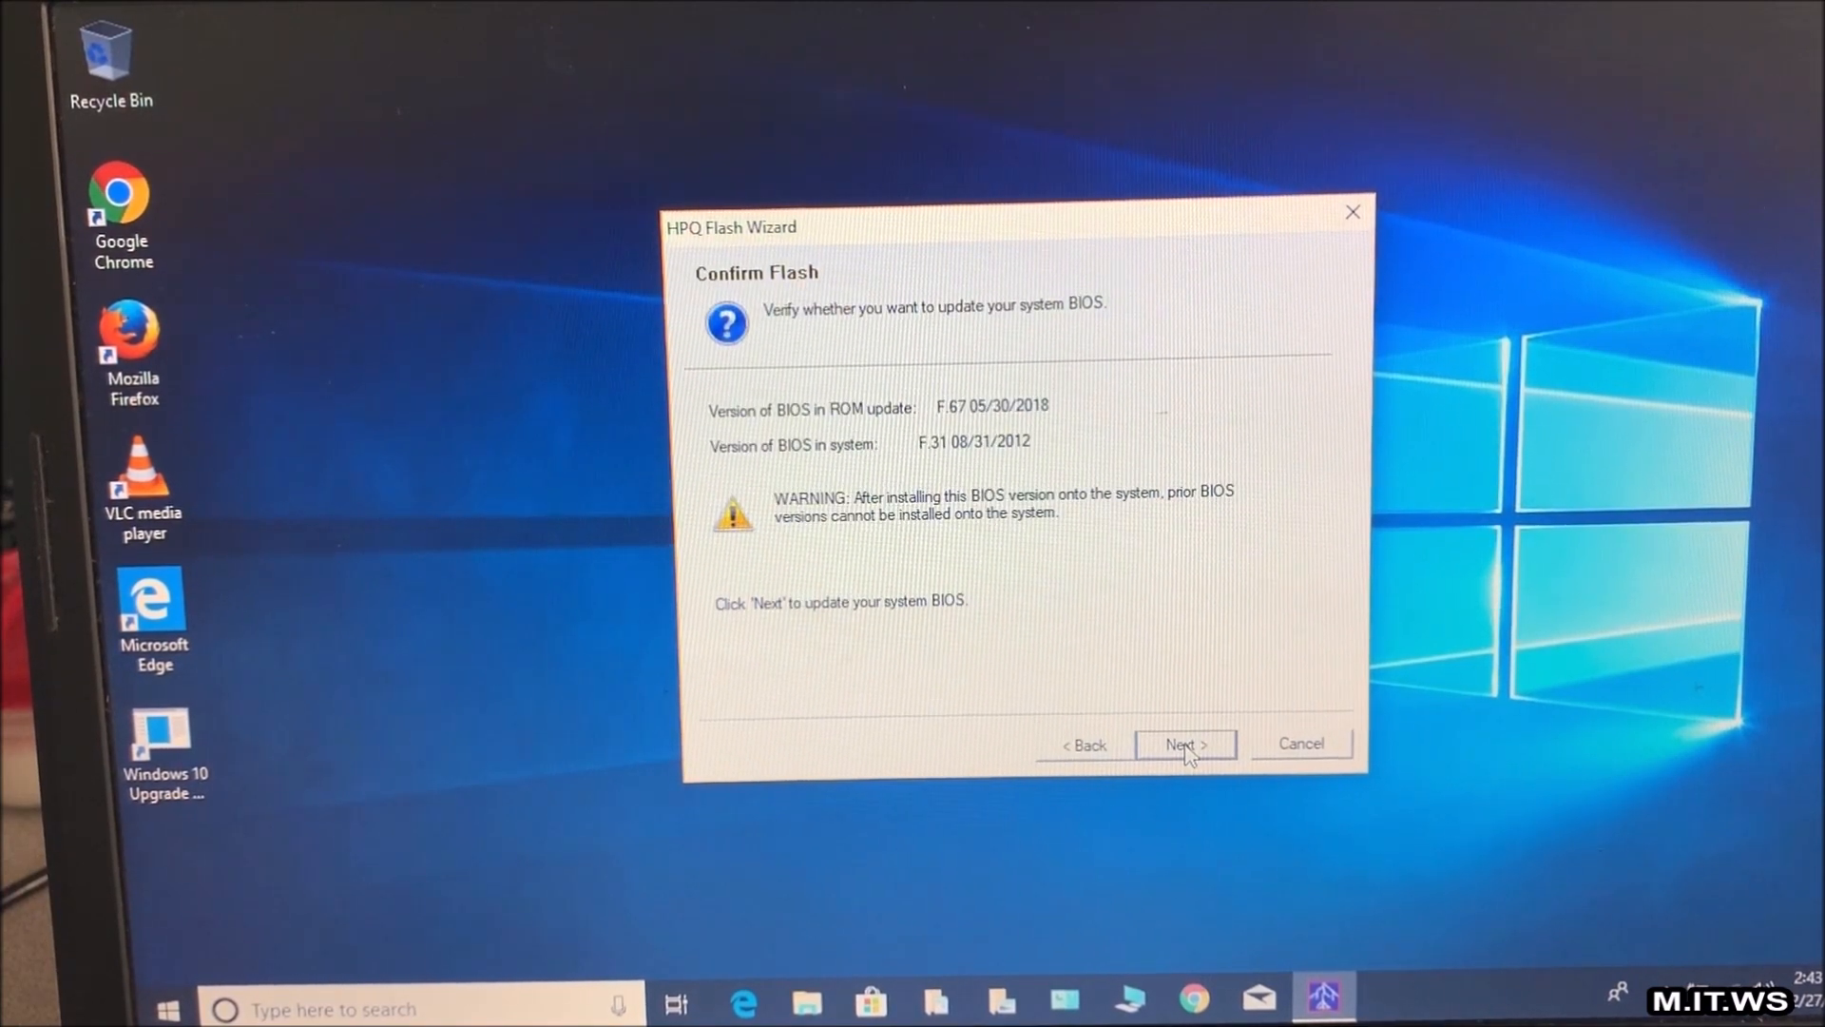
pyautogui.moveTo(983, 472)
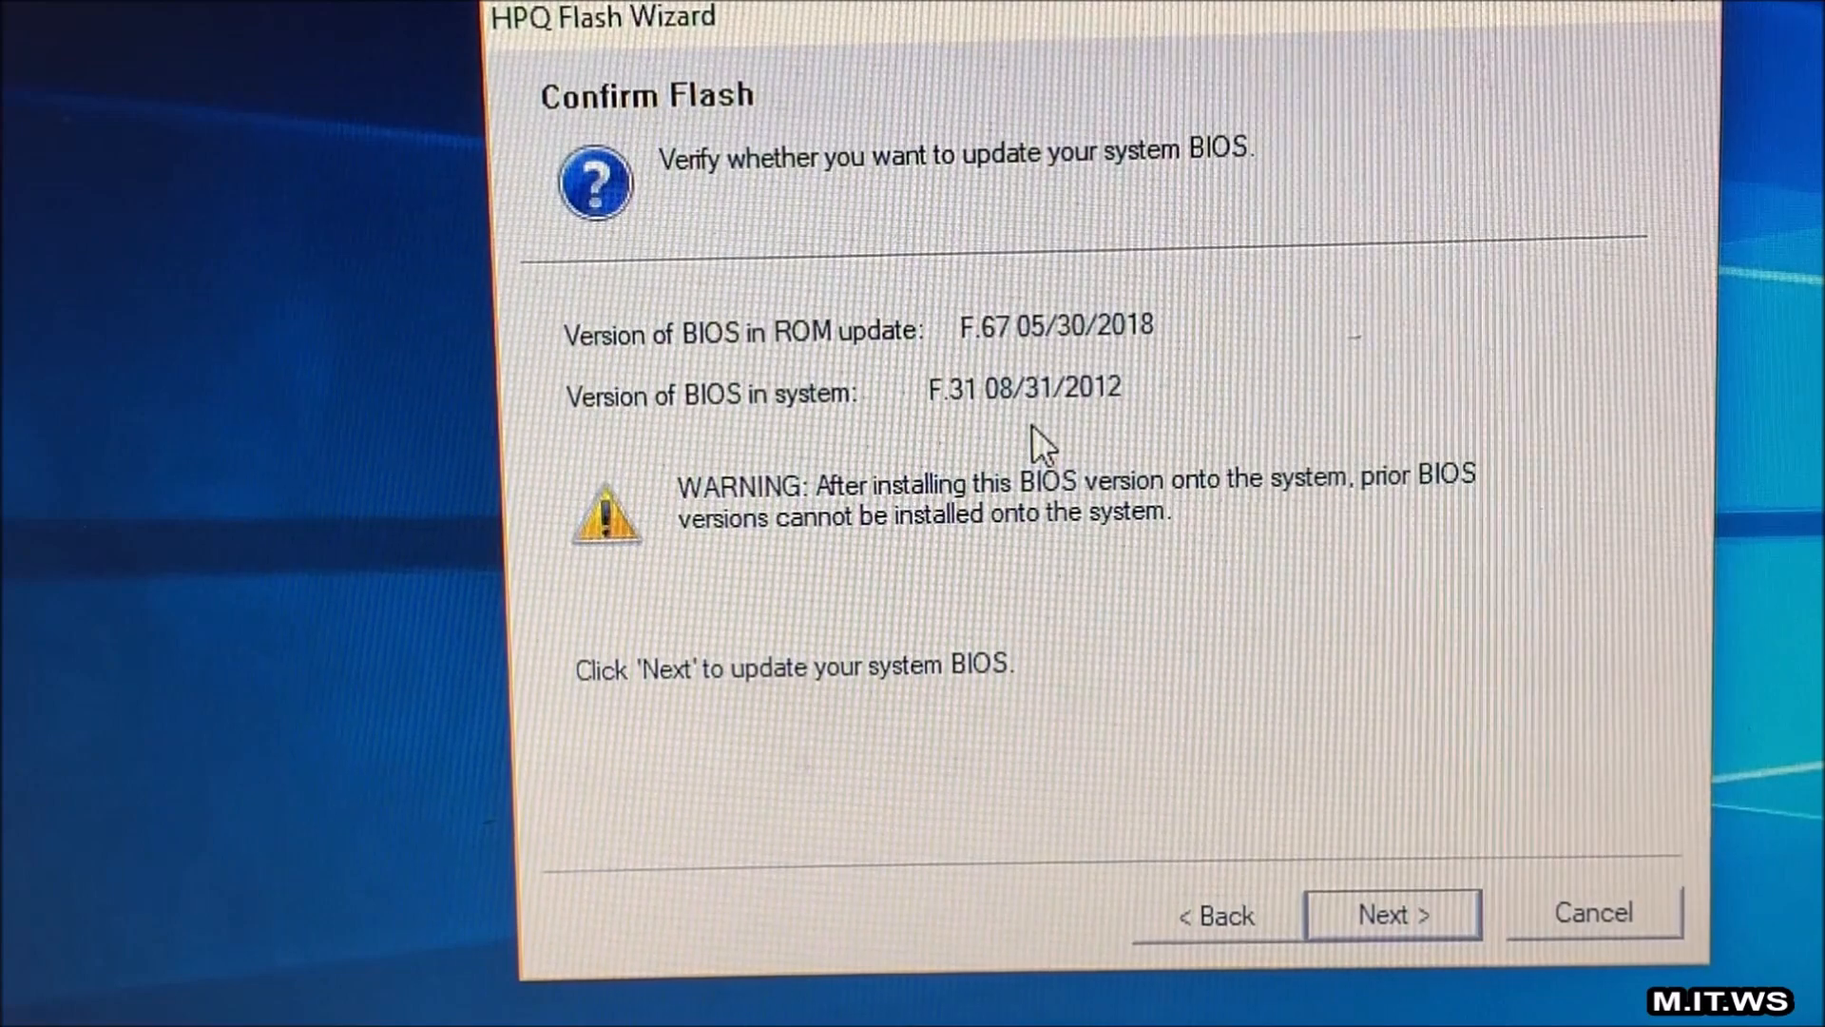
# Confirm the flash and let the F.67 BIOS write until the restart countdown appears
pyautogui.click(1392, 913)
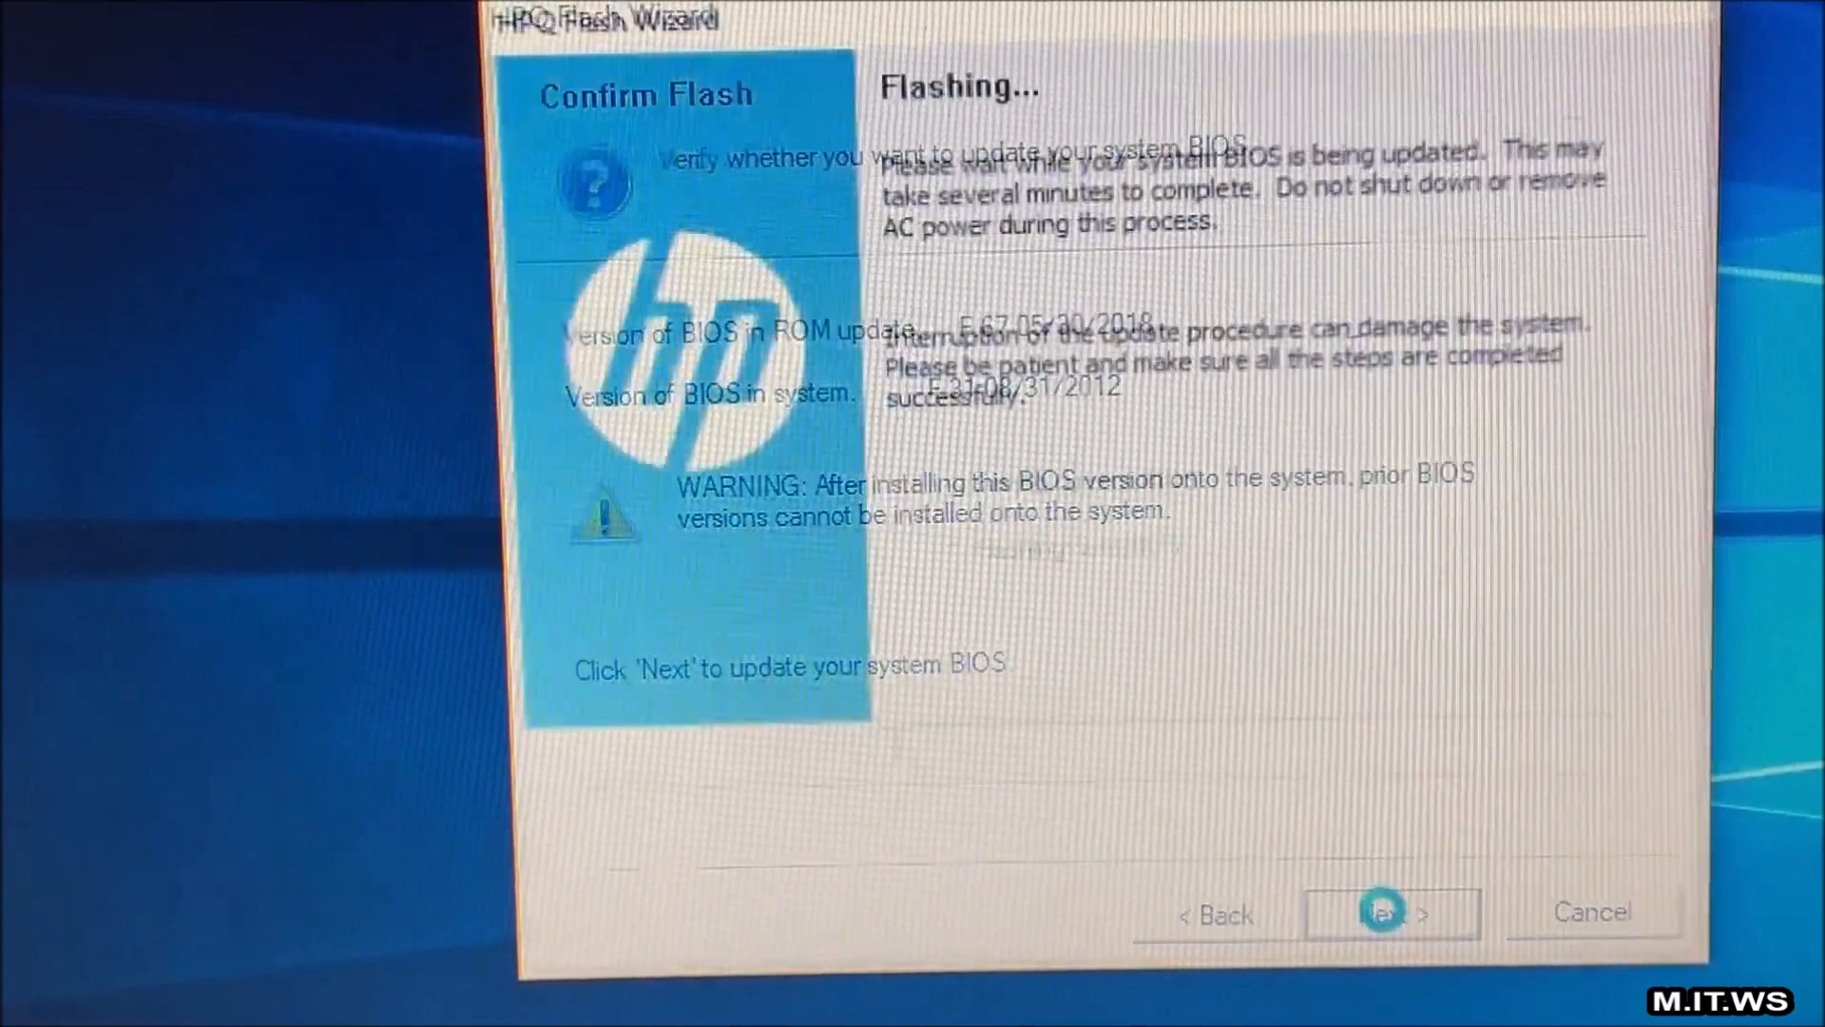
pyautogui.click(1390, 913)
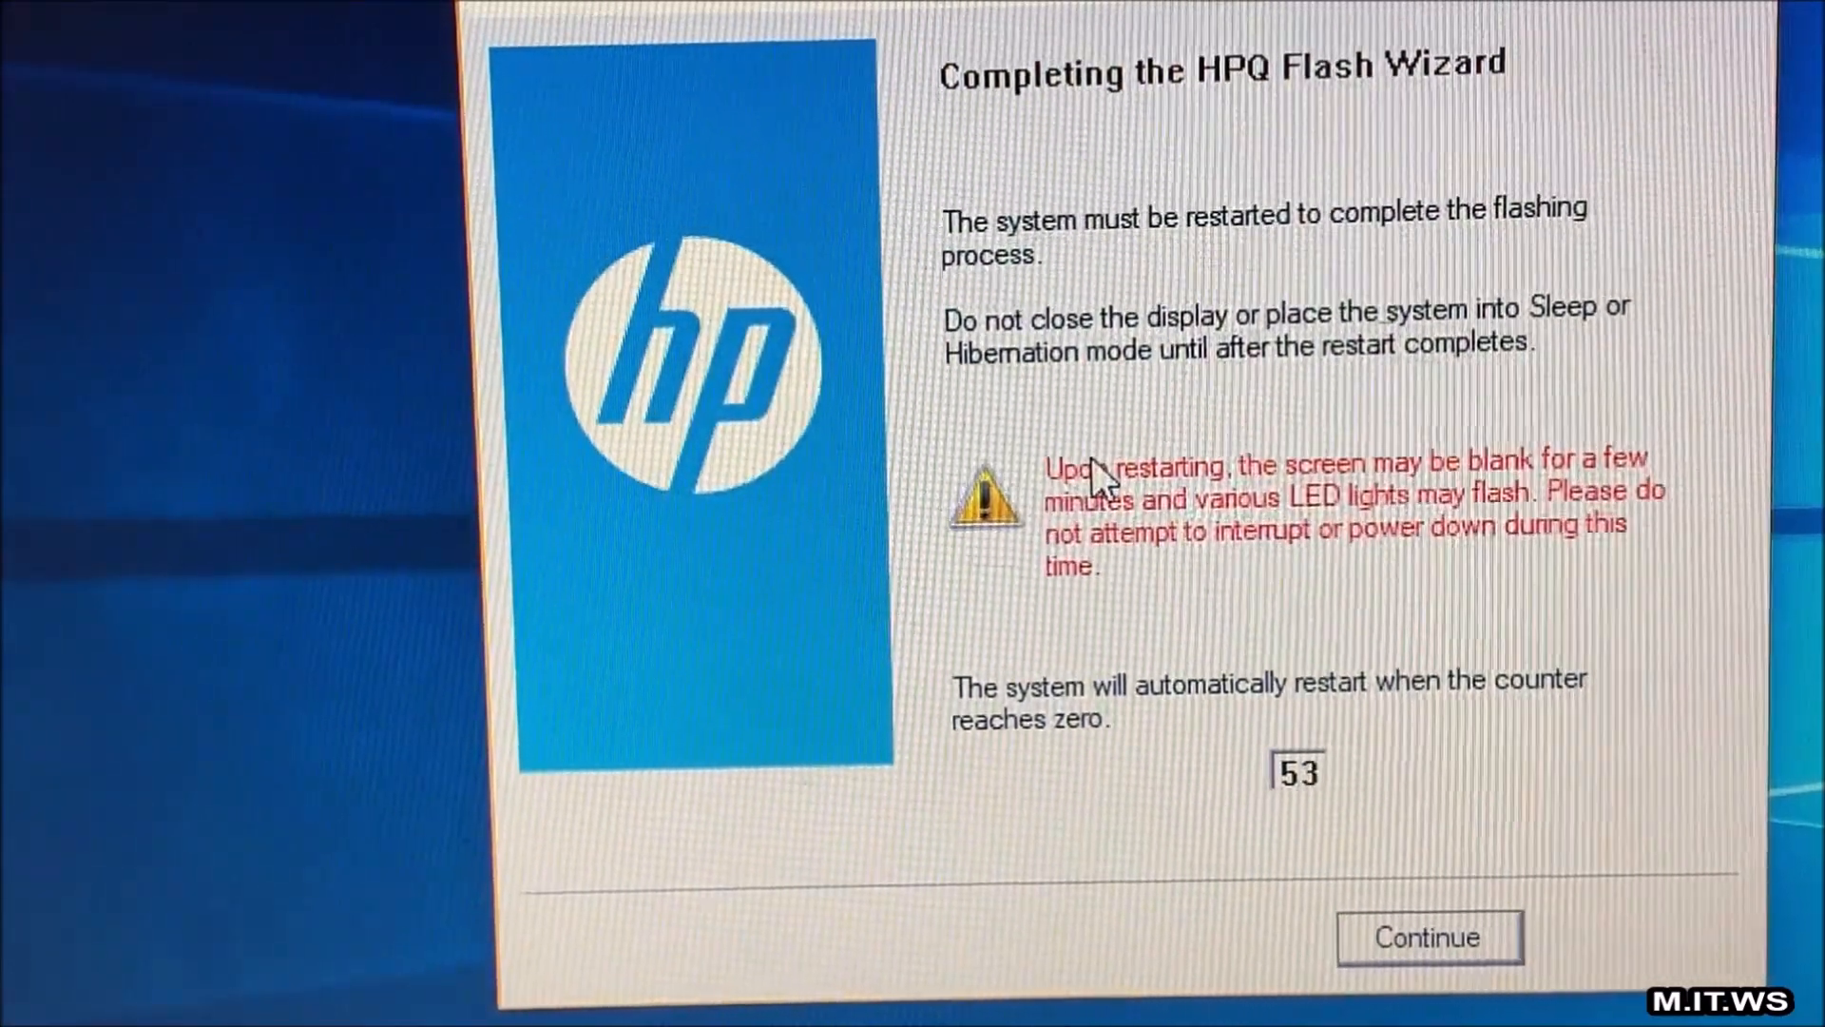
pyautogui.moveTo(1415, 500)
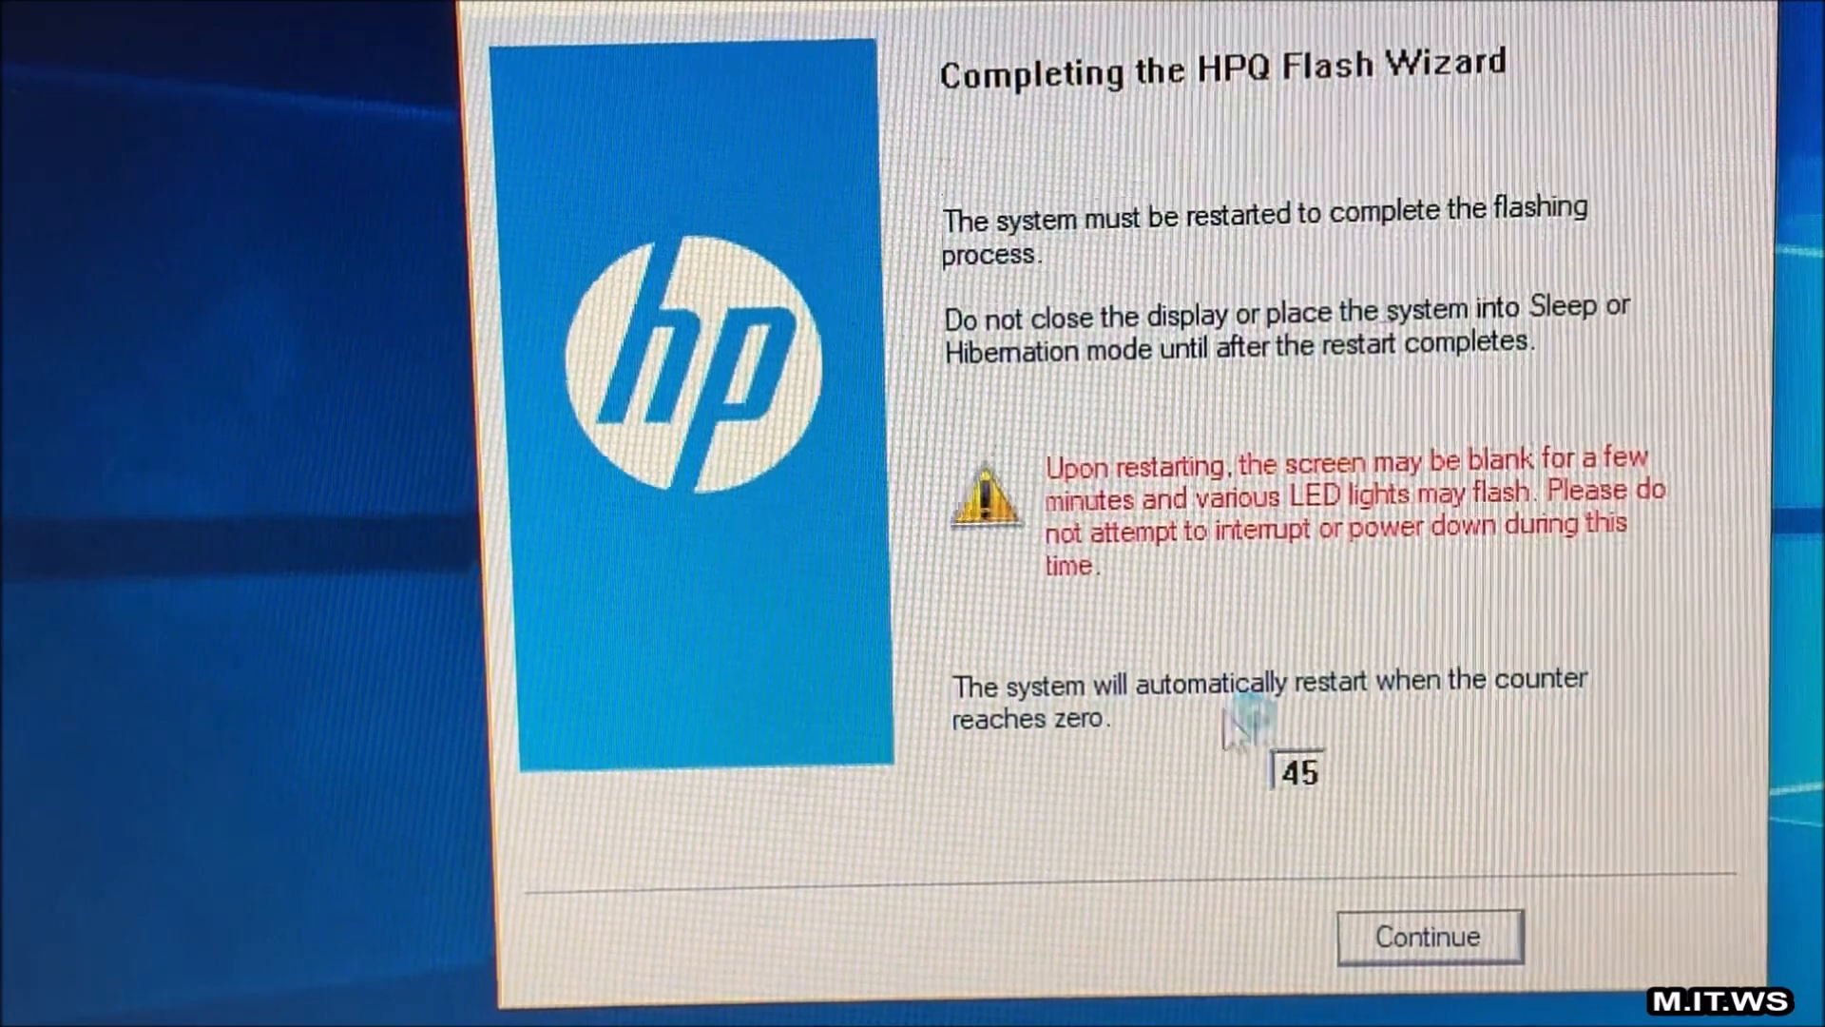
pyautogui.moveTo(1426, 987)
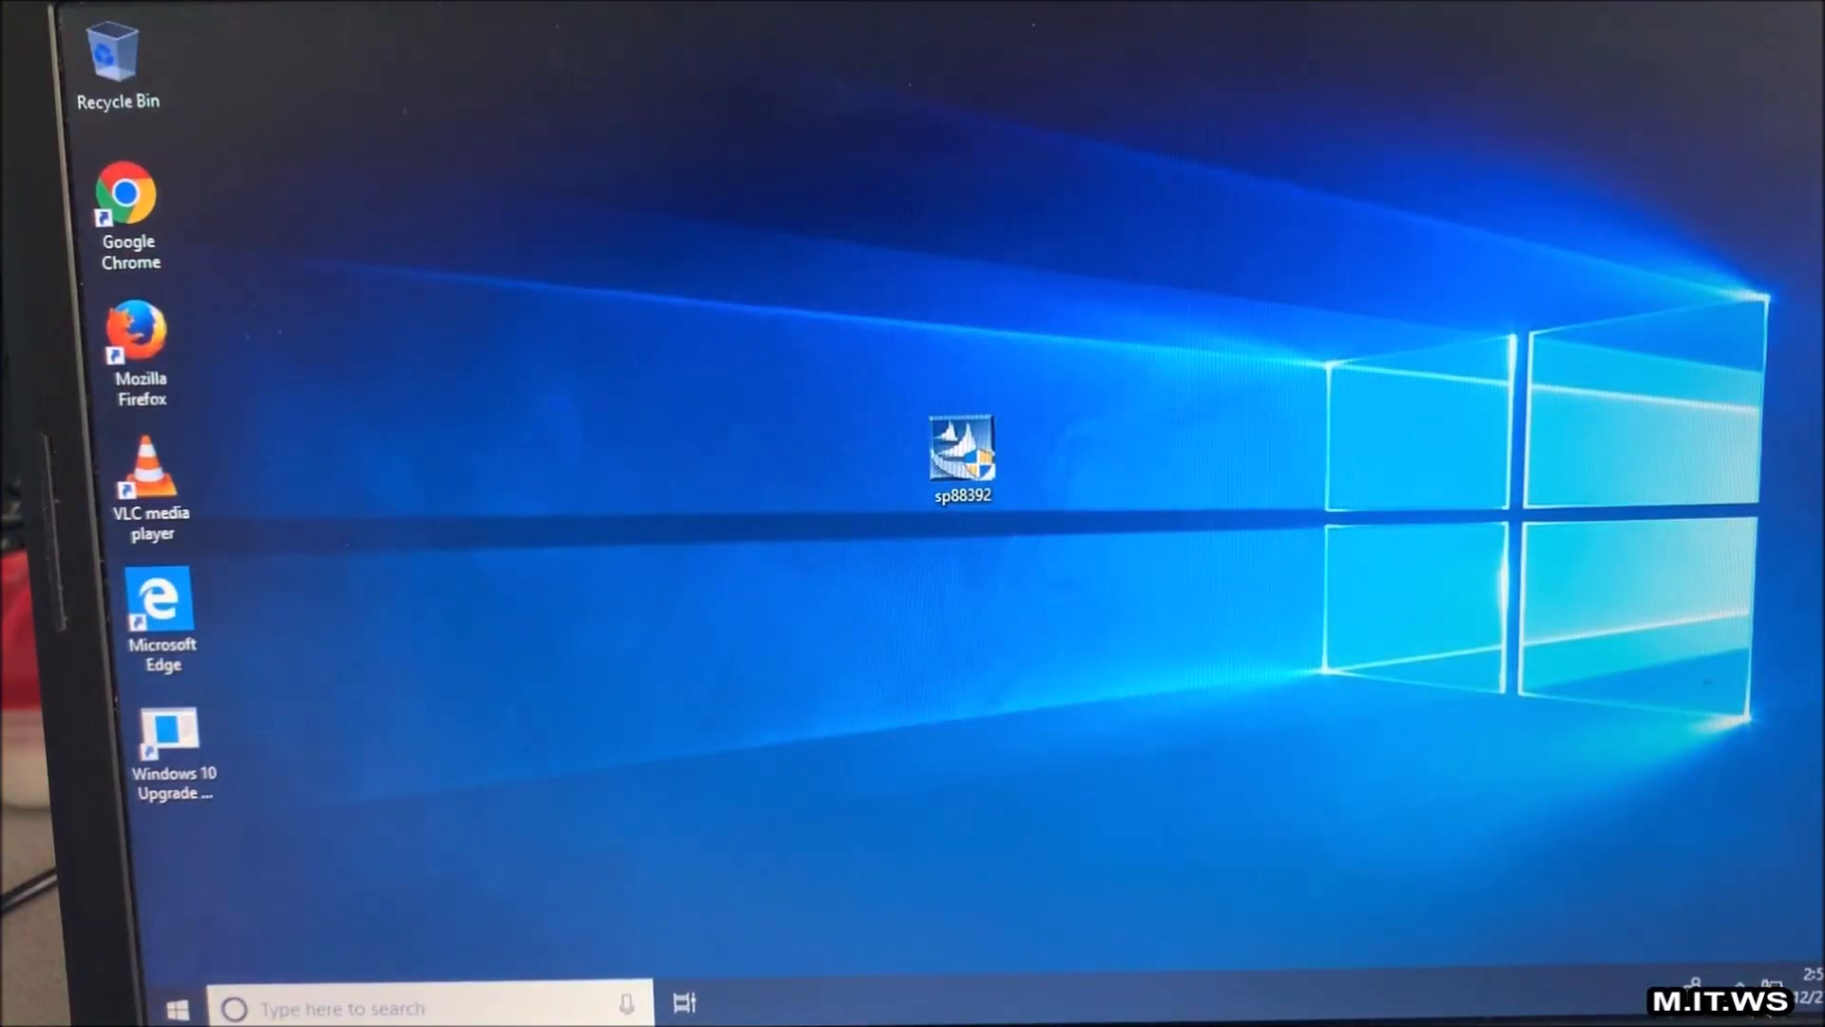
# Run cmd as administrator from Start search and execute systeminfo to see BIOS F.67 dated 5/30/2018
pyautogui.click(177, 1006)
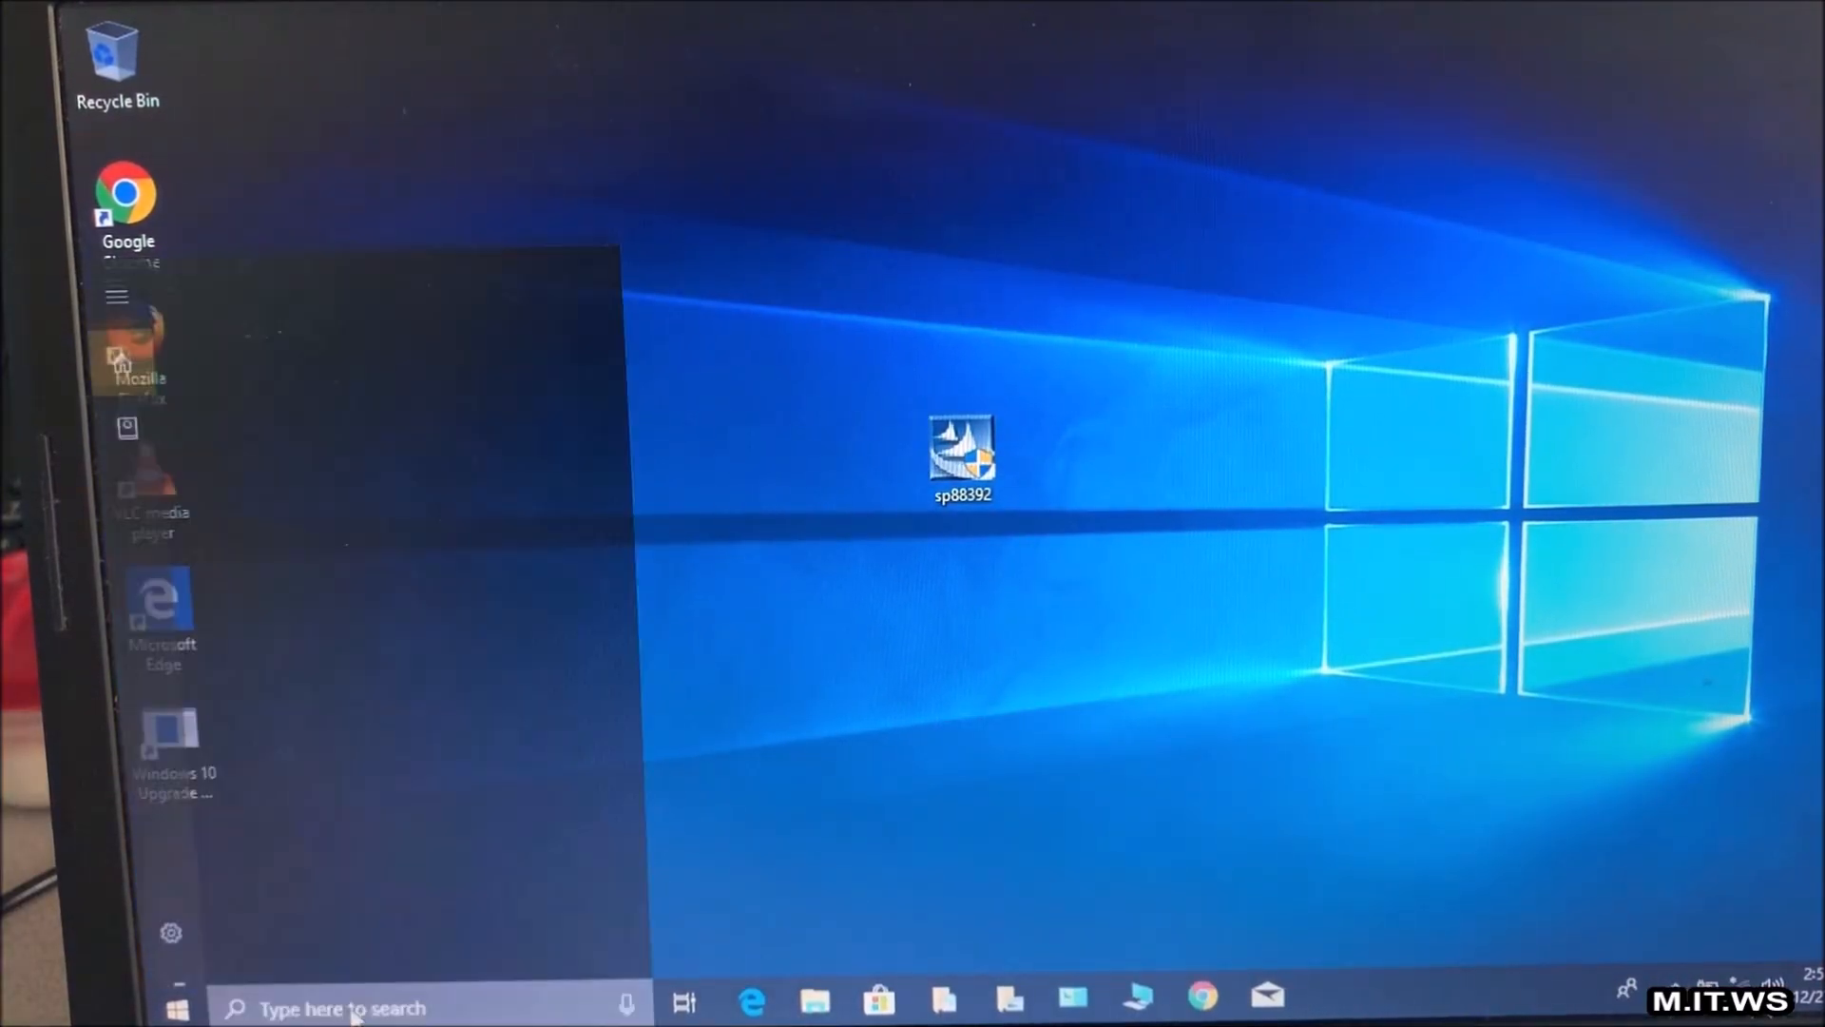
pyautogui.write('cmd')
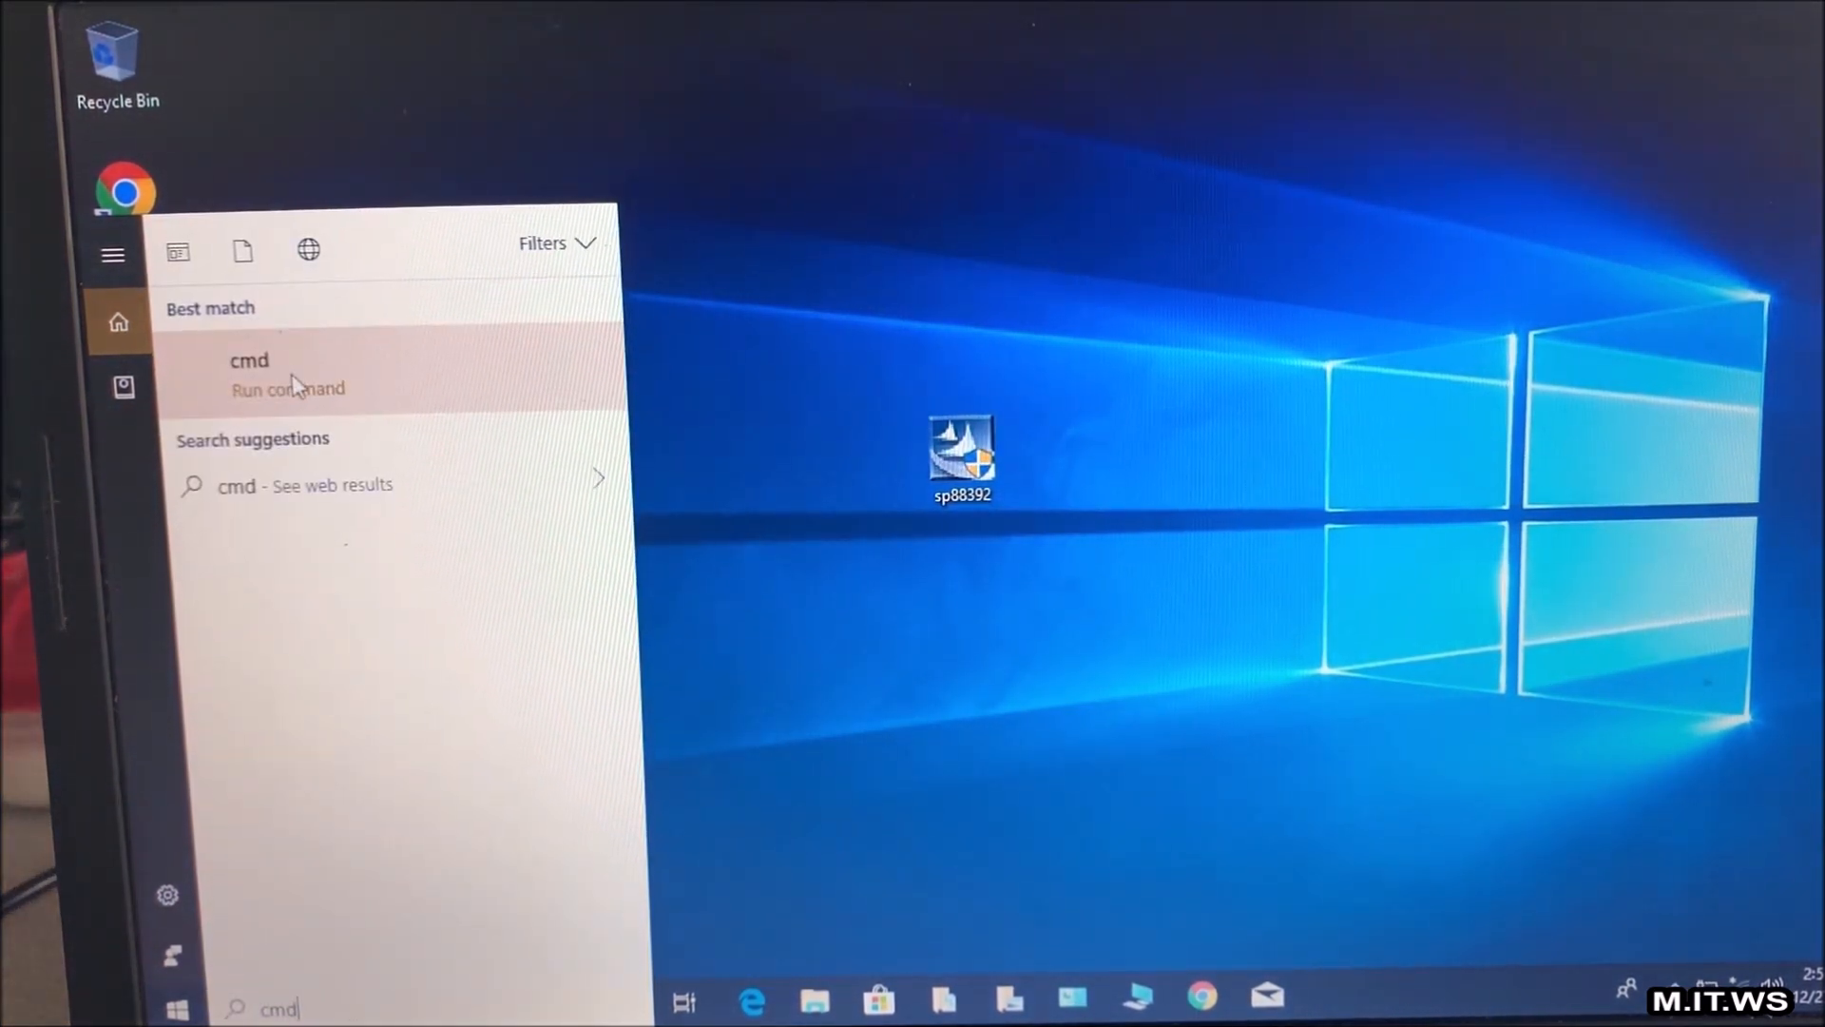
pyautogui.rightClick(247, 373)
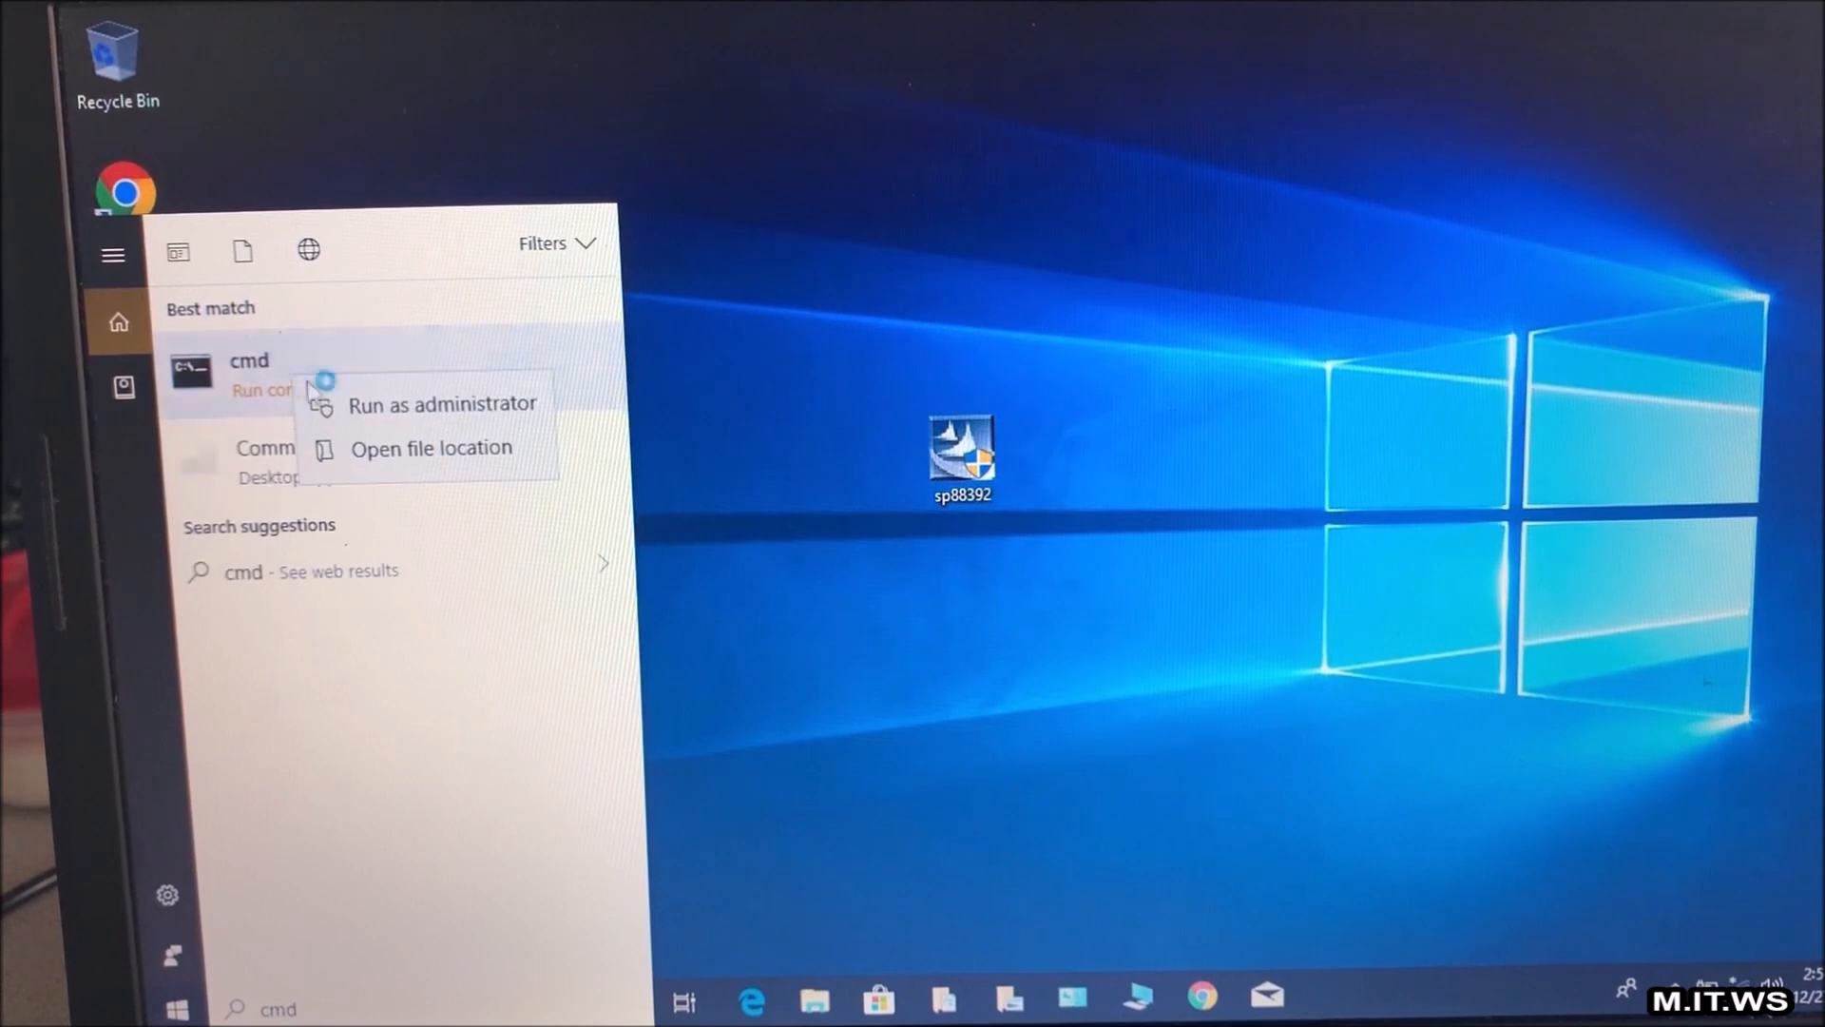
pyautogui.click(806, 350)
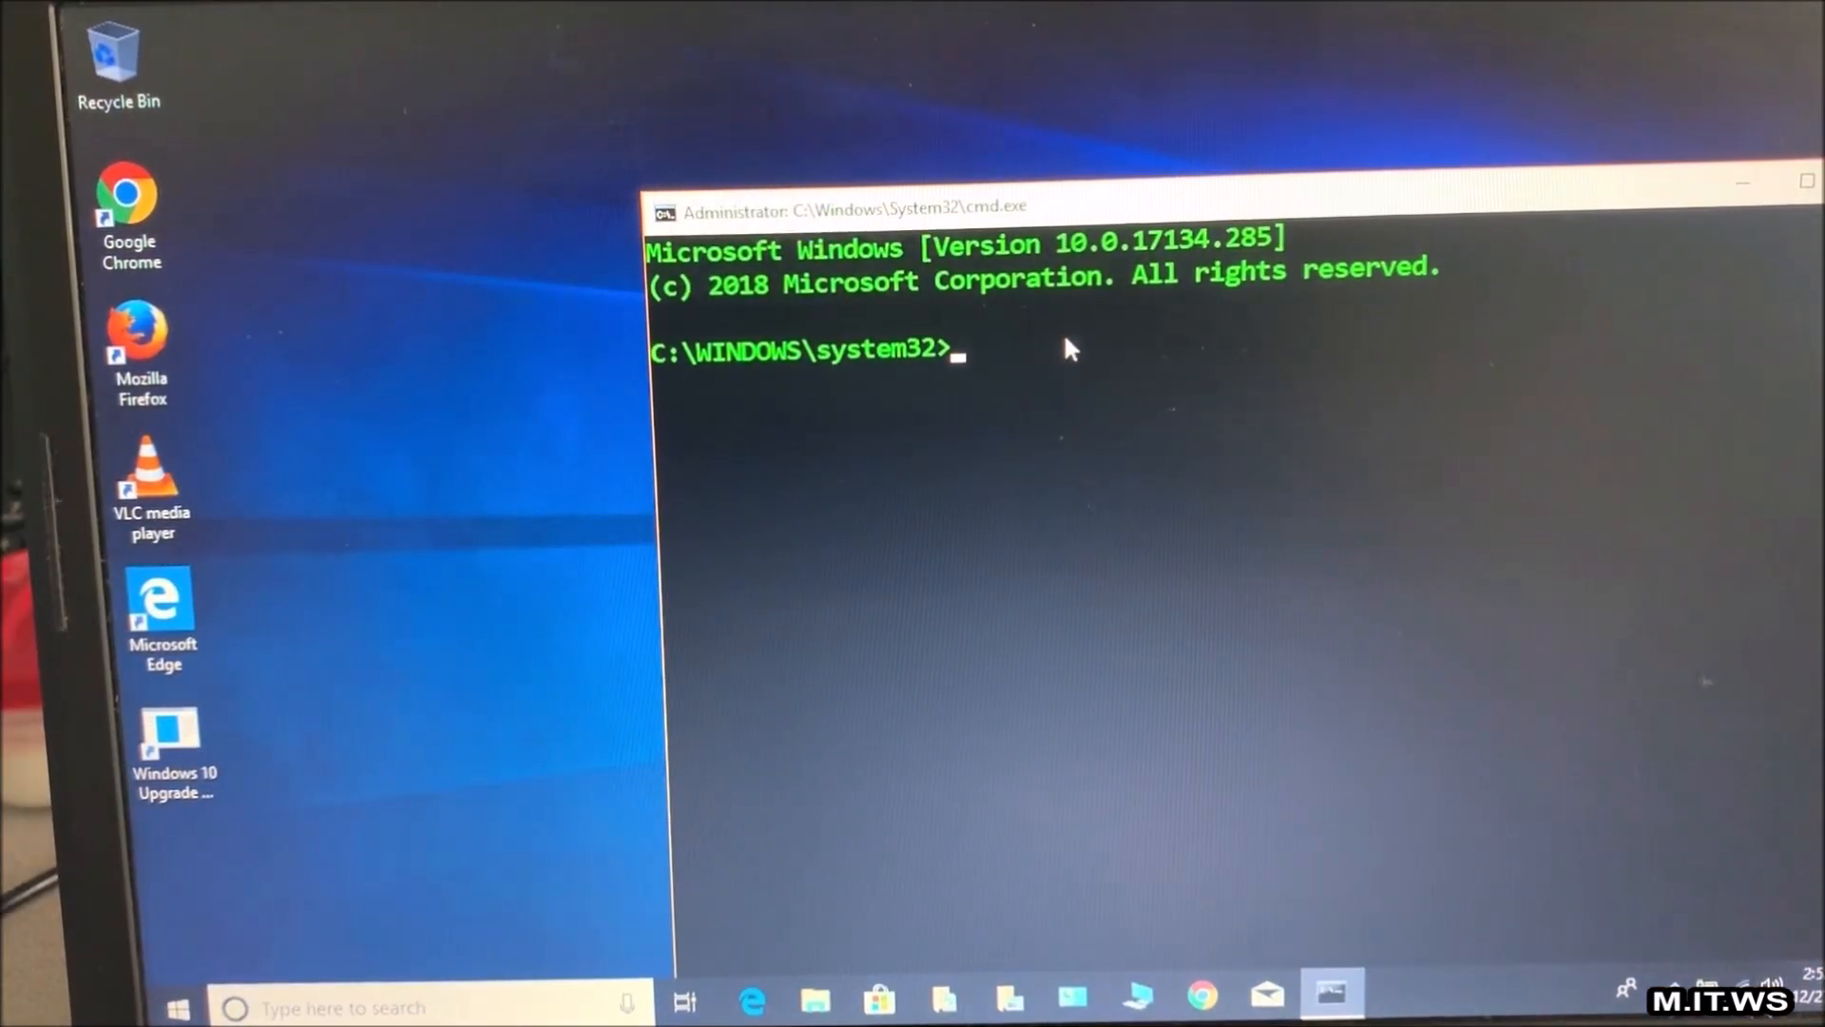
pyautogui.write('systeminfo')
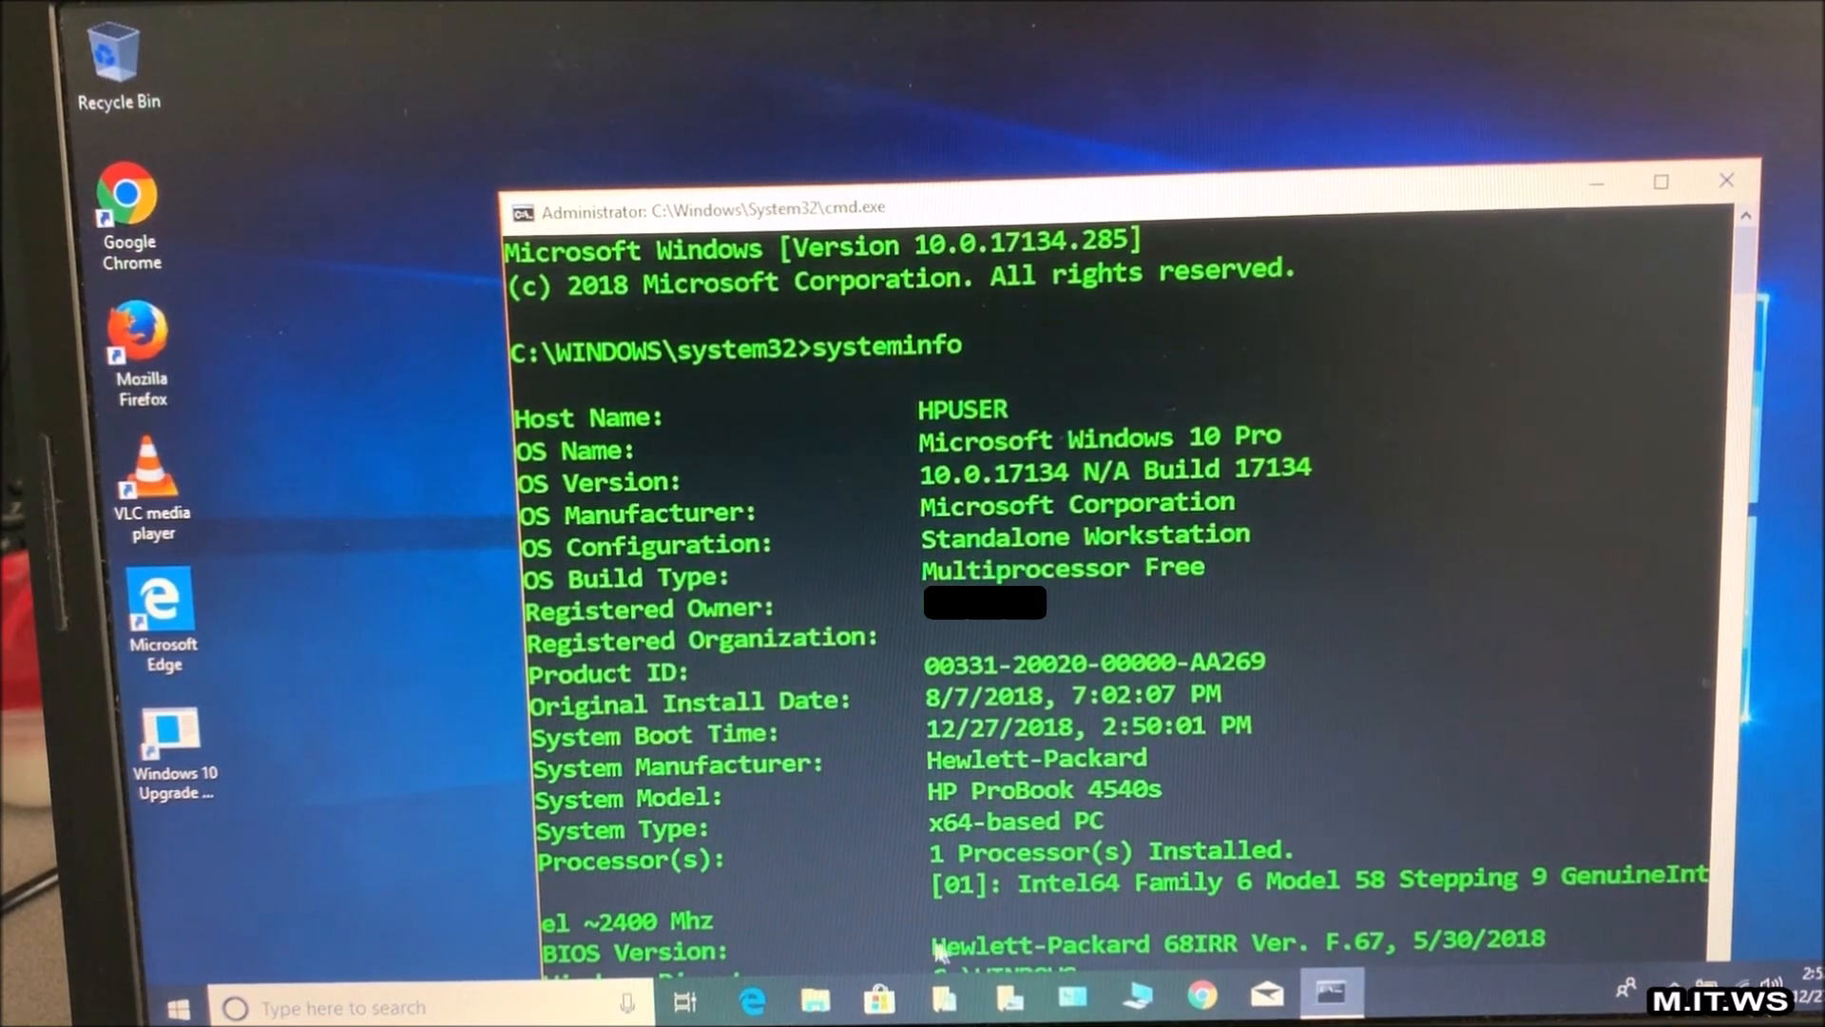
pyautogui.moveTo(1365, 958)
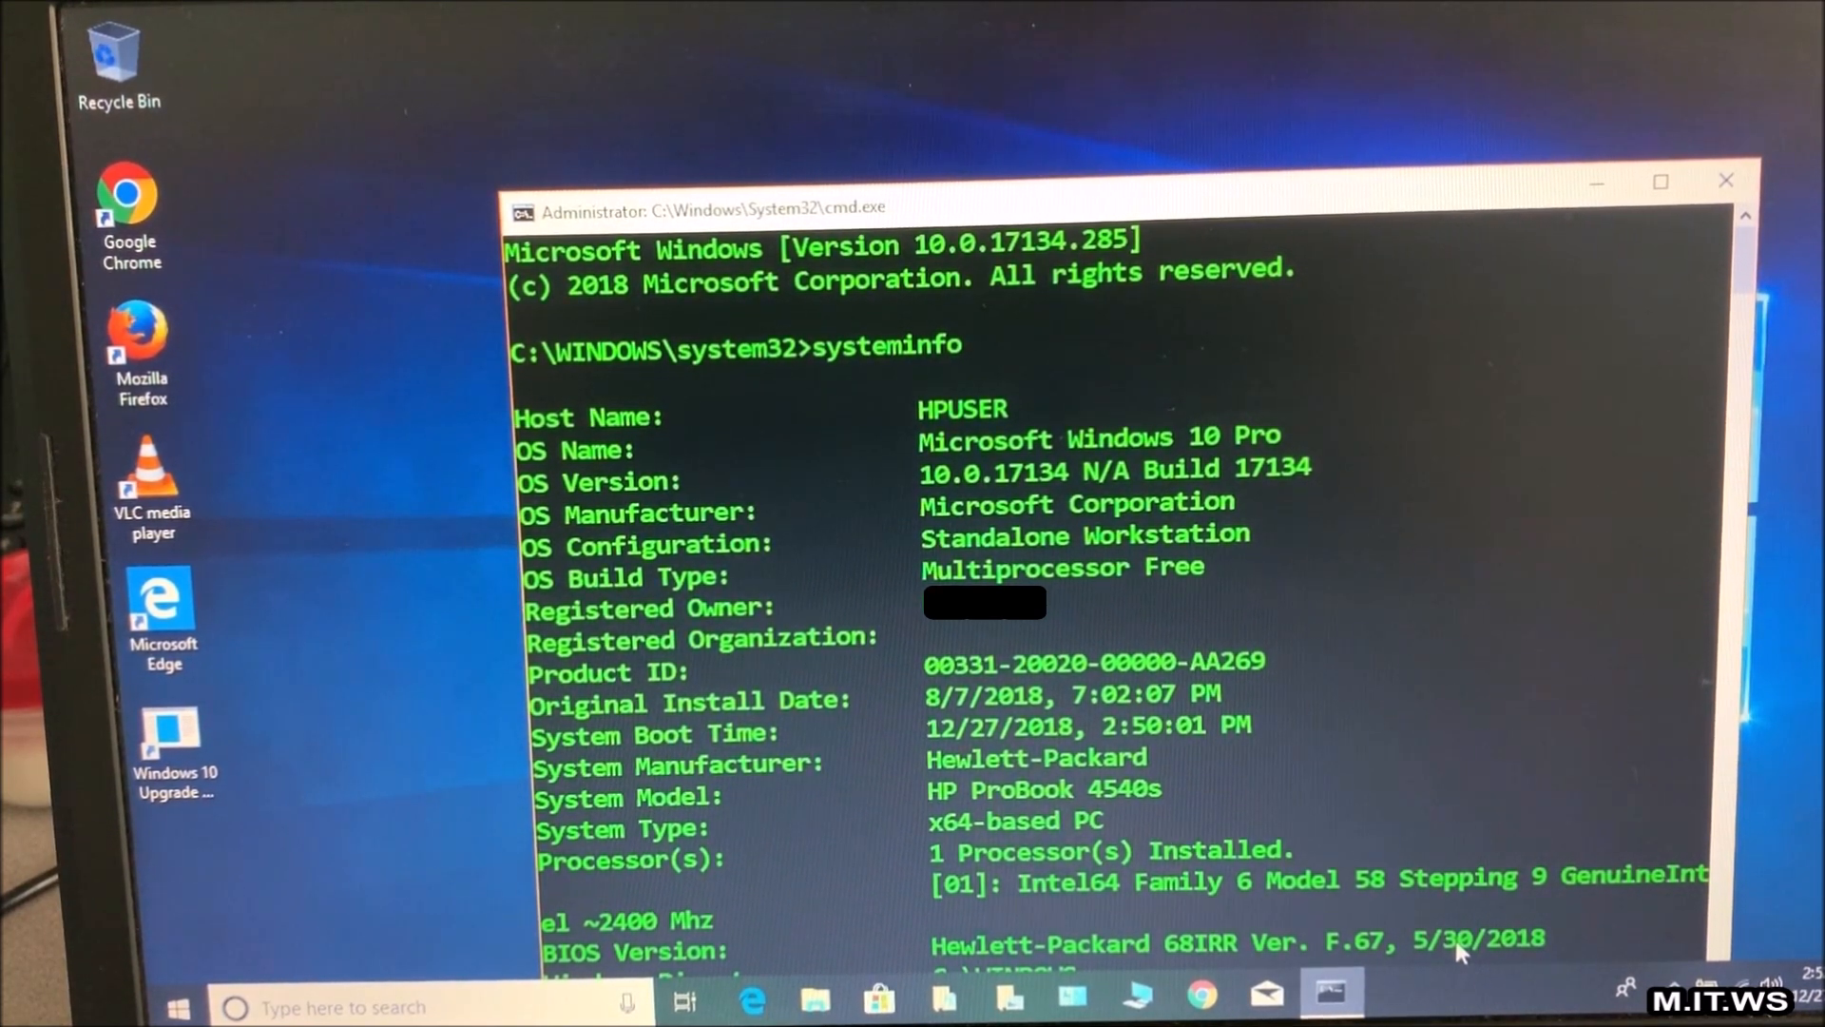
pyautogui.moveTo(1711, 203)
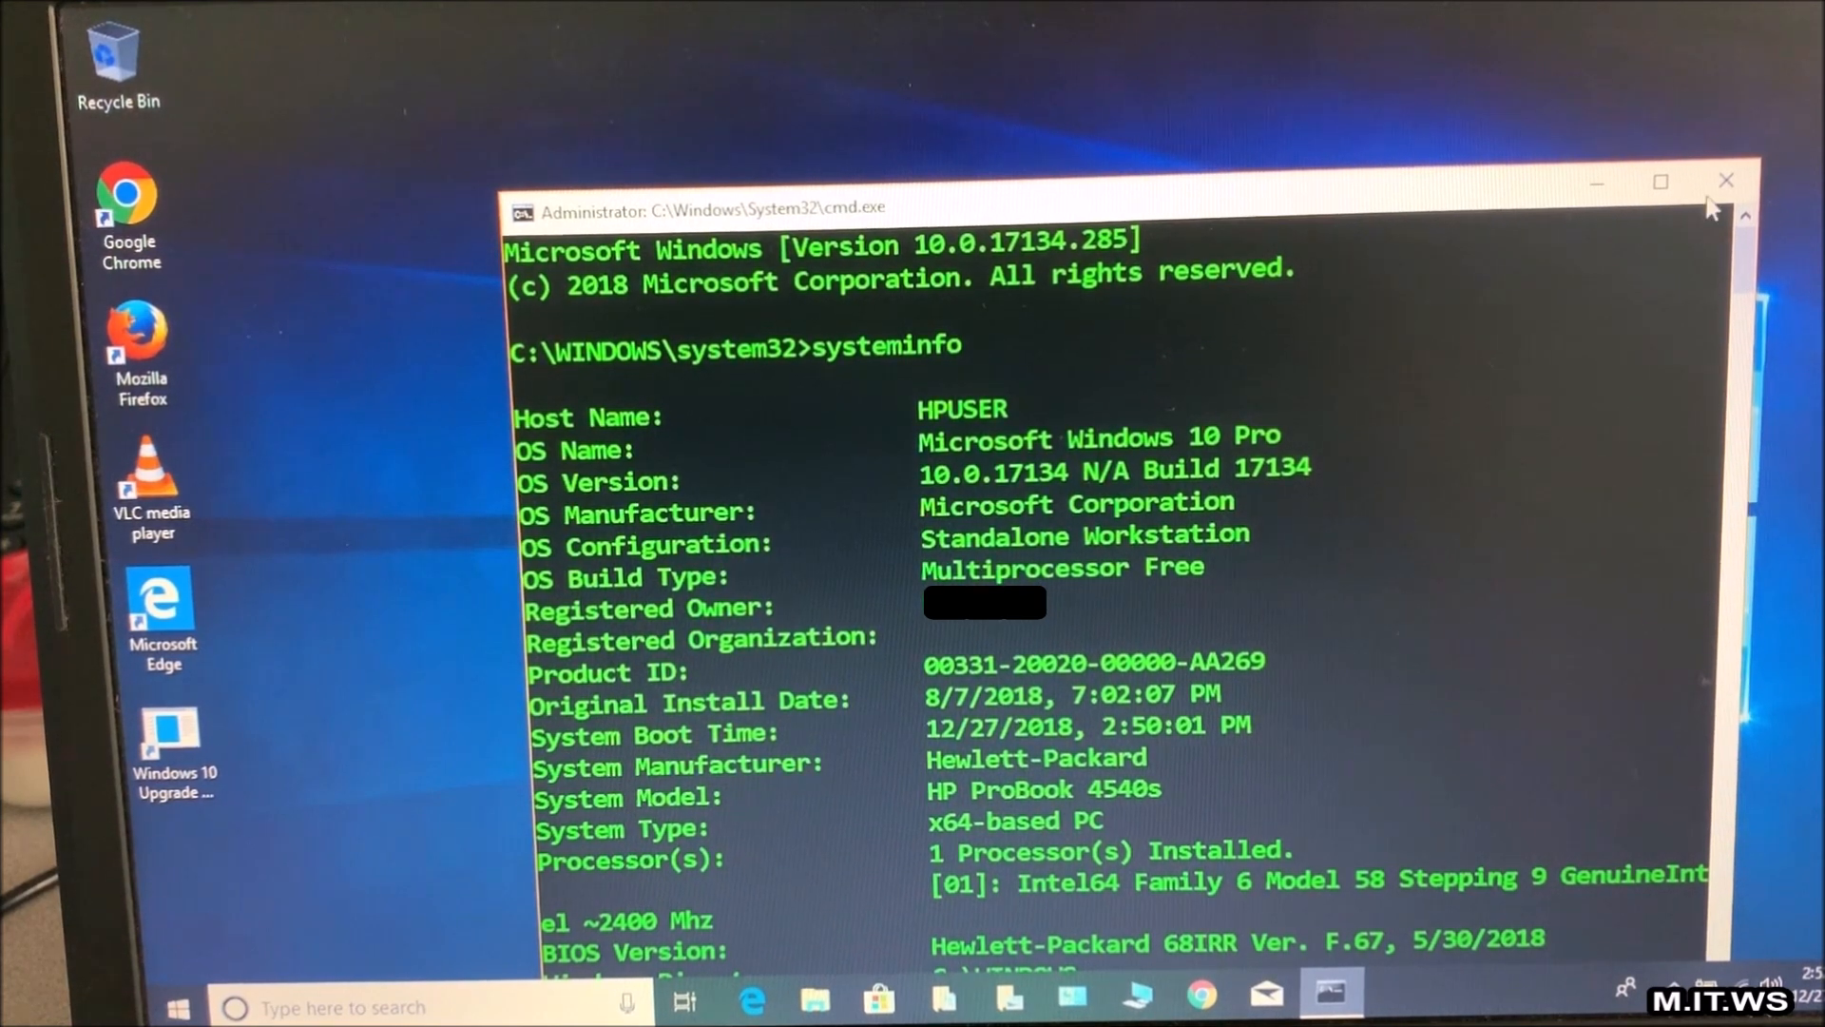
pyautogui.moveTo(1386, 274)
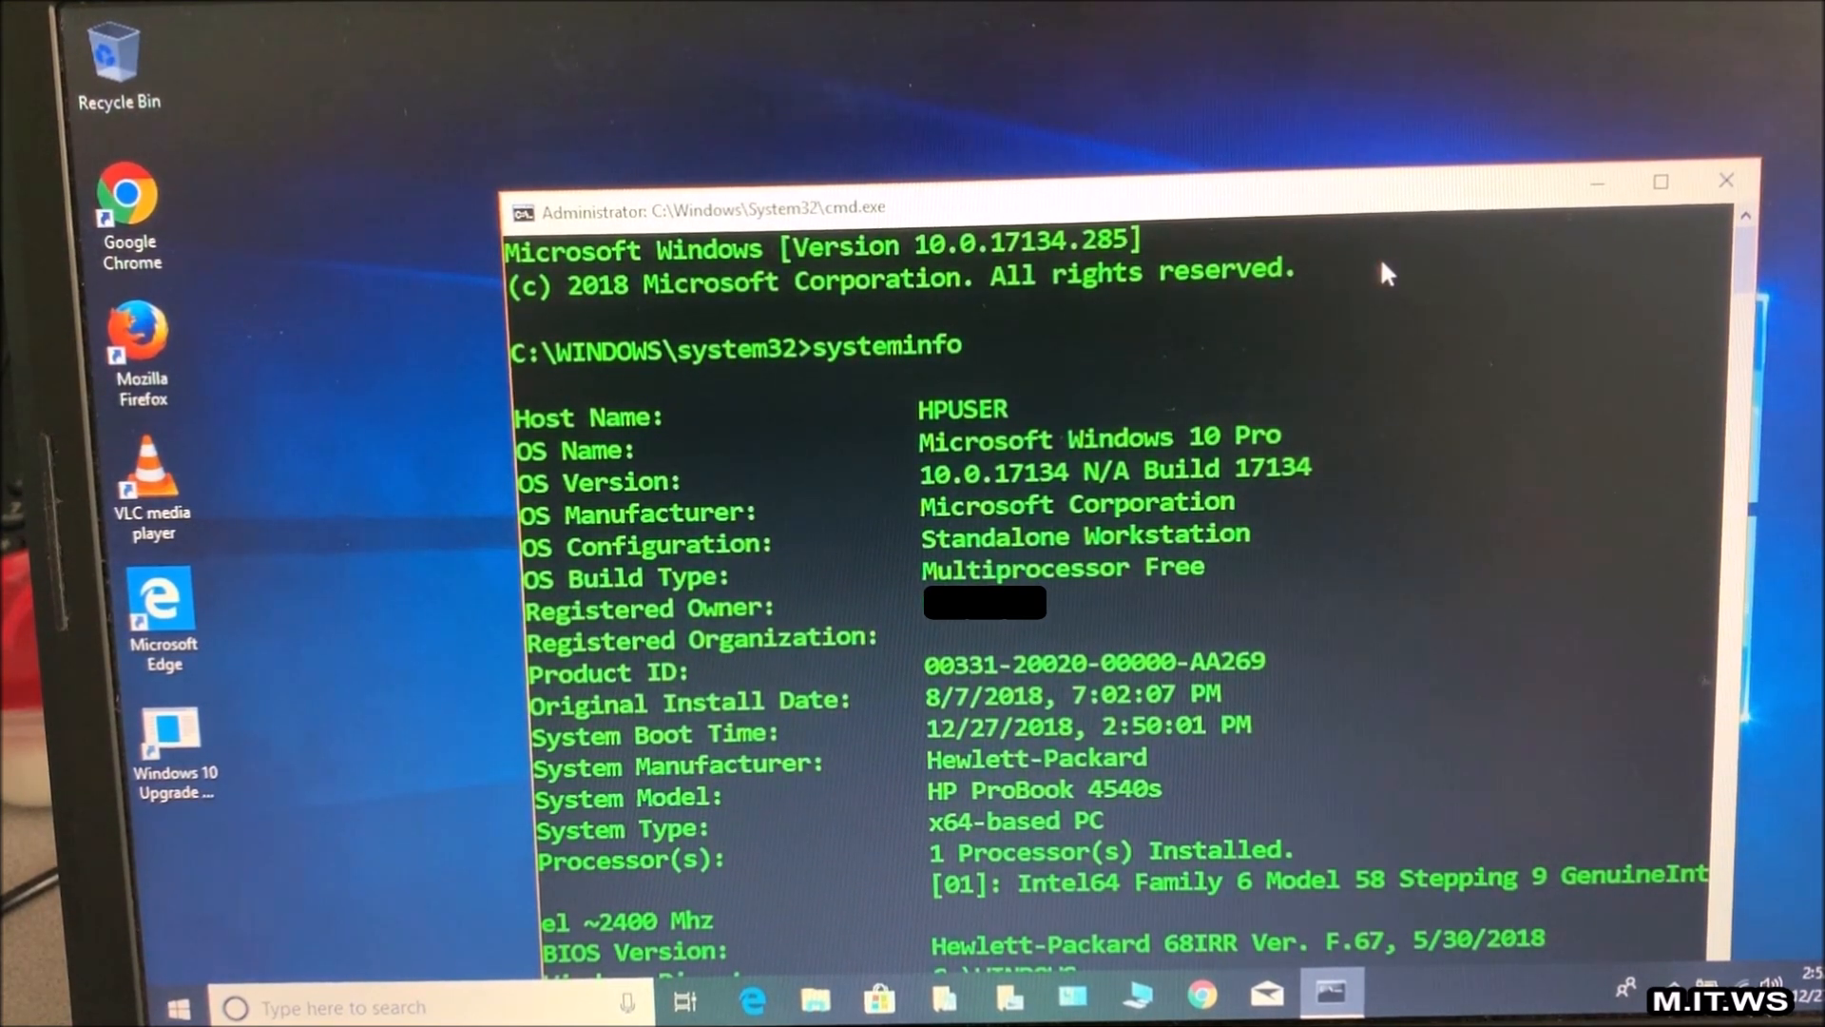